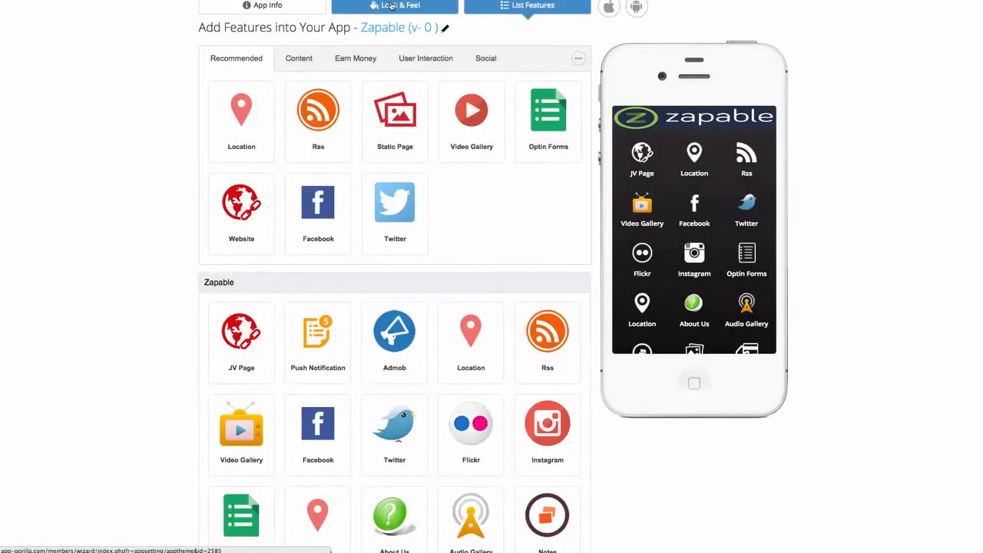
# Preview the list-style and bottom-tab navigation layouts, then settle on the icon grid layout
pyautogui.click(393, 6)
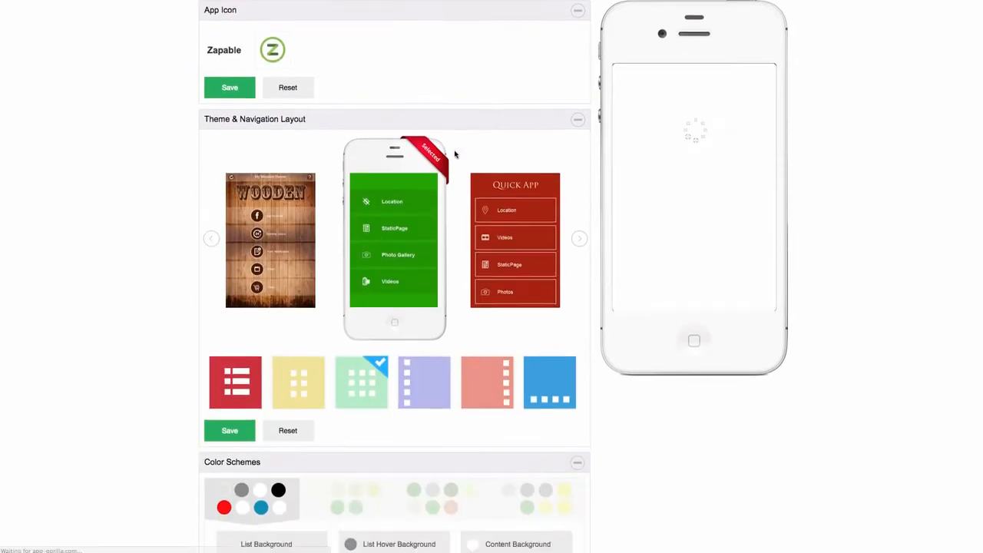
pyautogui.scroll(-3)
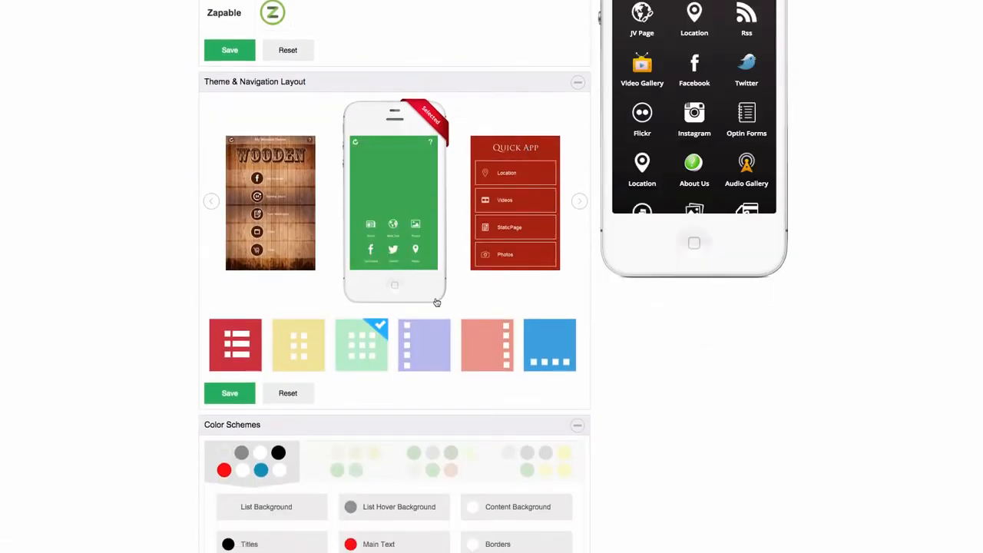
pyautogui.click(298, 344)
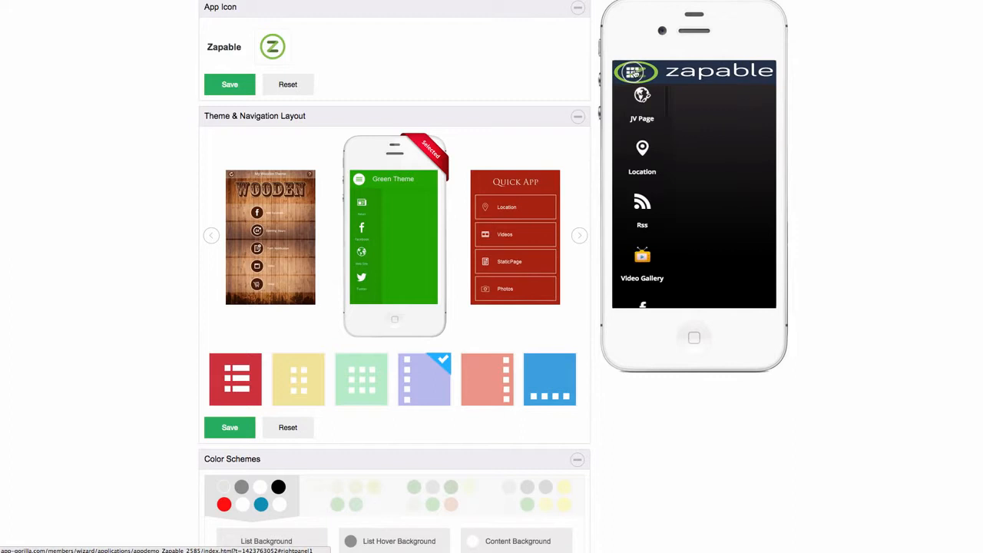
pyautogui.click(550, 377)
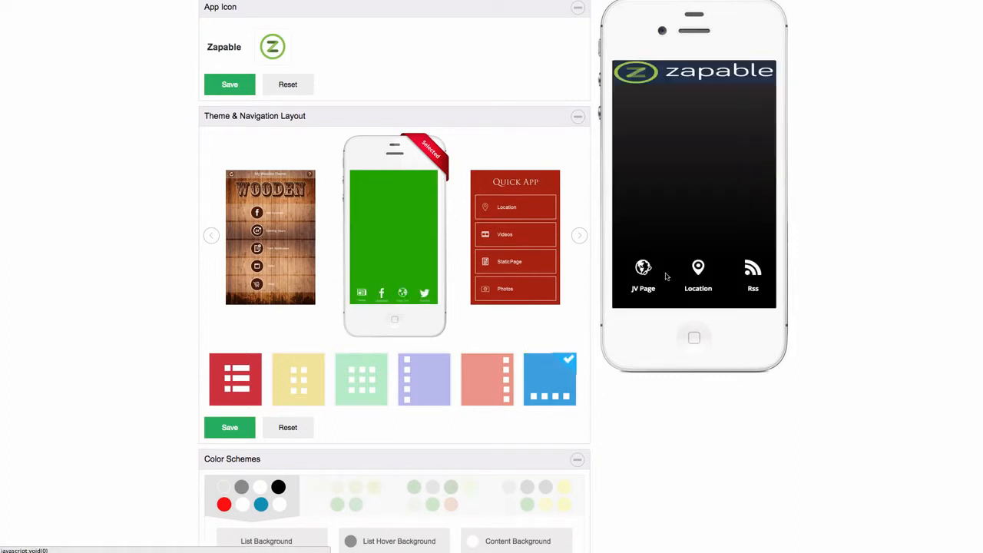
pyautogui.click(361, 378)
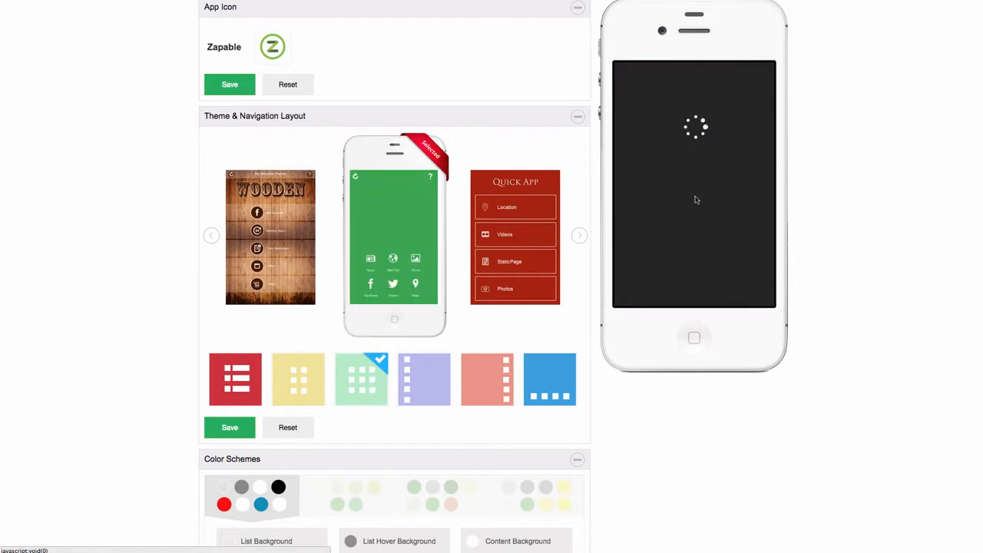
pyautogui.scroll(-3)
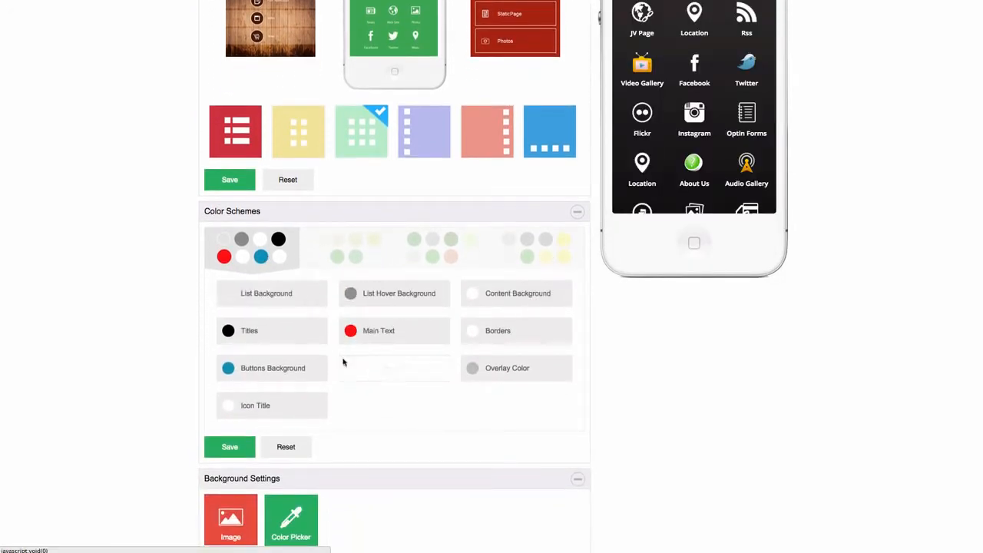
pyautogui.click(228, 405)
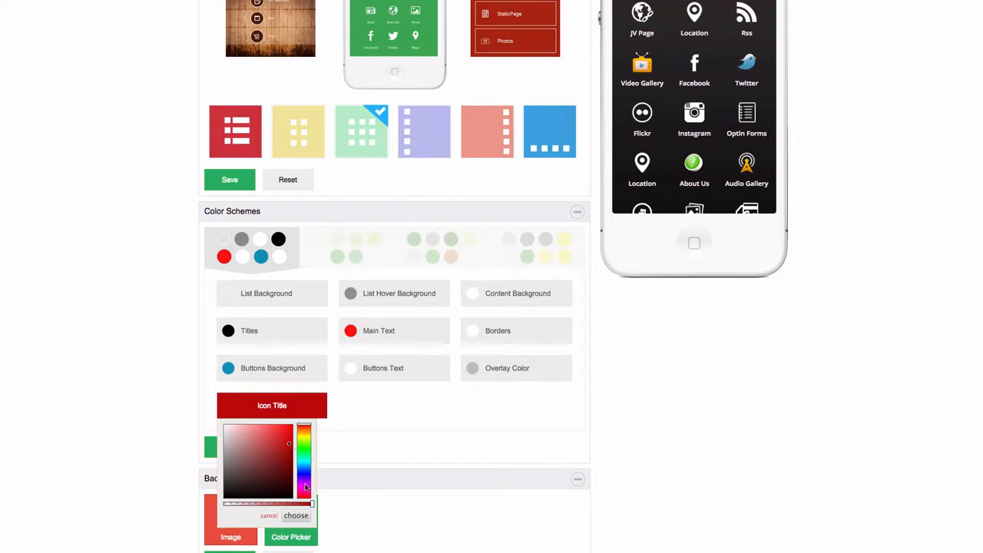
pyautogui.click(295, 517)
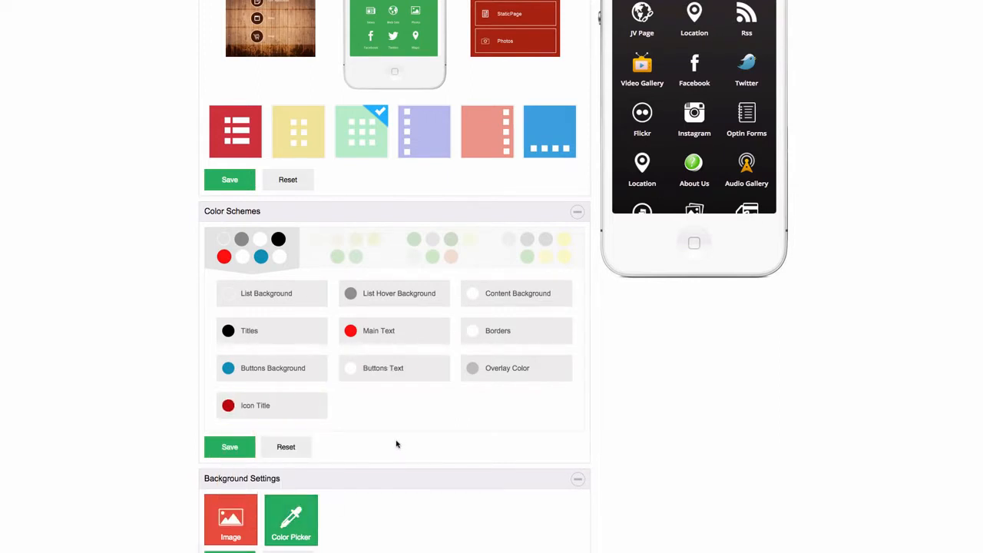
pyautogui.click(227, 406)
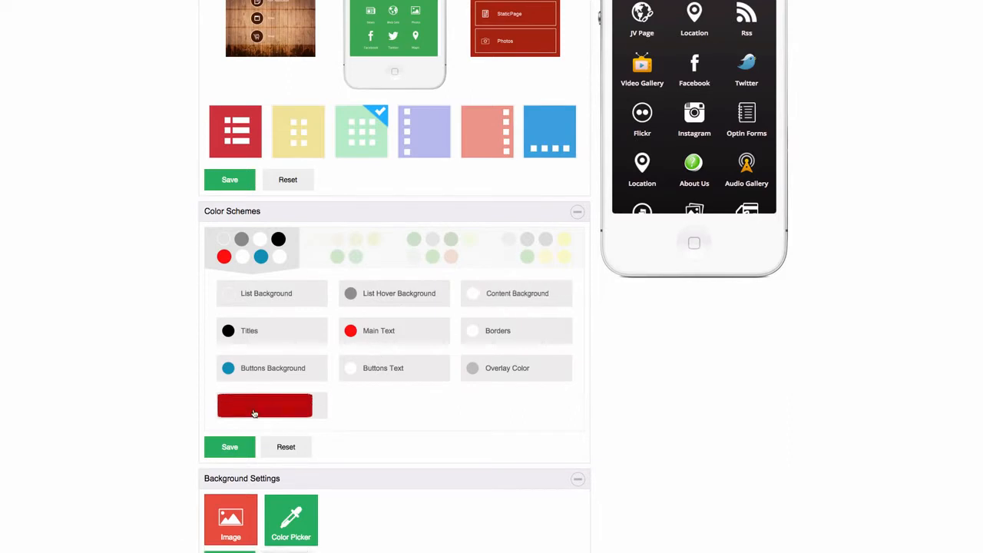
pyautogui.click(264, 406)
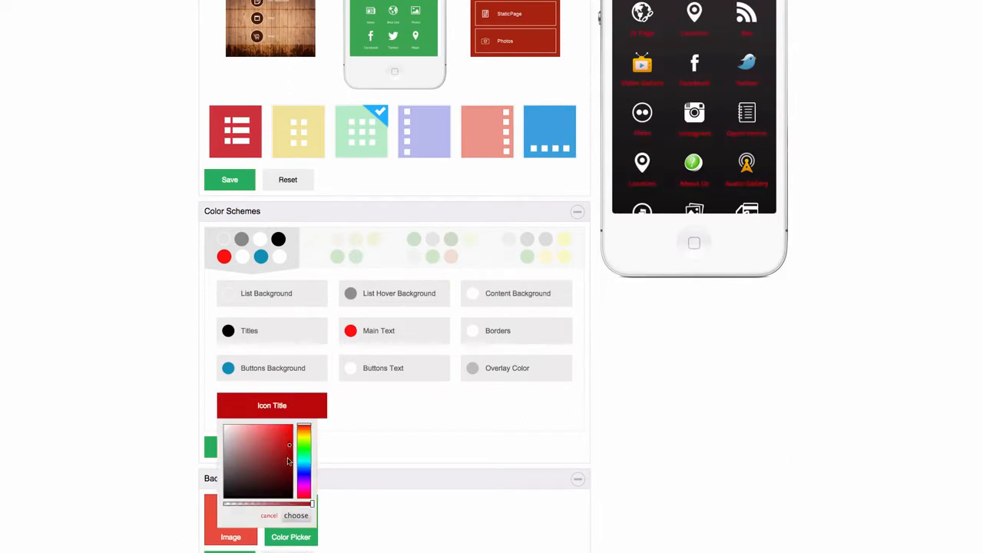
pyautogui.click(261, 449)
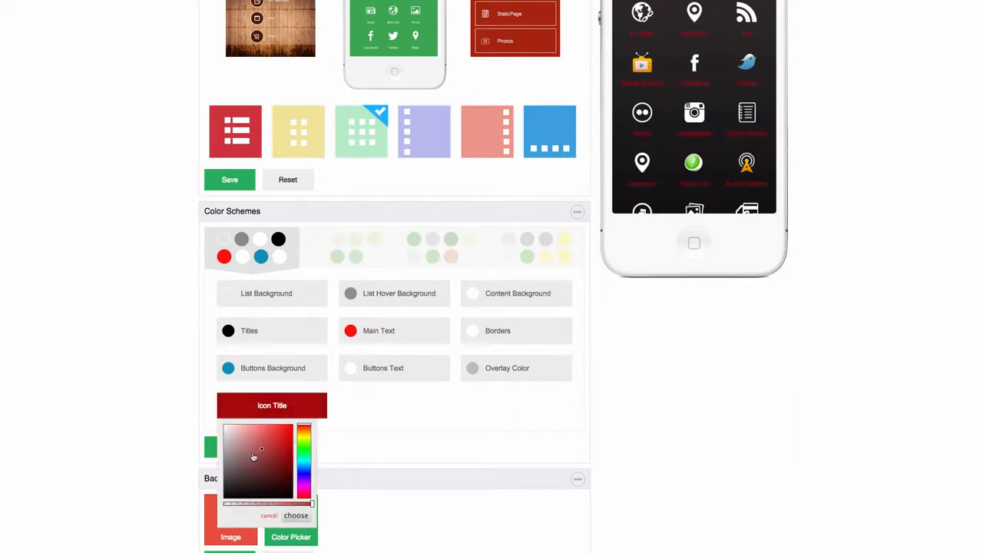
pyautogui.moveTo(262, 449); pyautogui.dragTo(298, 492)
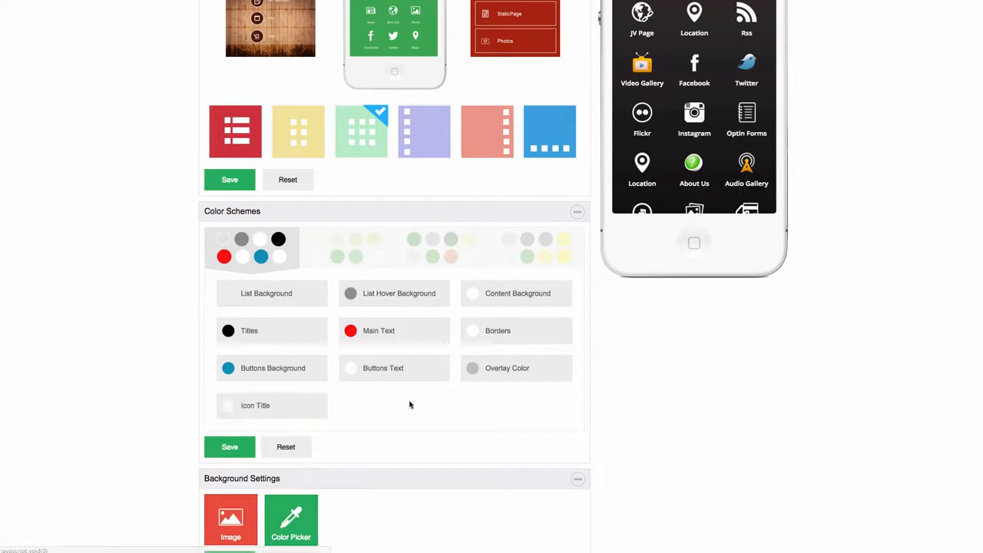
pyautogui.scroll(-3)
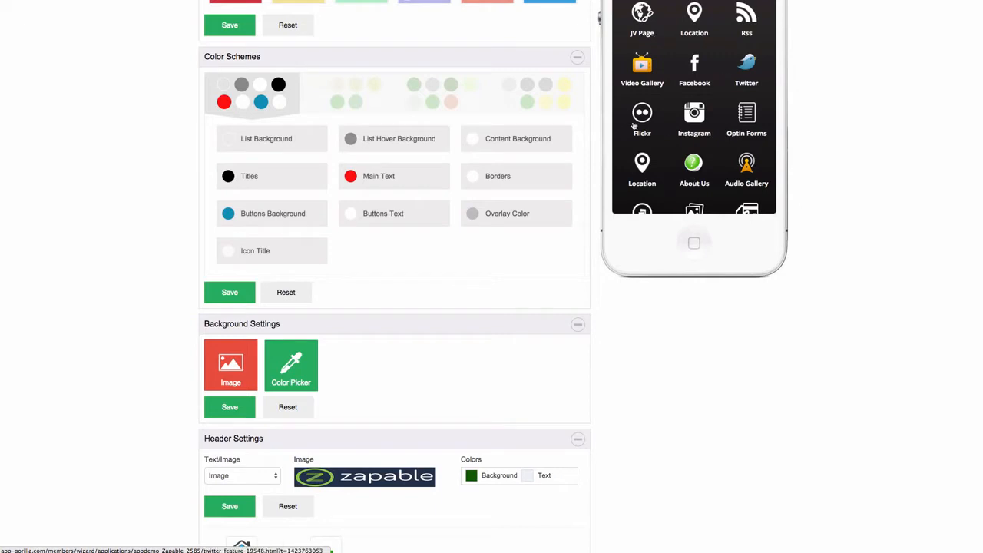
pyautogui.click(291, 365)
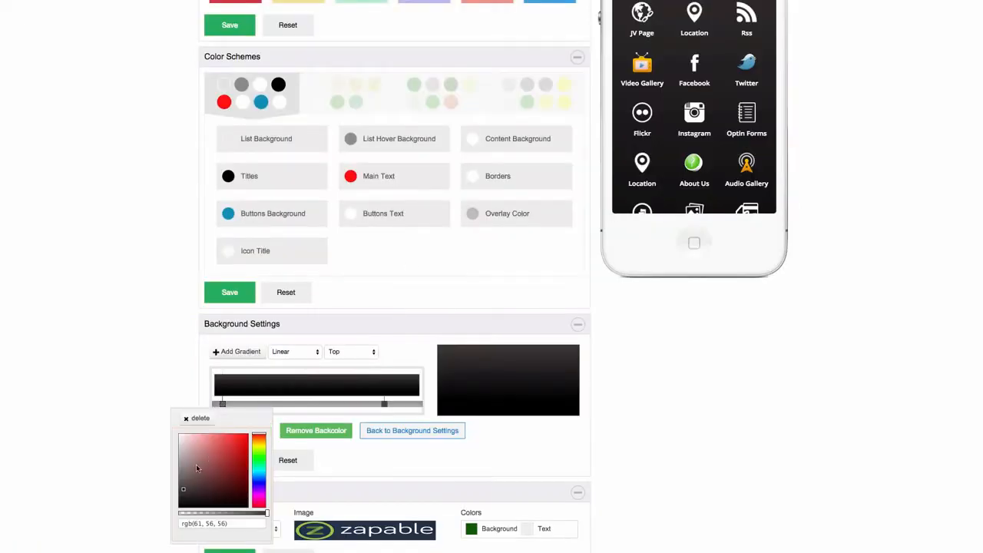
pyautogui.click(226, 487)
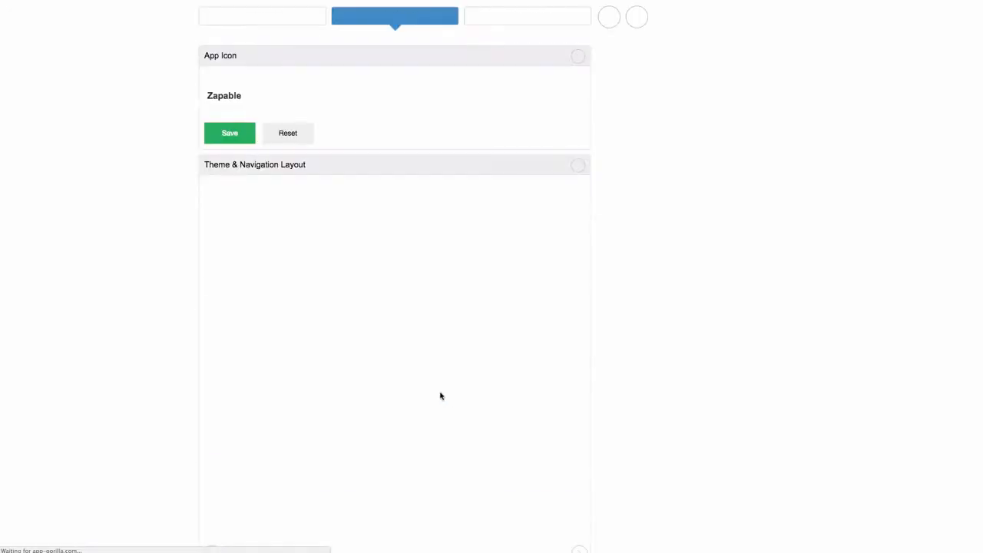
pyautogui.scroll(-3)
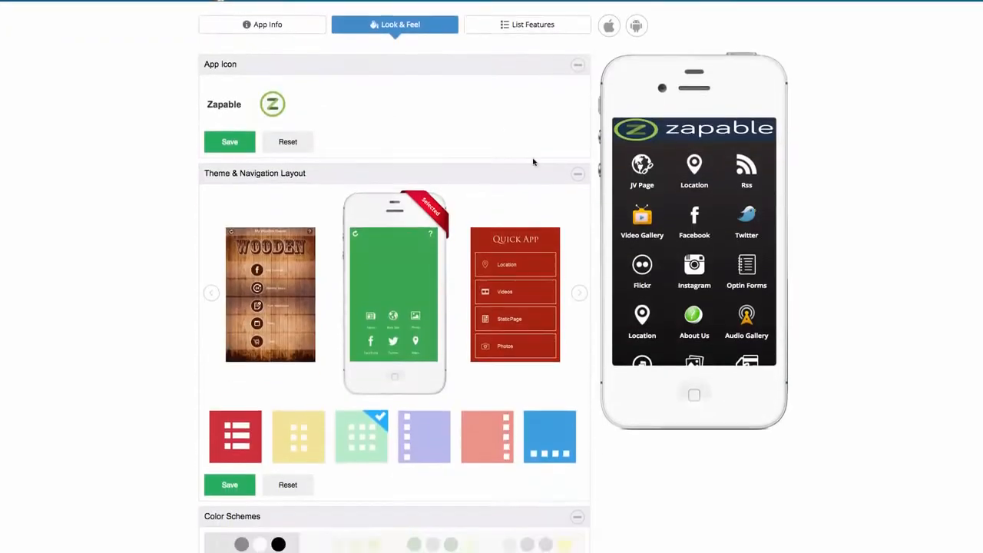
# Show the Zapable feature list and scroll through its items toward the Rss feature
pyautogui.click(527, 25)
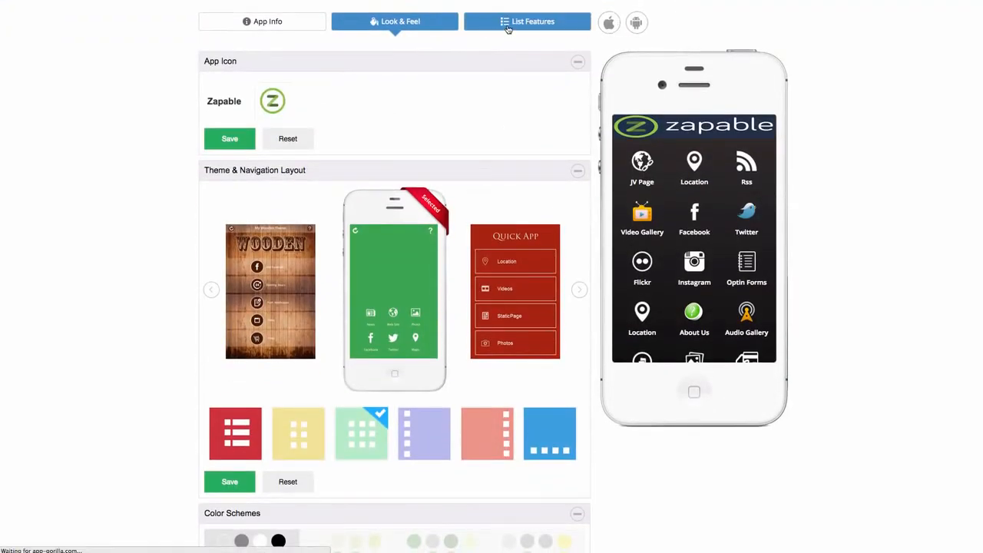
pyautogui.click(527, 21)
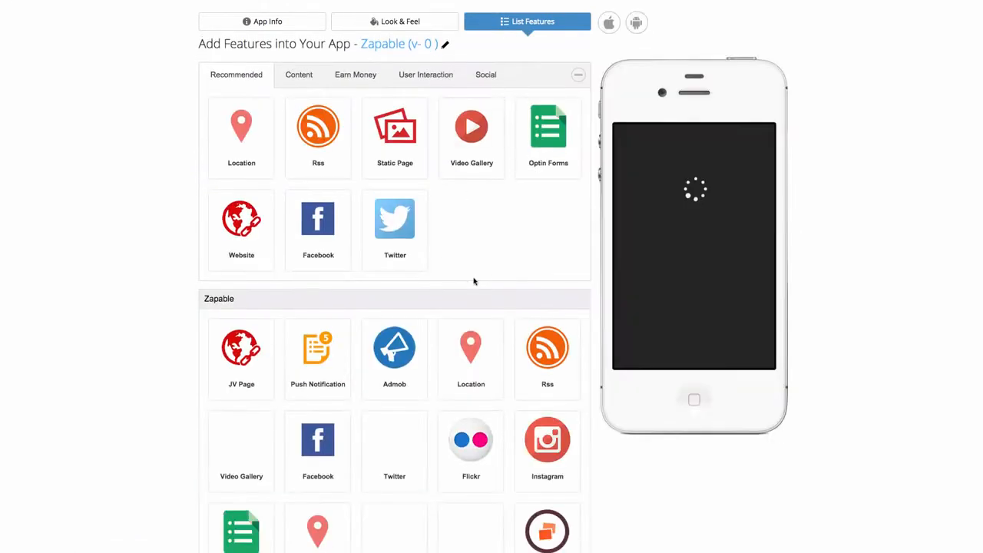
pyautogui.scroll(-3)
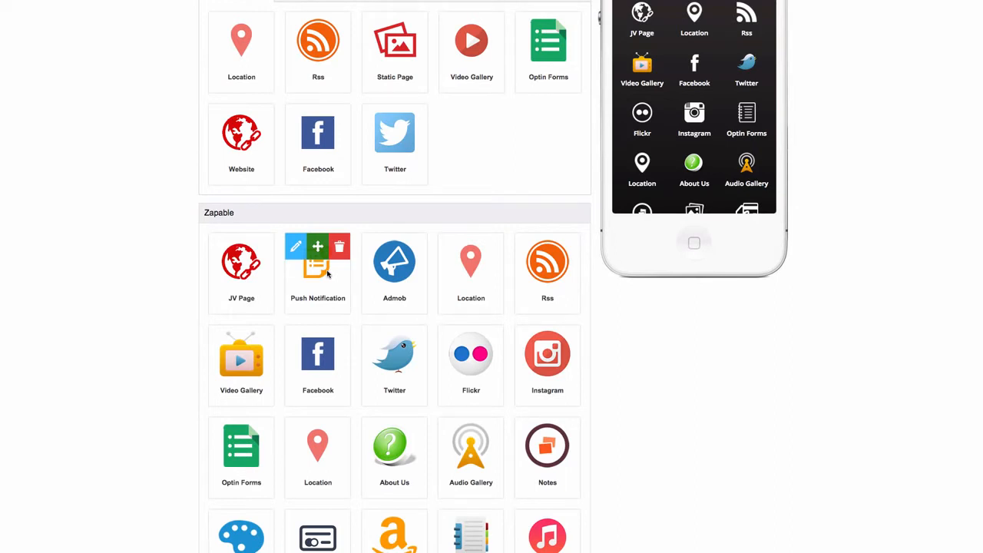
pyautogui.moveTo(286, 272)
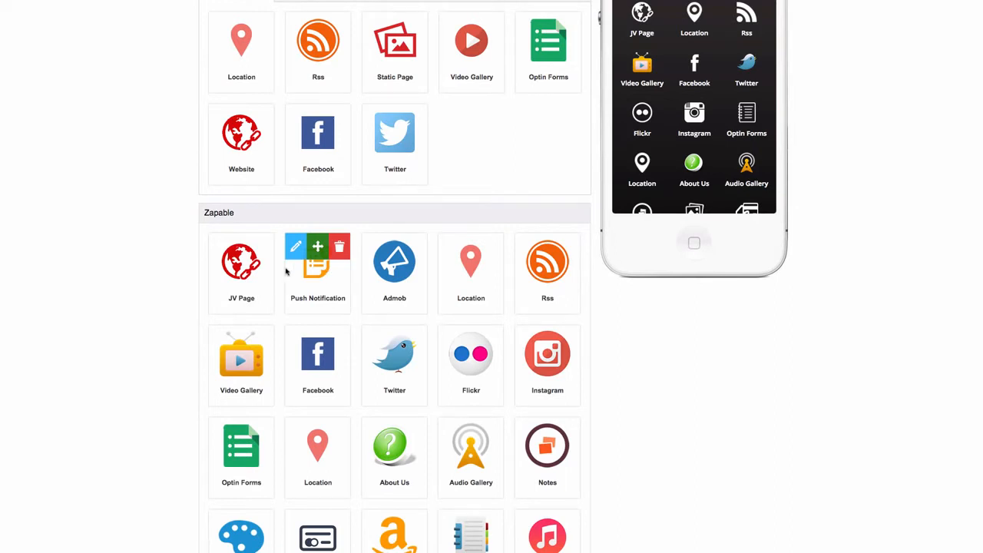
pyautogui.scroll(-3)
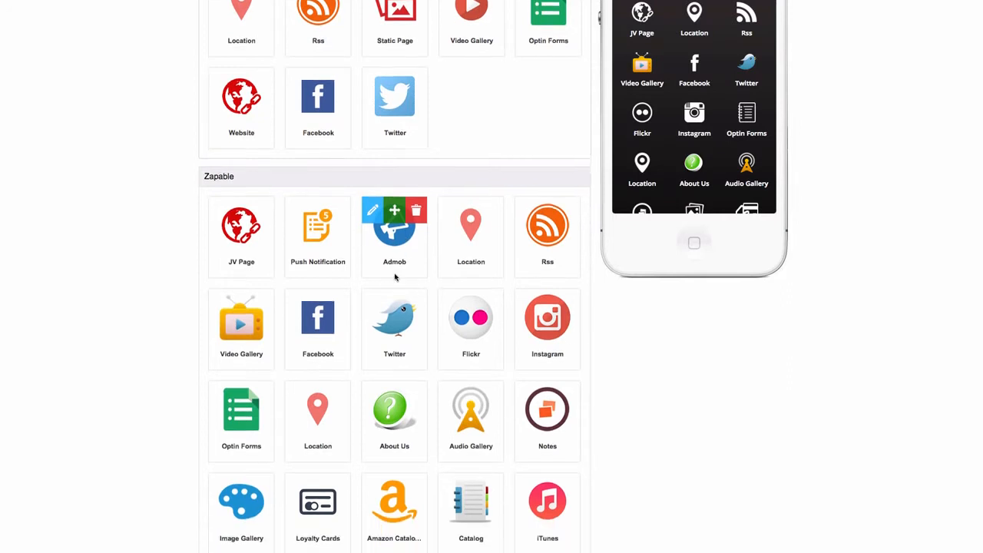
pyautogui.scroll(-3)
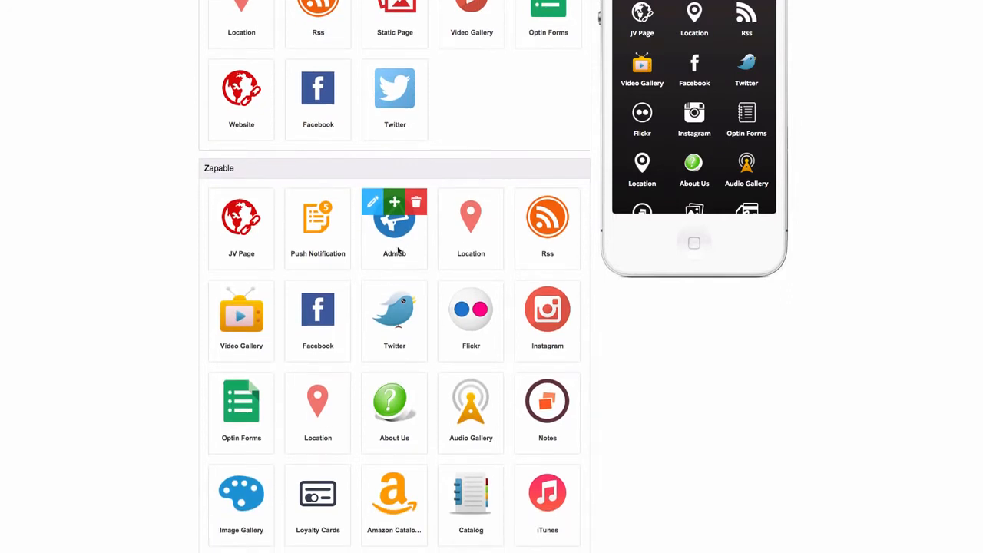
pyautogui.moveTo(405, 247)
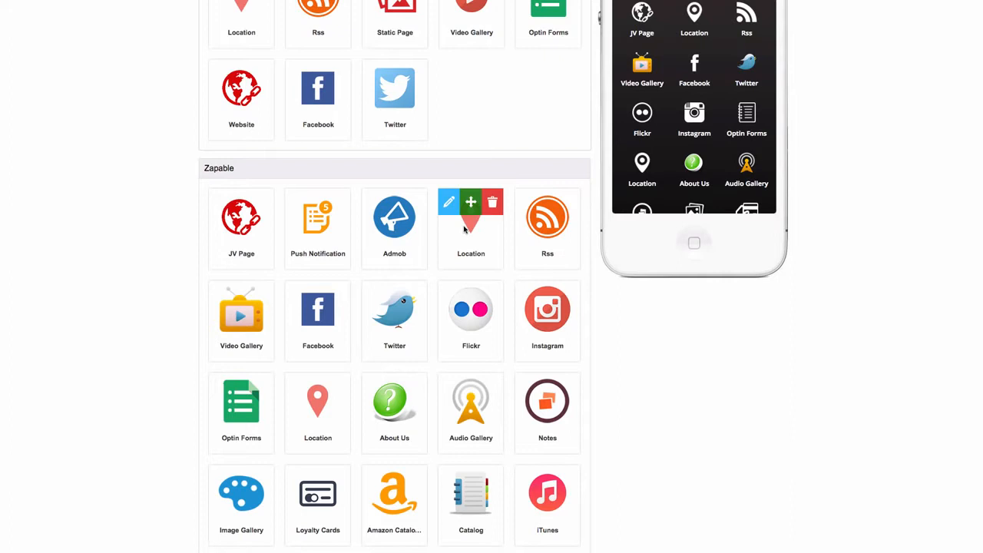
pyautogui.moveTo(468, 228)
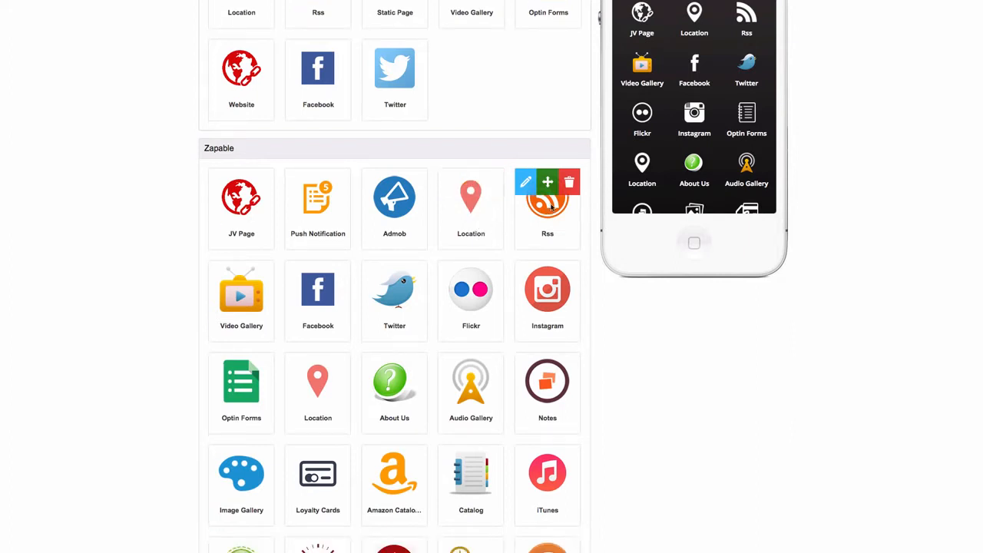
pyautogui.moveTo(551, 209)
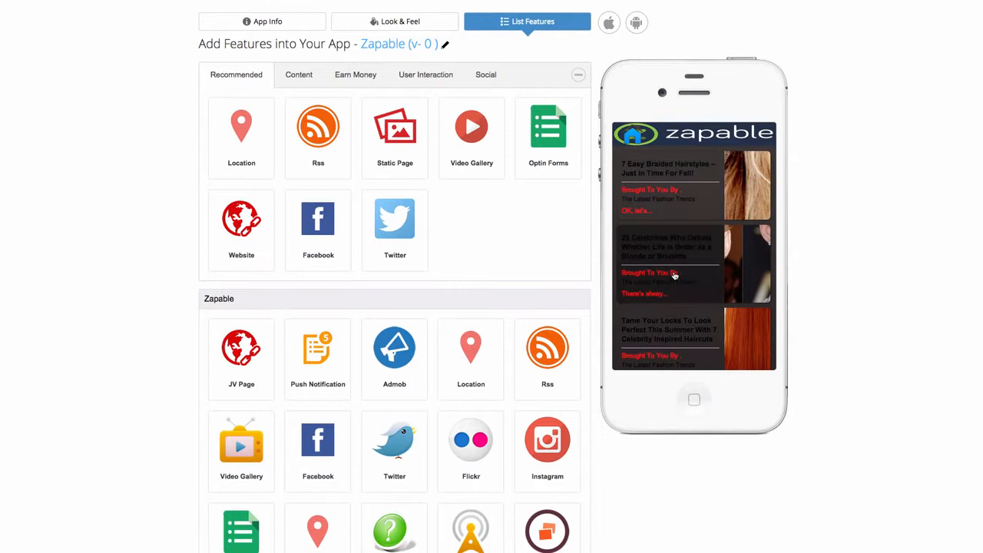
pyautogui.click(393, 21)
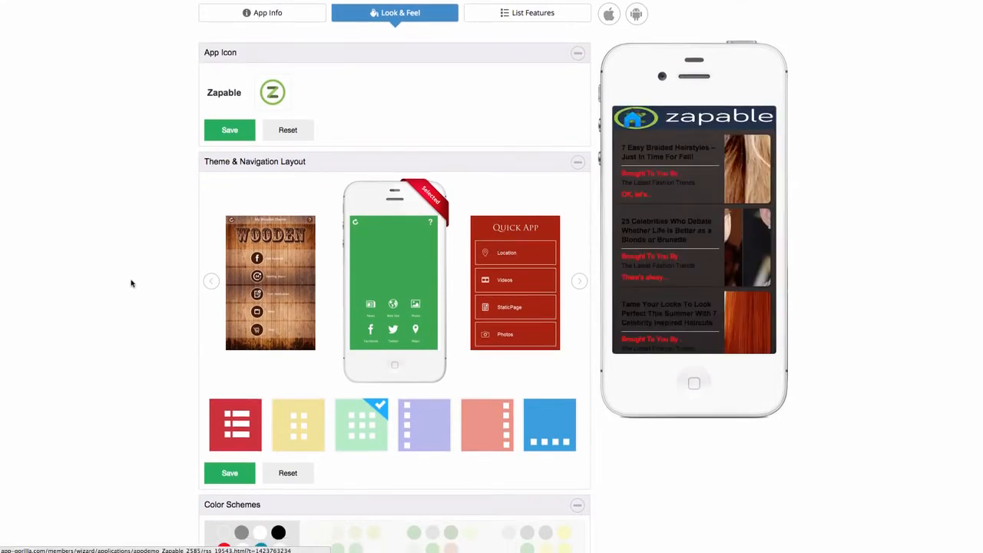
pyautogui.scroll(-3)
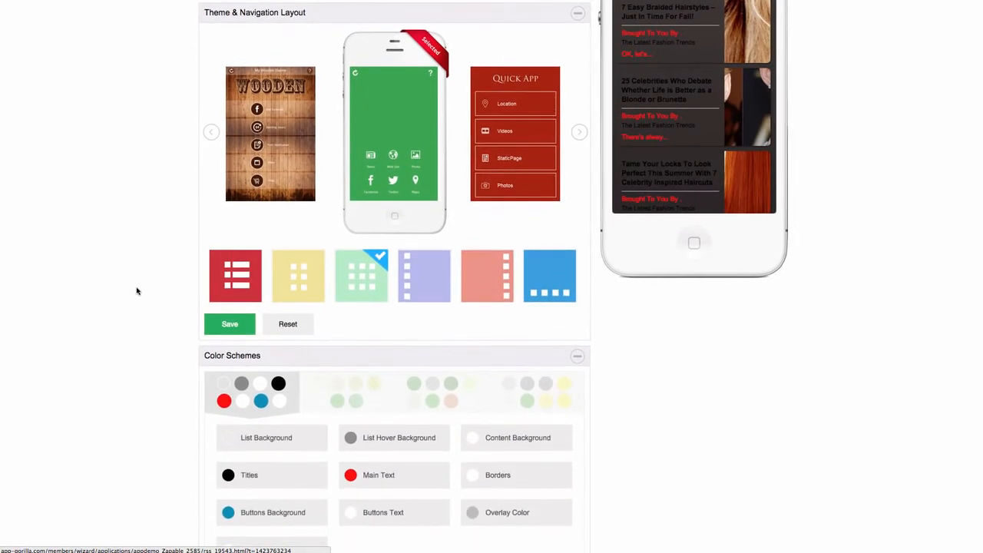
pyautogui.click(227, 436)
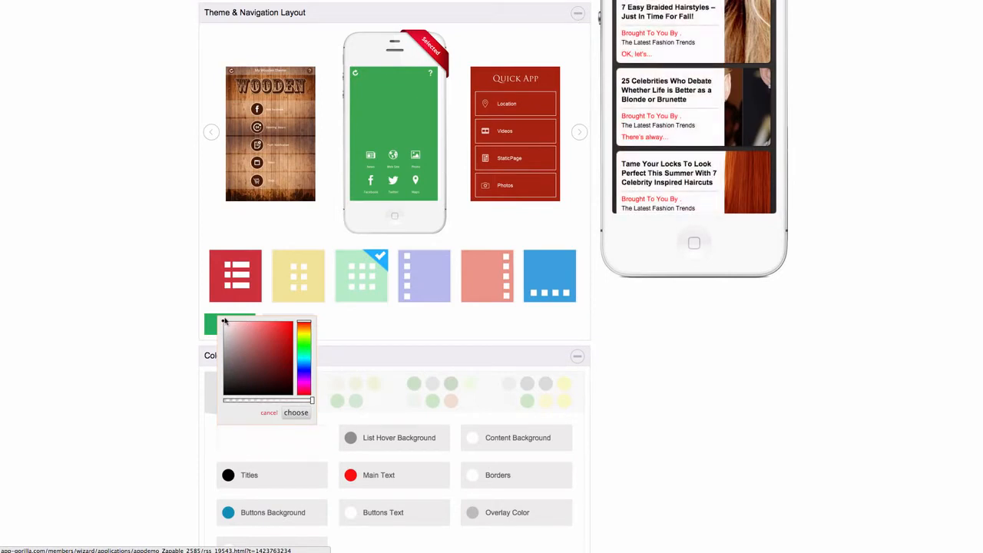
pyautogui.click(295, 412)
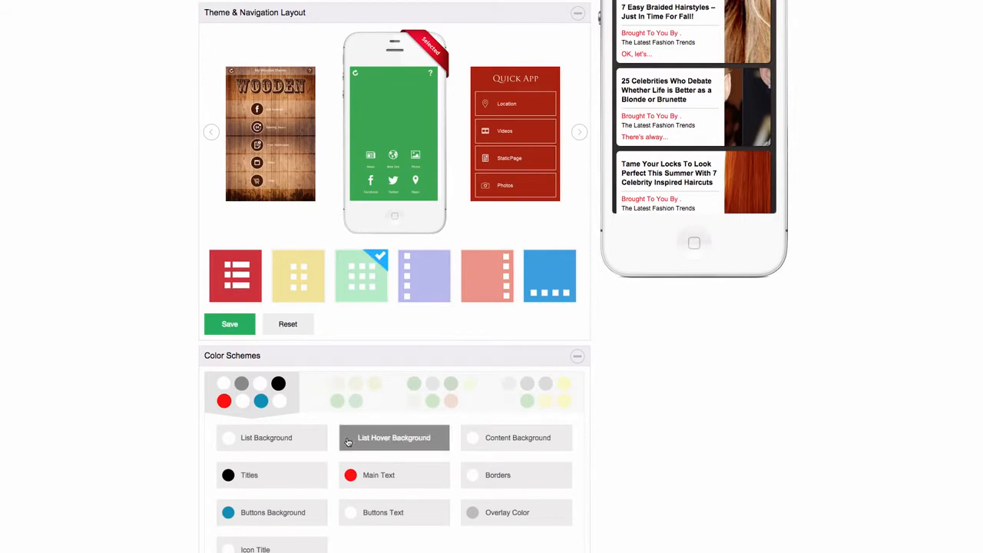
pyautogui.click(227, 438)
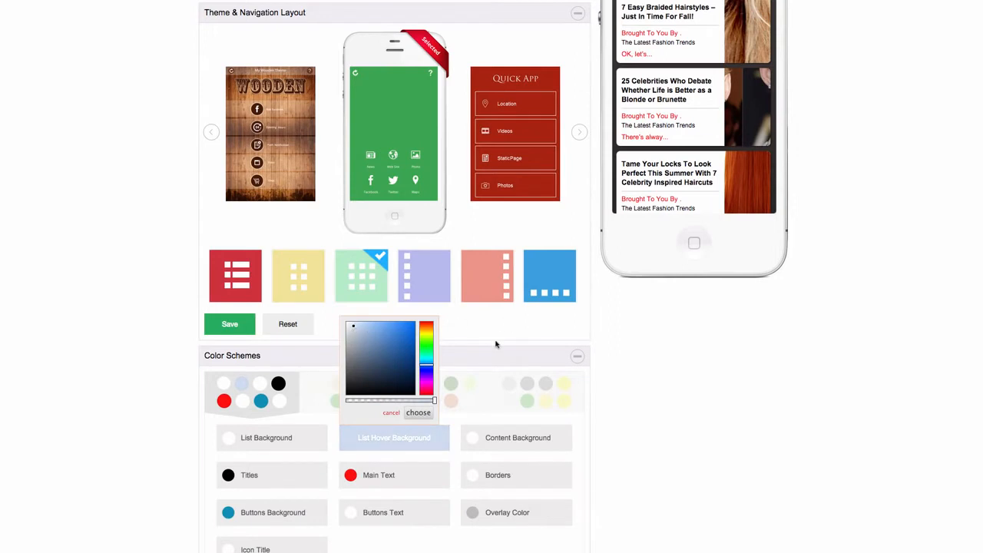
pyautogui.click(418, 412)
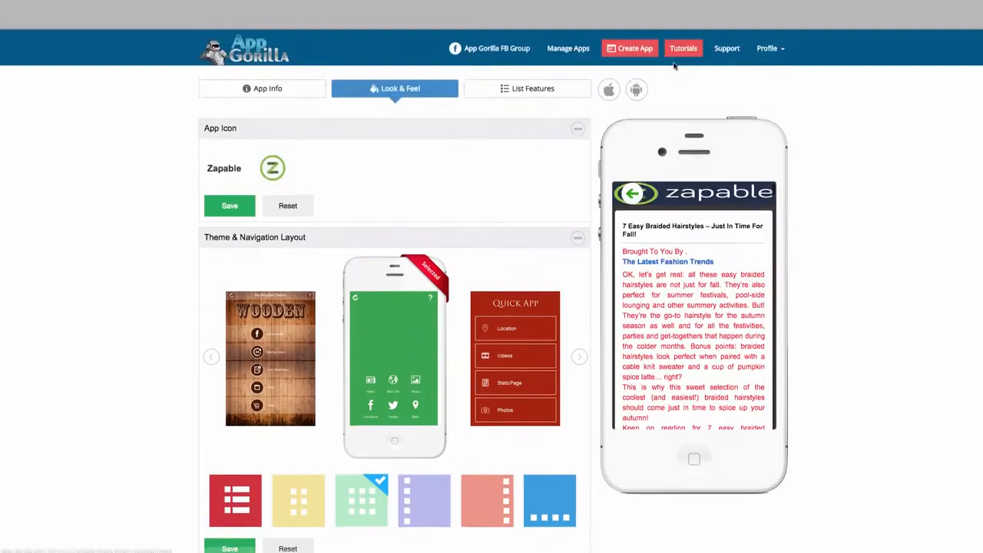
pyautogui.scroll(-3)
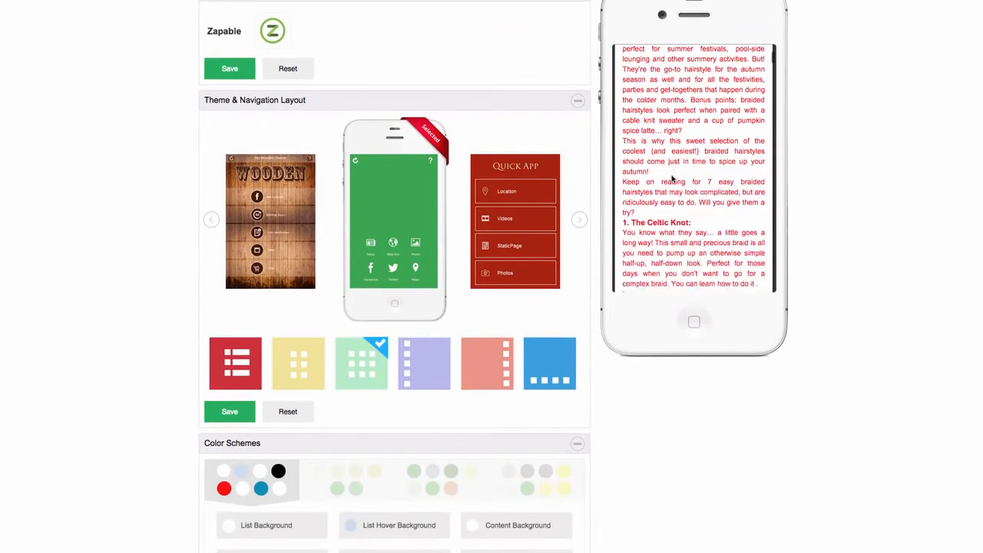
pyautogui.scroll(-3)
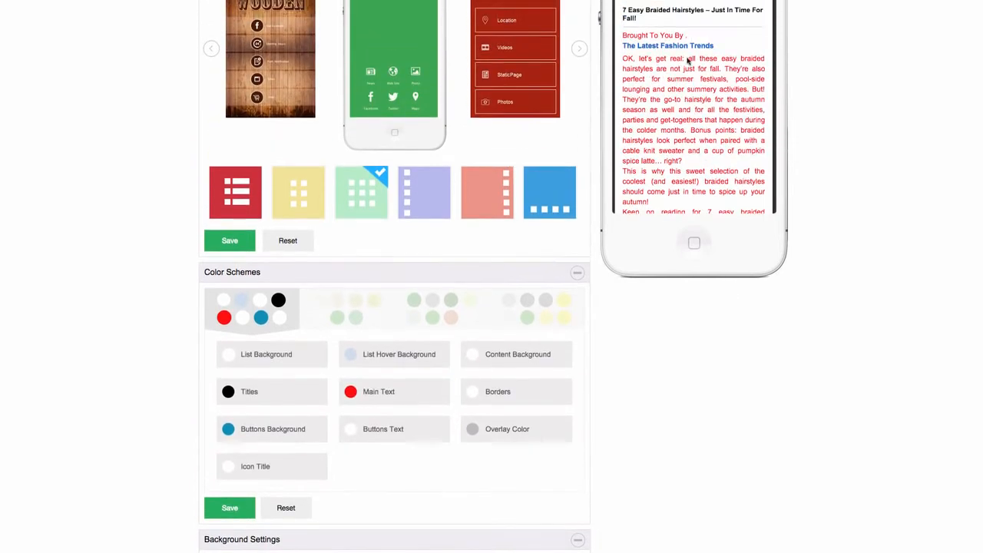
pyautogui.moveTo(394, 391)
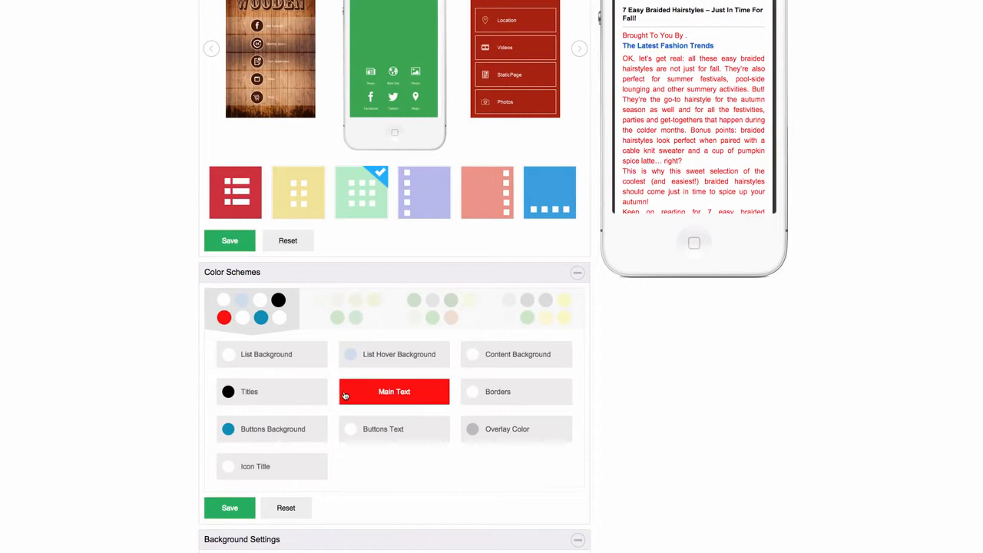
pyautogui.click(393, 391)
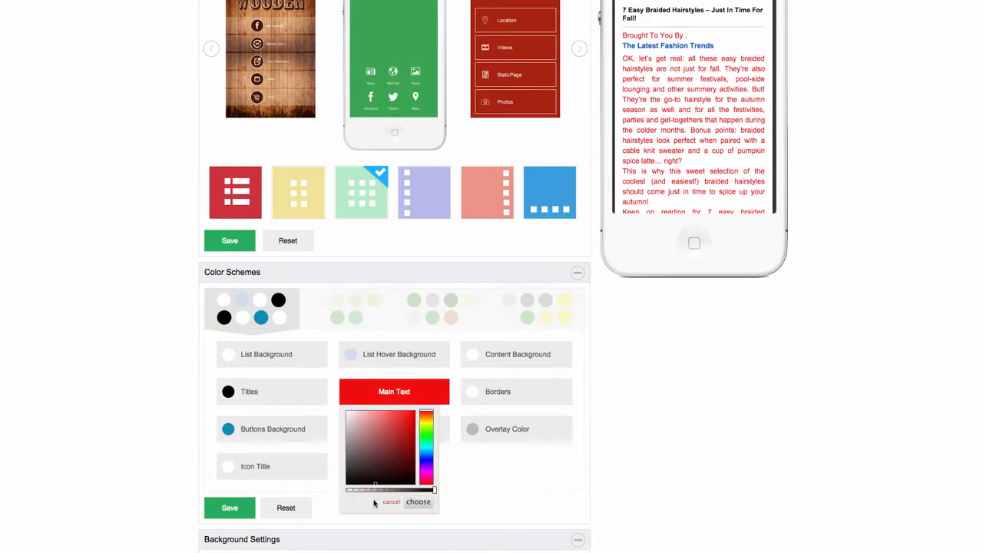
pyautogui.click(367, 482)
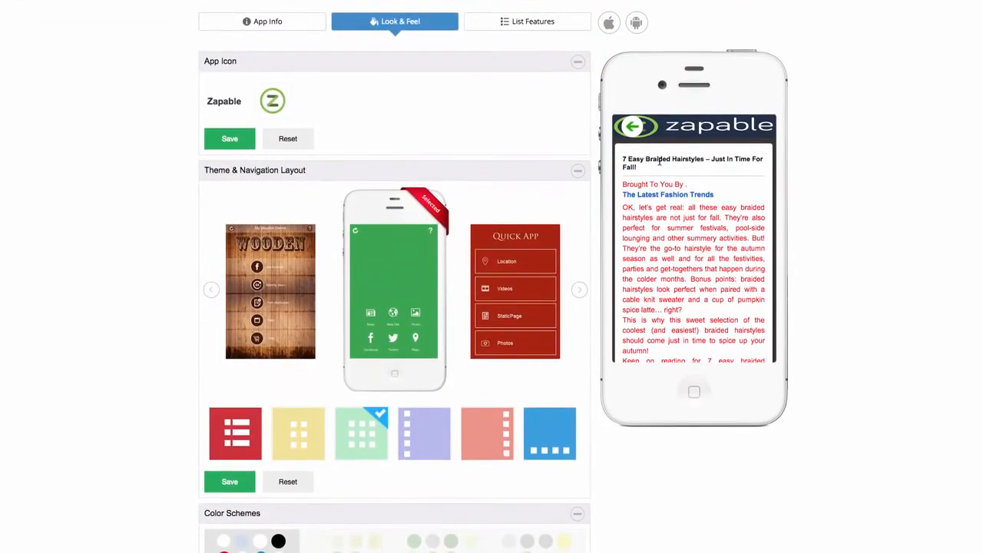
# Show the feature list and open the Coupons feature in the enlarged live preview
pyautogui.click(529, 22)
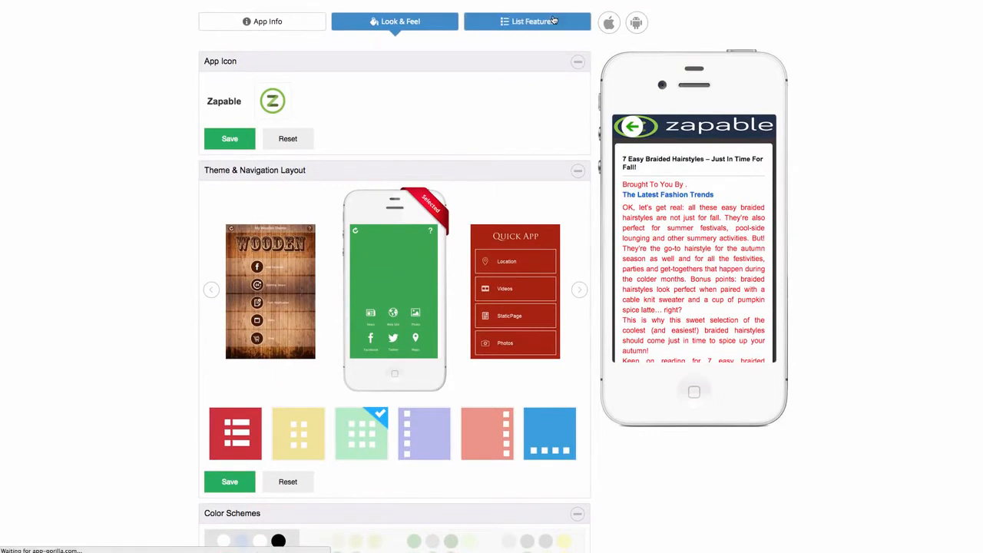
pyautogui.click(527, 22)
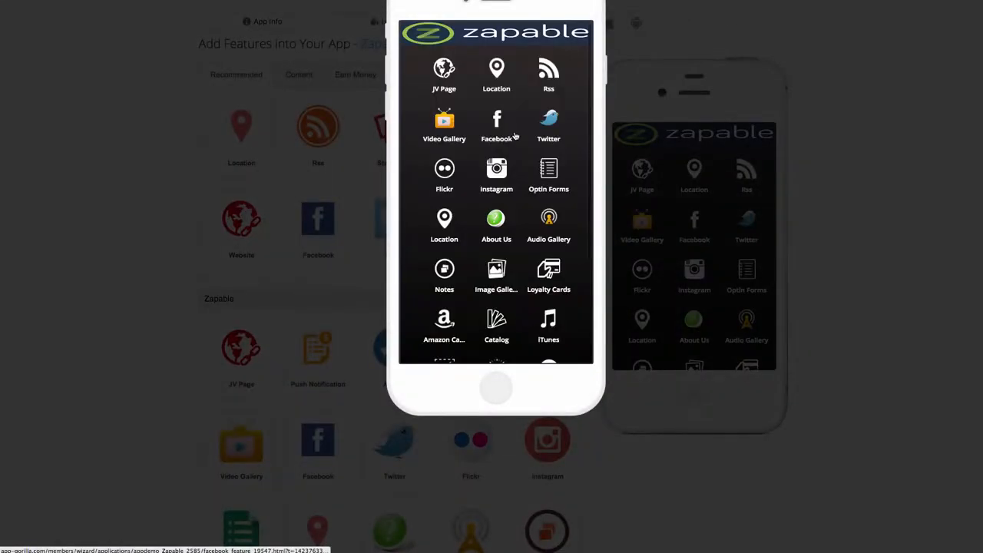
pyautogui.scroll(-3)
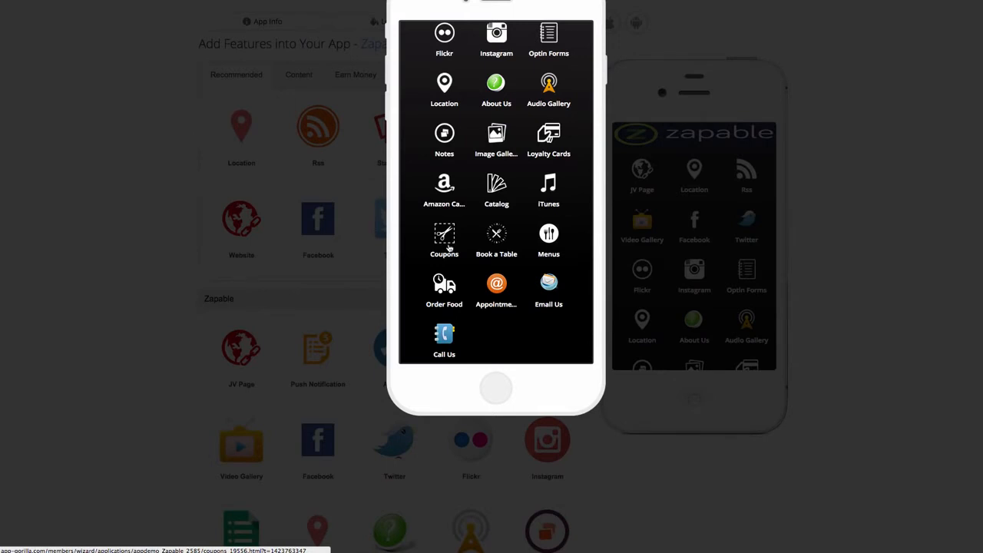
pyautogui.click(444, 240)
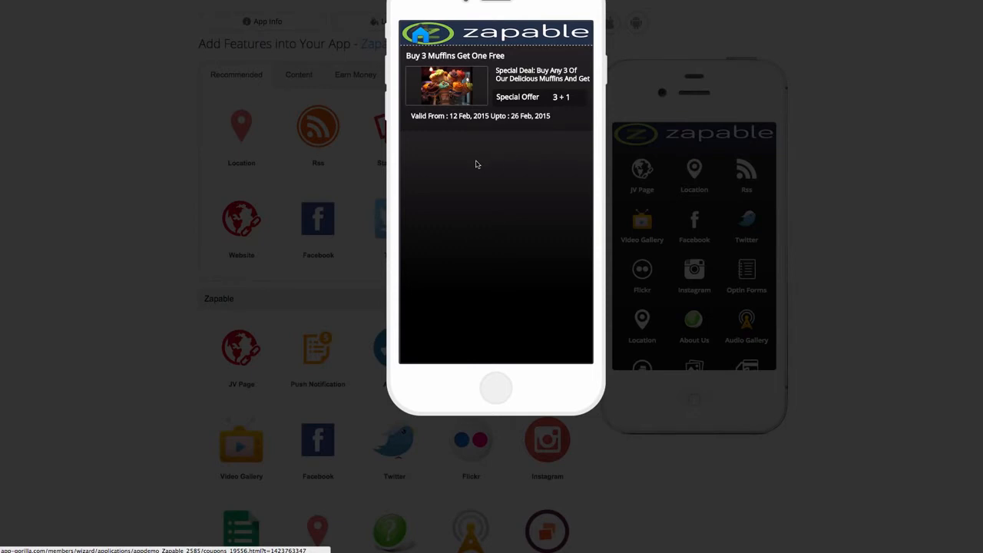
pyautogui.moveTo(470, 166)
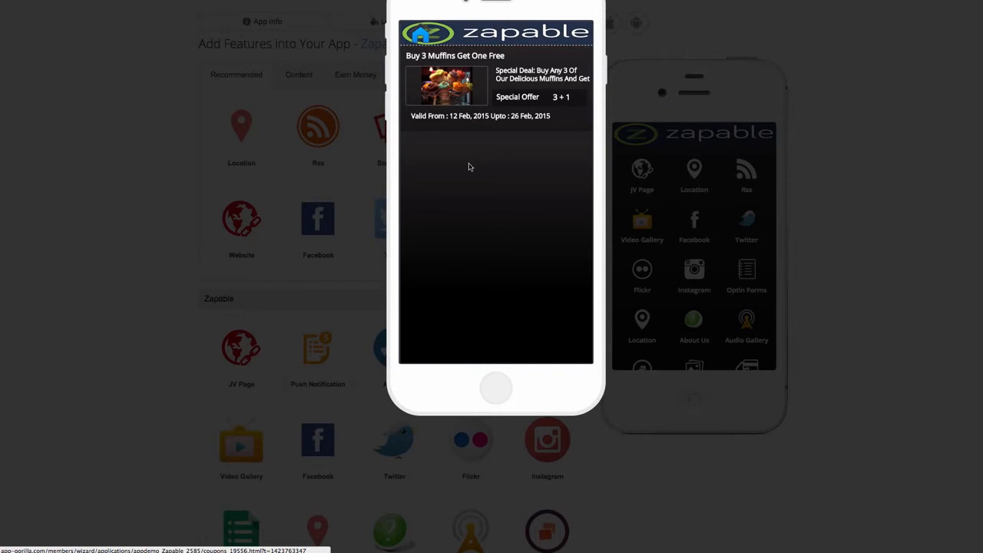
pyautogui.moveTo(473, 166)
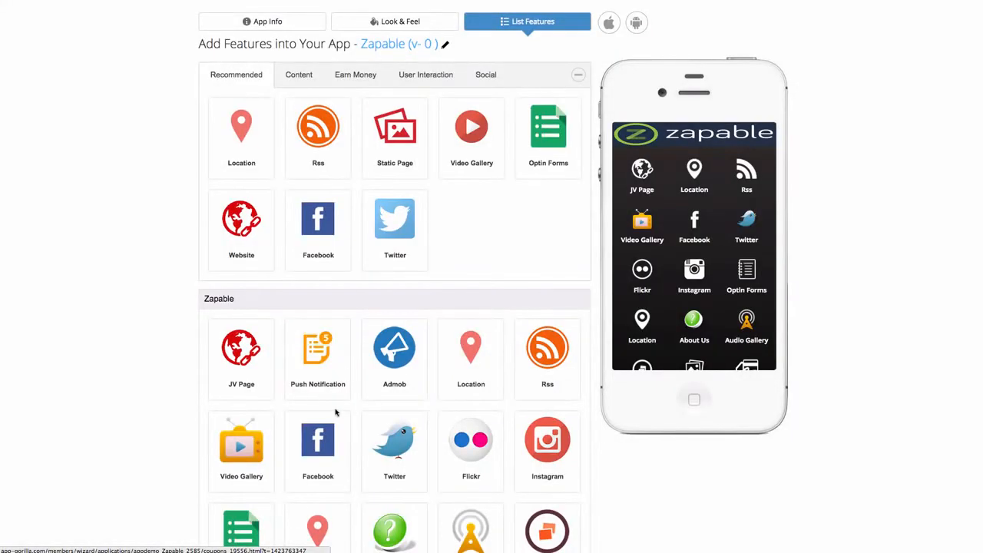
pyautogui.moveTo(338, 409)
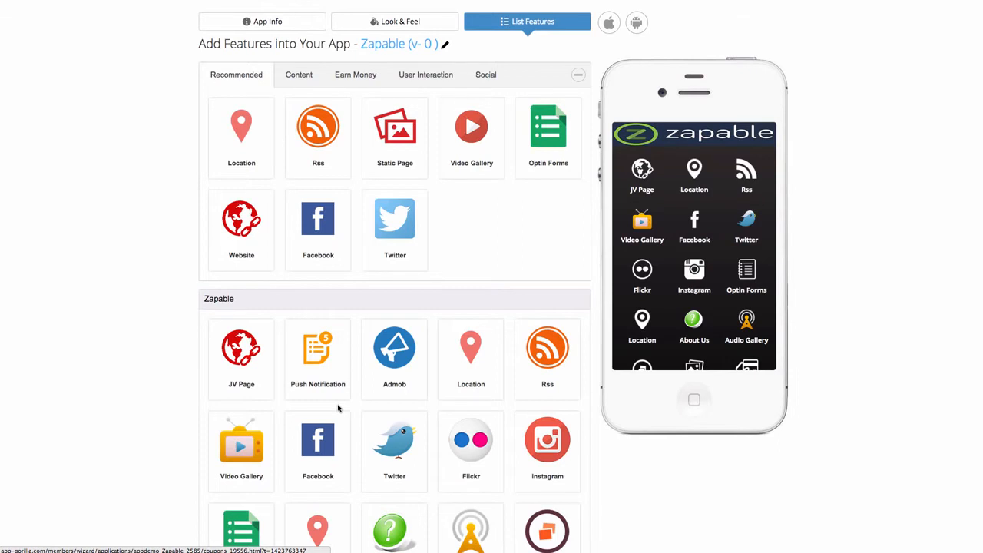
pyautogui.moveTo(318, 440)
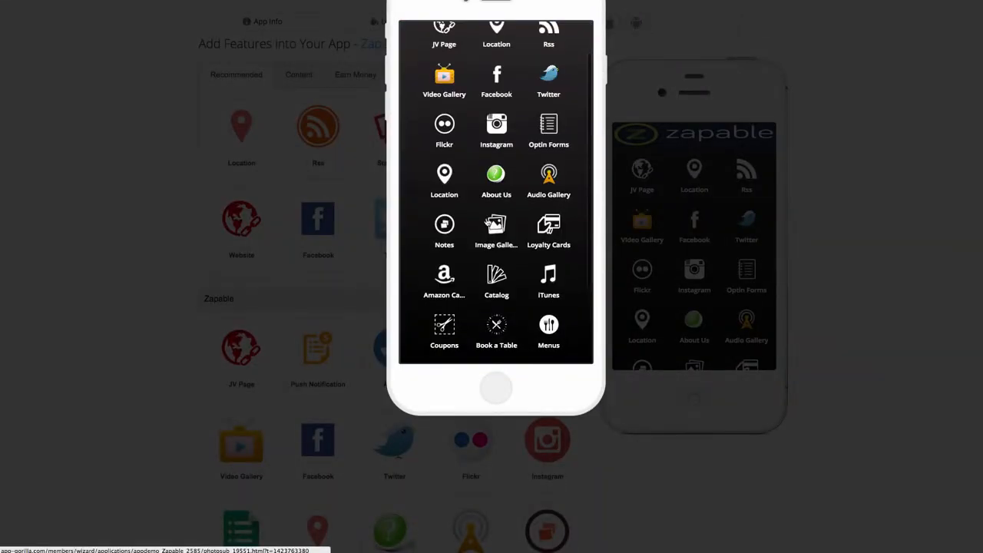
# View the Buy 3 Muffins Get One Free coupon in the preview, then close the preview
pyautogui.scroll(-3)
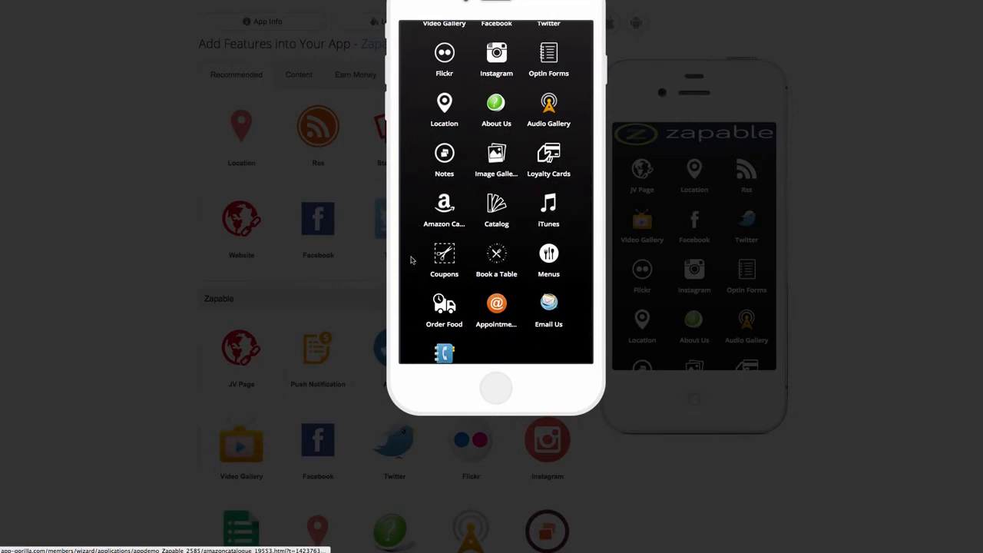
pyautogui.click(443, 258)
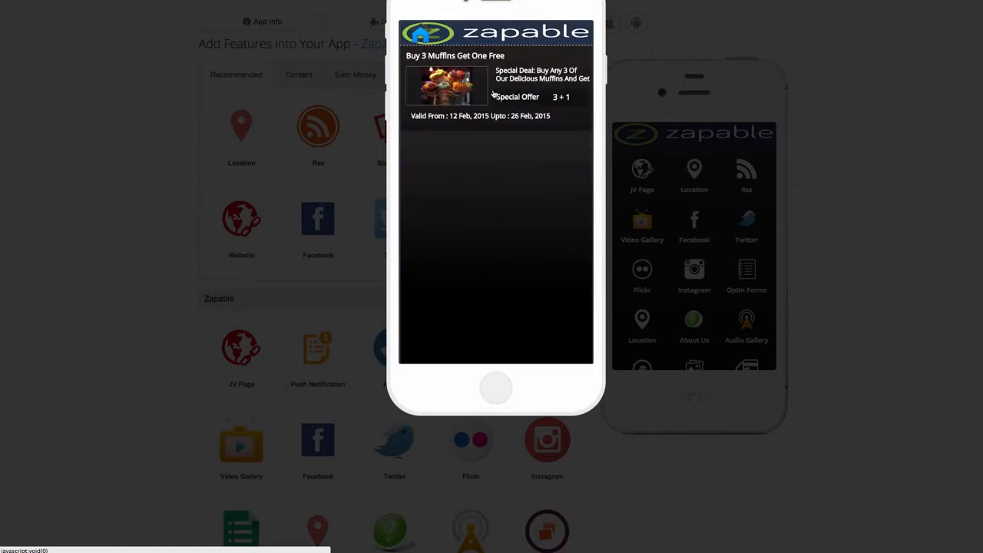
pyautogui.moveTo(498, 87)
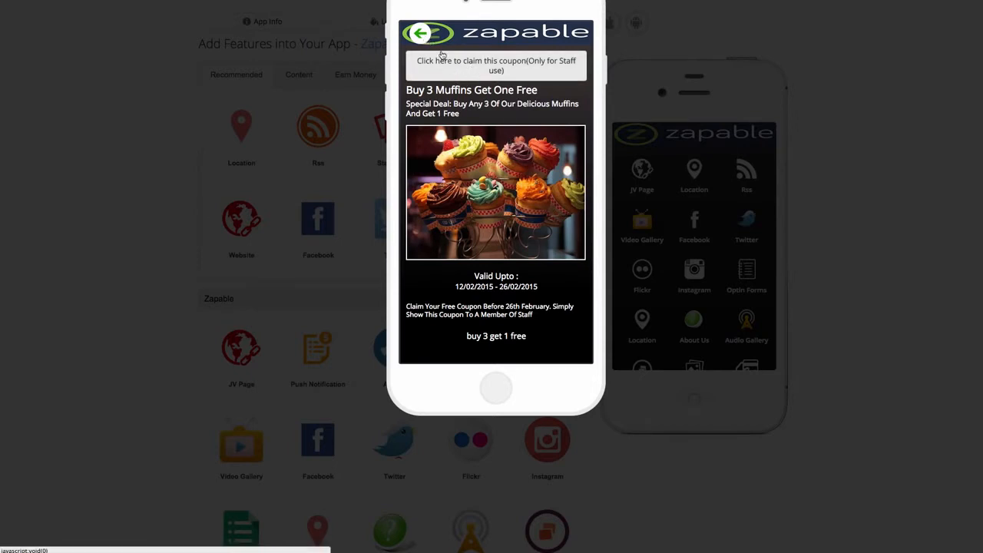
pyautogui.rightClick(150, 290)
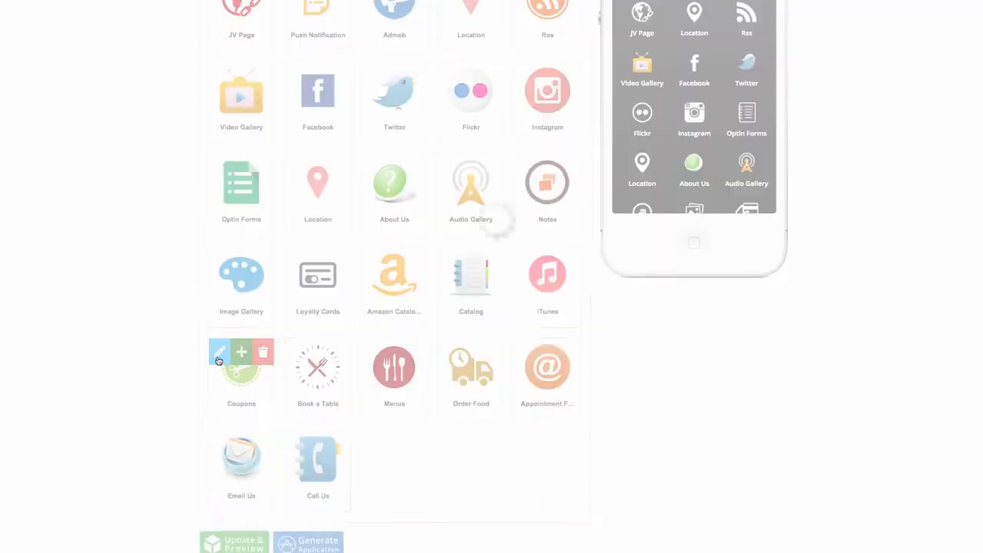
pyautogui.moveTo(433, 253)
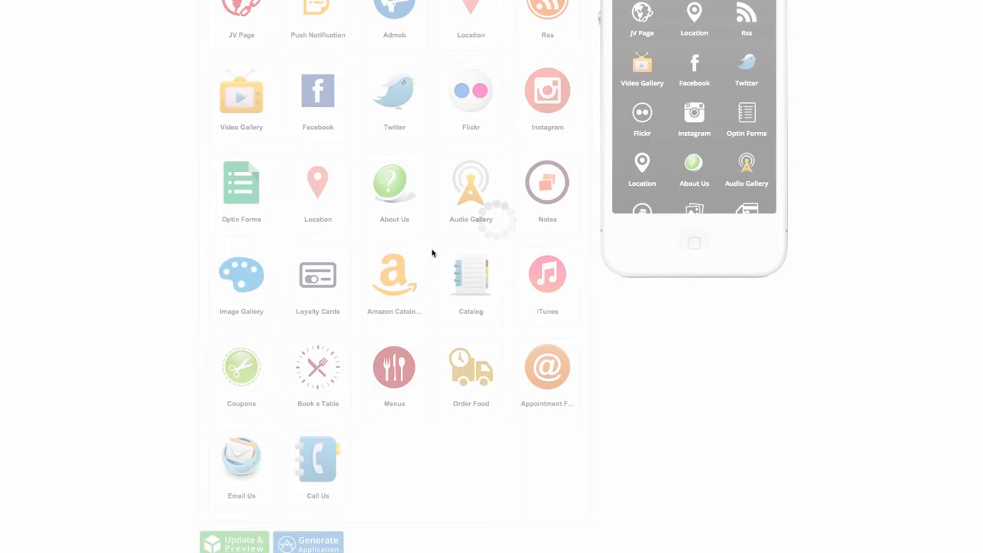
# Open the Coupons feature editor and bring up the enlarged live preview of the app menu
pyautogui.click(241, 365)
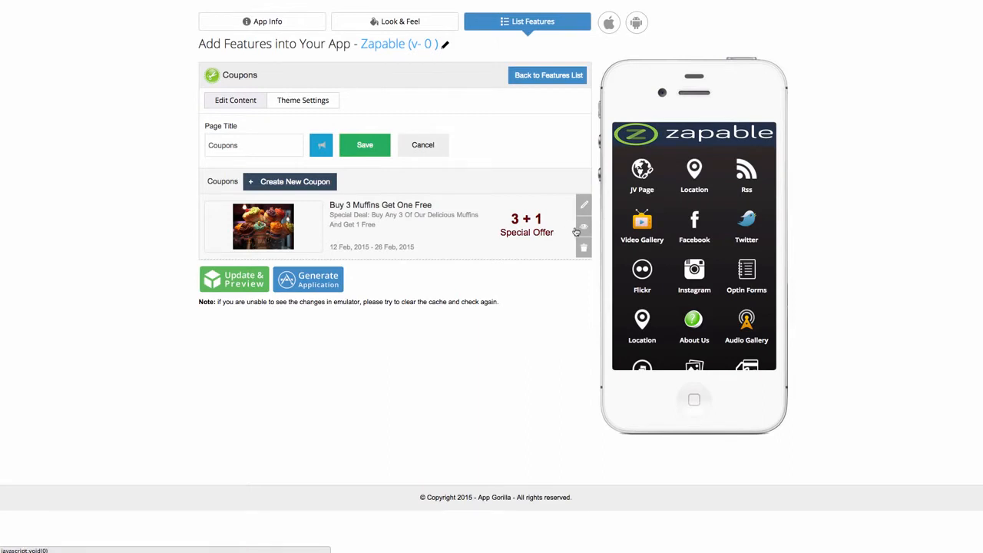
pyautogui.click(583, 227)
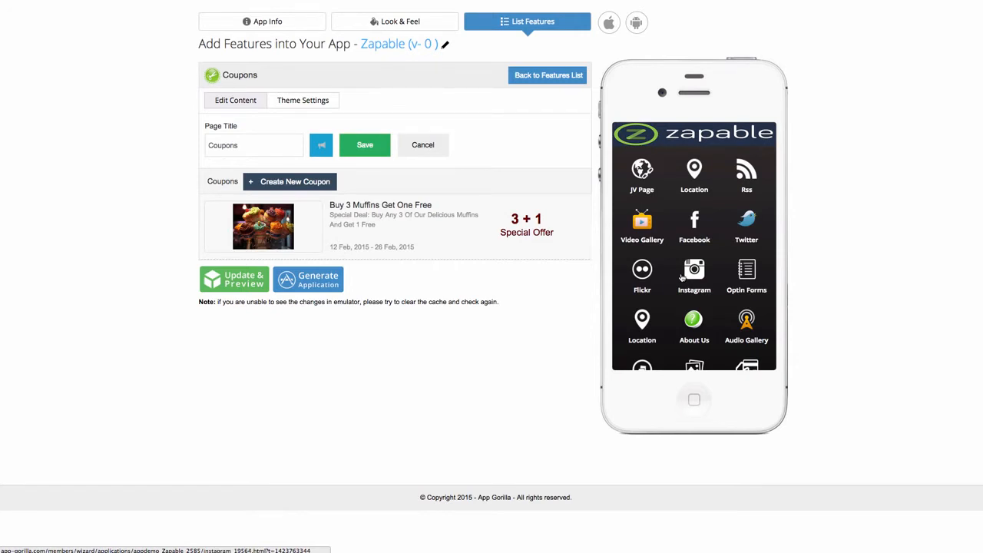
pyautogui.moveTo(513, 191)
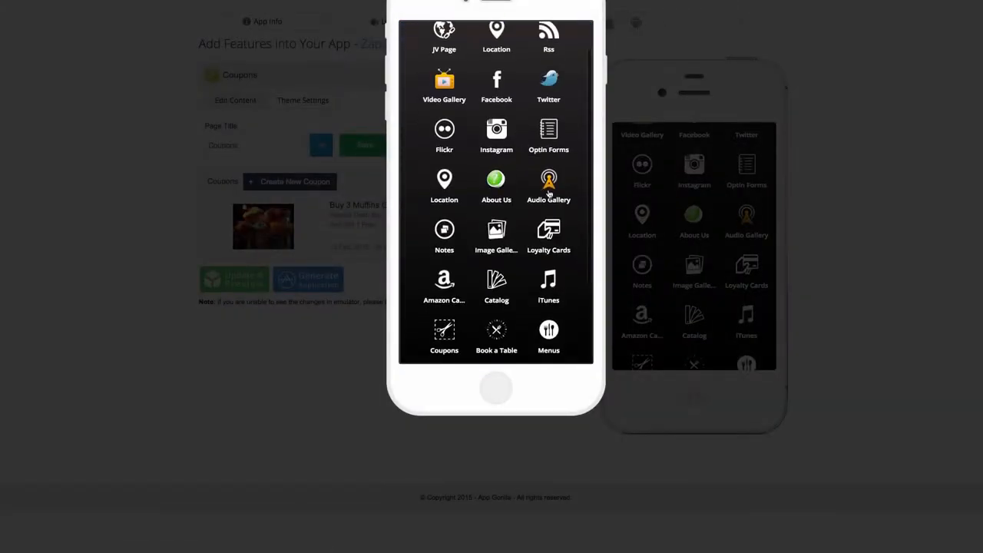
# Play the first Audio Gallery talk in the enlarged preview, then close the preview
pyautogui.click(548, 182)
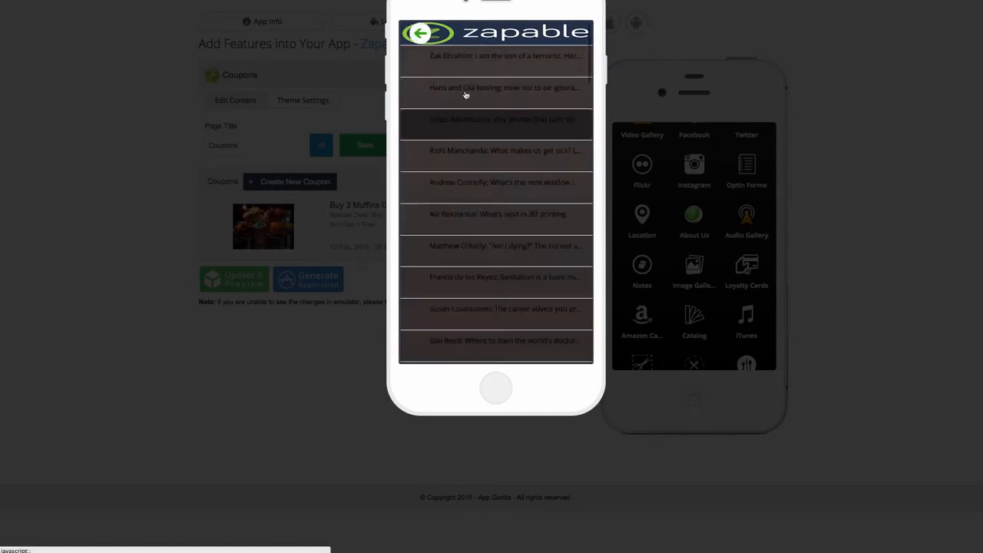
pyautogui.click(503, 55)
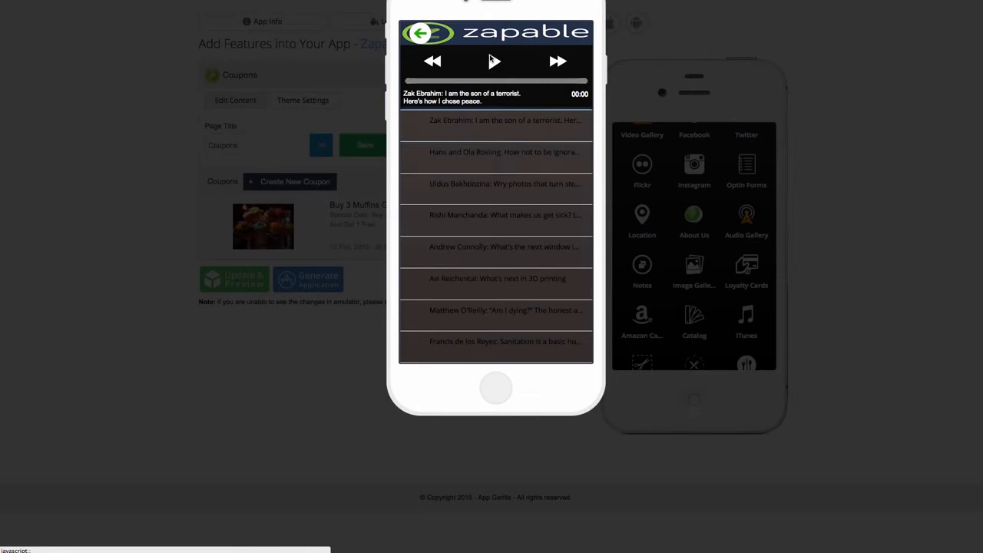
pyautogui.click(494, 61)
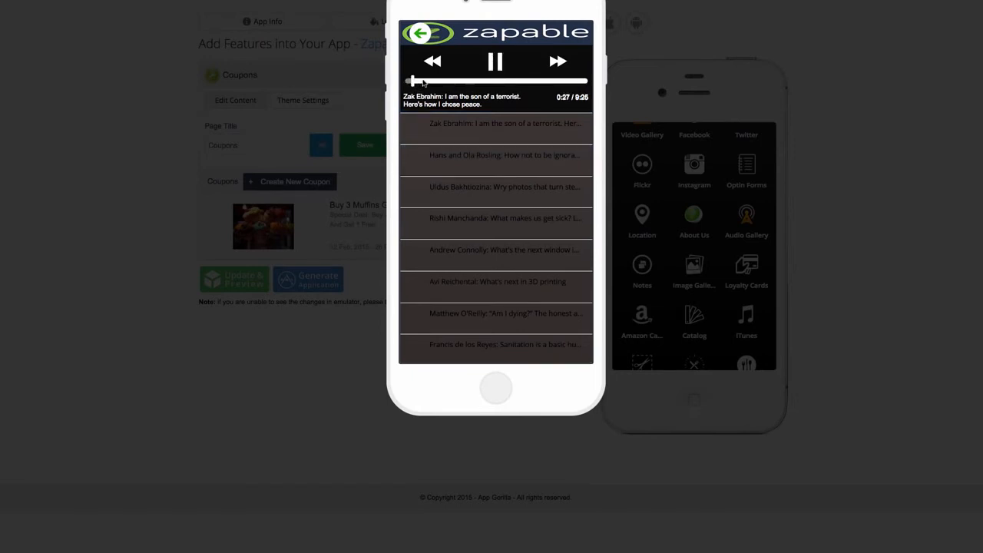
pyautogui.click(495, 61)
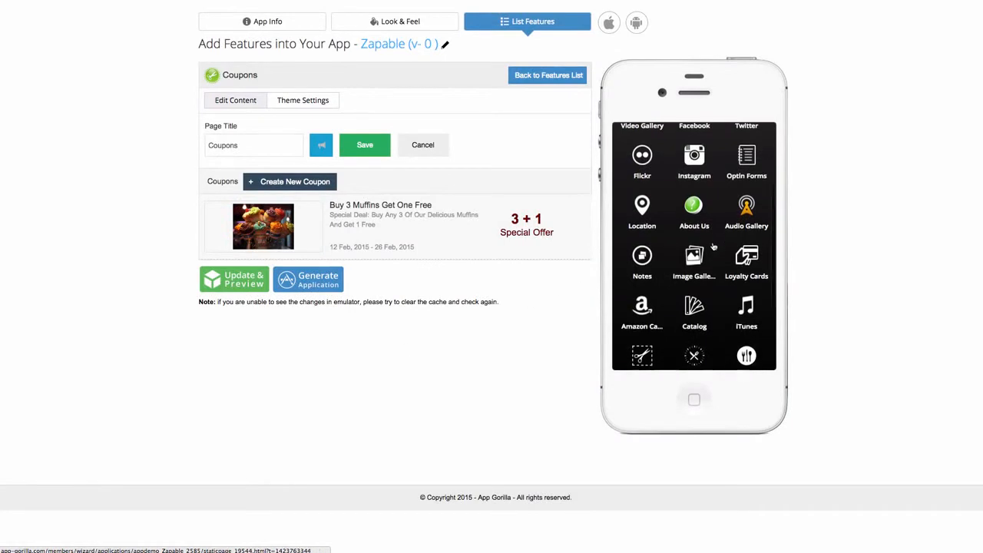
# Open Loyalty Cards in the preview and bring up the stamp code keypad
pyautogui.click(608, 24)
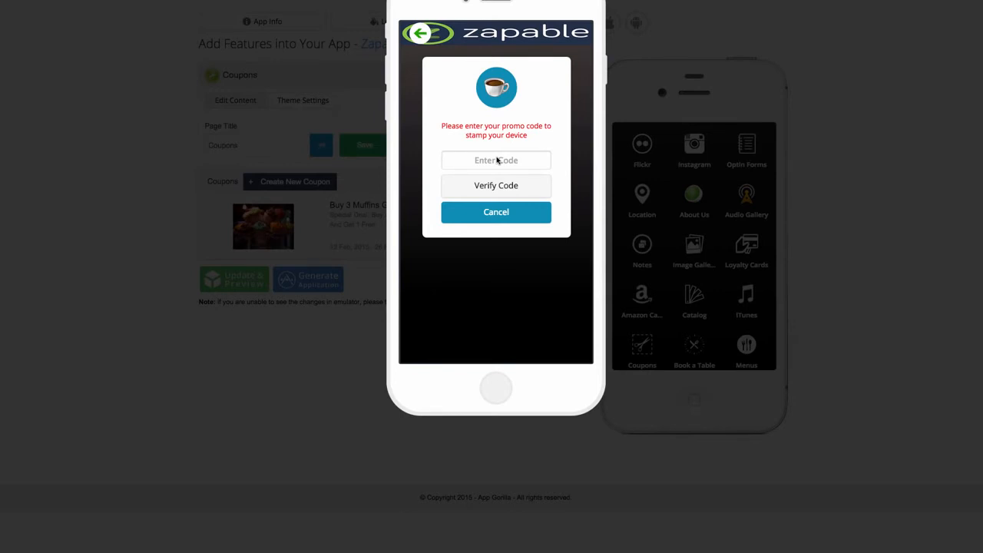
pyautogui.moveTo(490, 178)
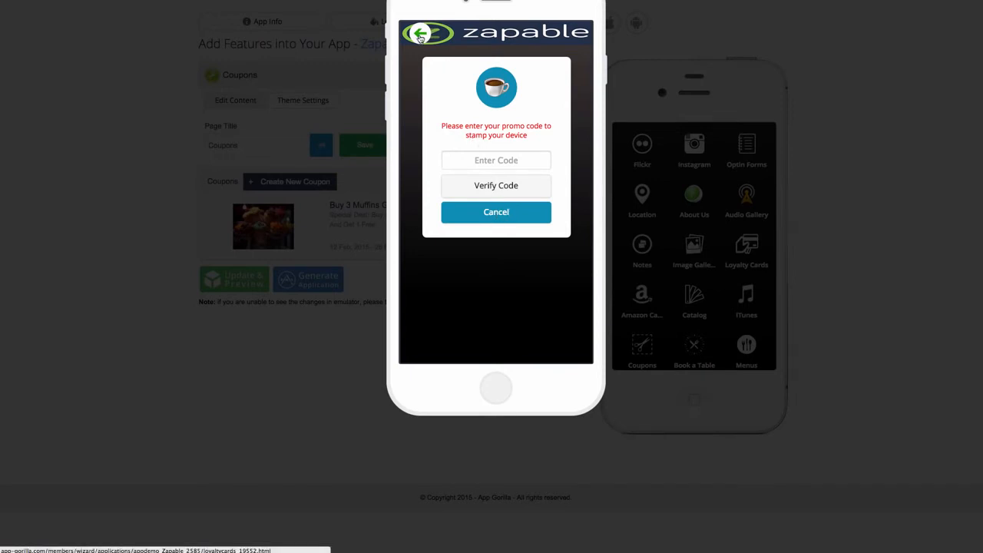
pyautogui.click(496, 212)
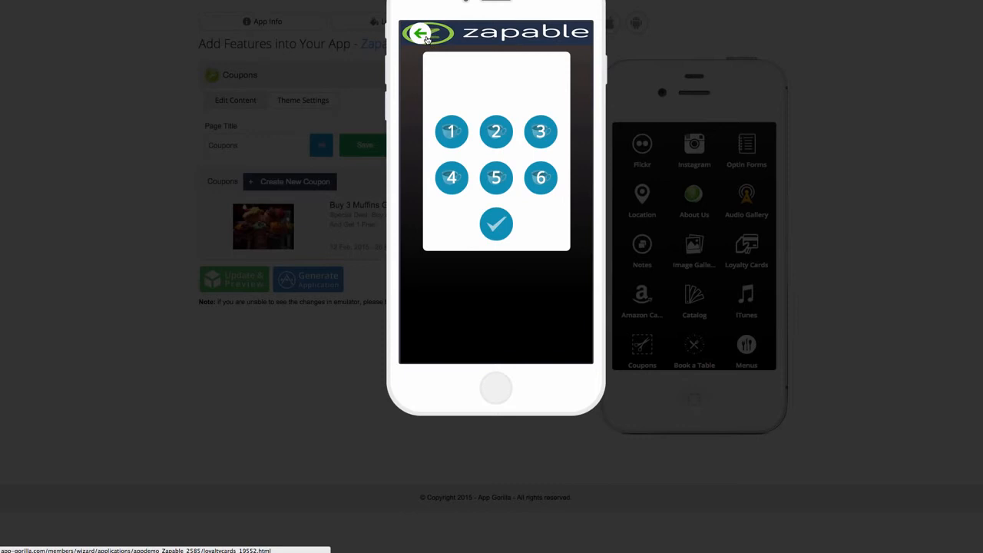
pyautogui.moveTo(412, 44)
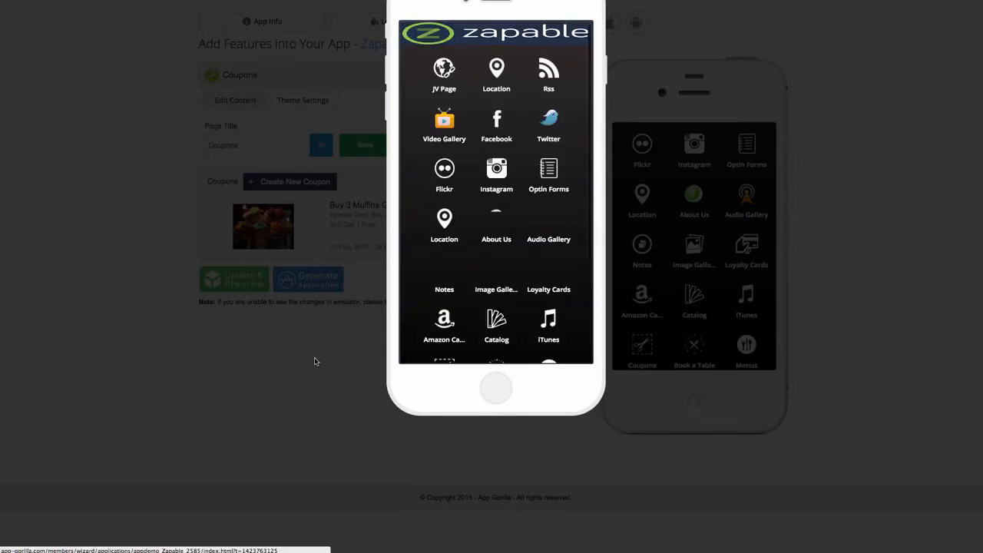
# Browse the Amazon catalog to the $13.00 Chuck Norris book page, then return home
pyautogui.scroll(-3)
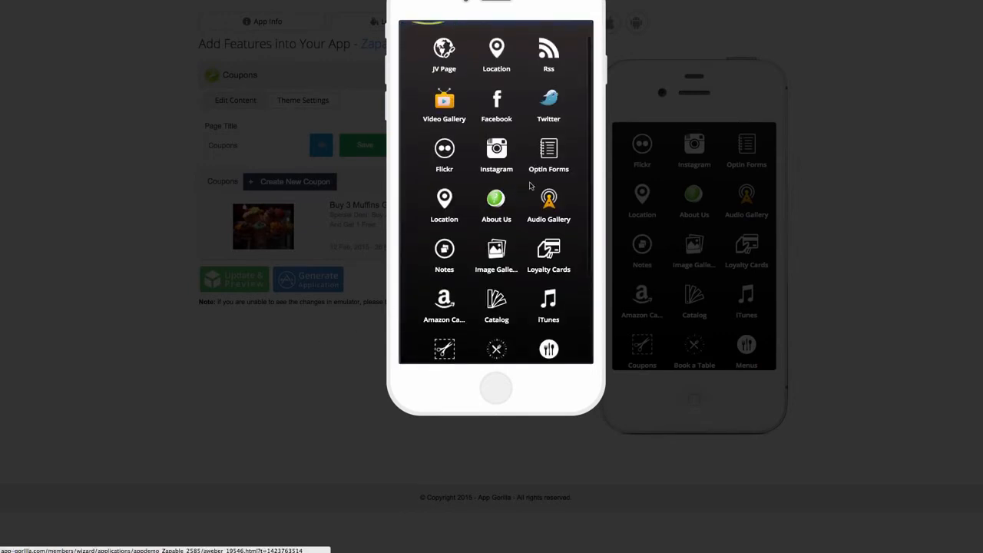
pyautogui.scroll(-3)
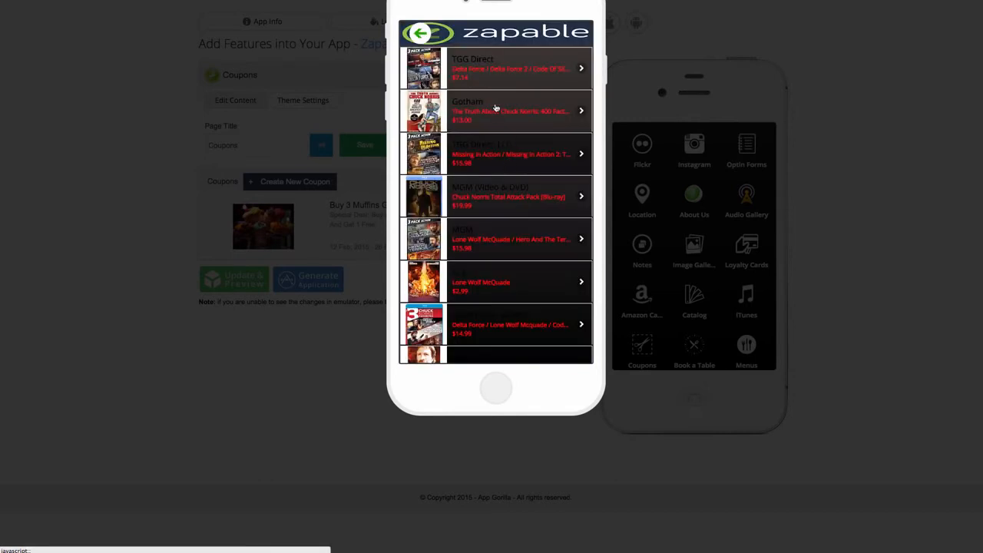
pyautogui.scroll(-3)
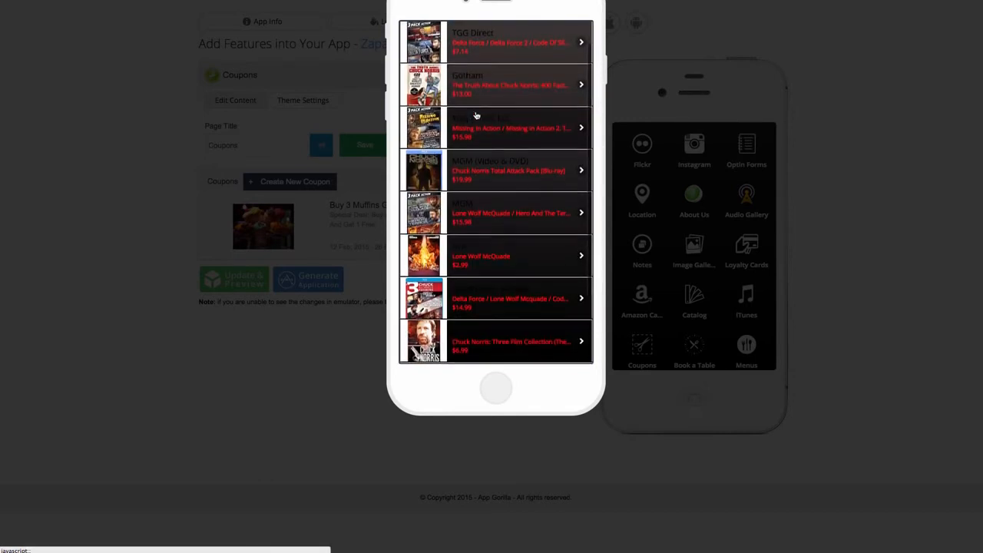
pyautogui.click(495, 43)
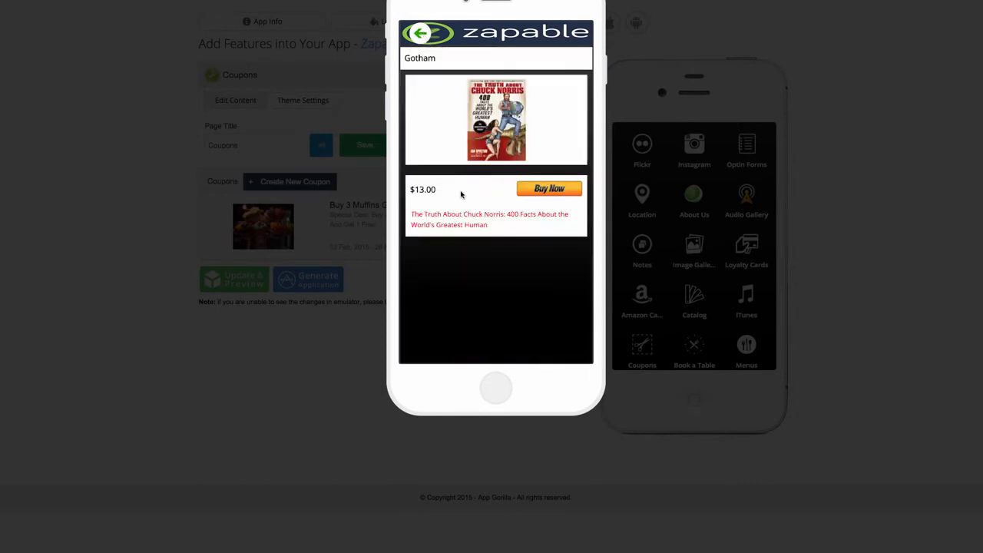
pyautogui.moveTo(559, 227)
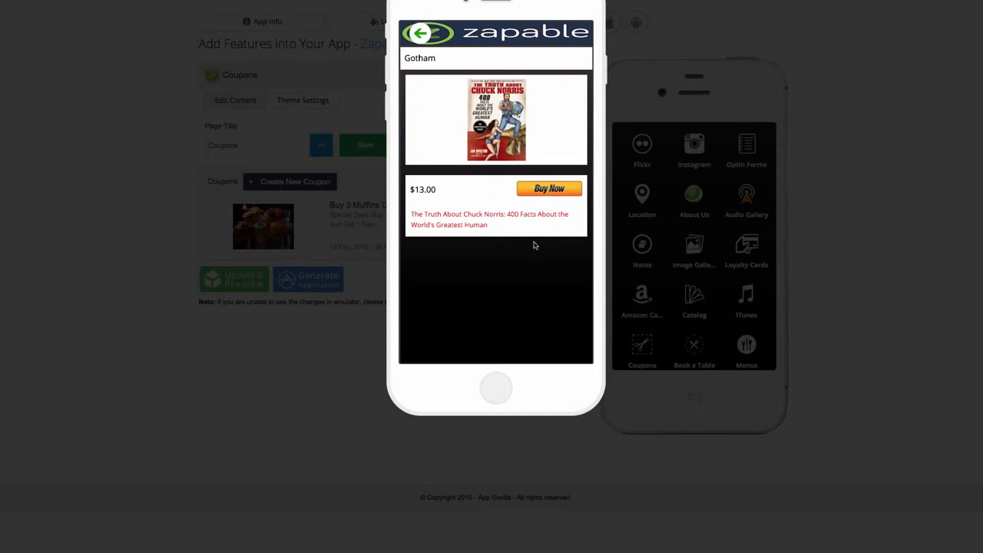
pyautogui.moveTo(501, 178)
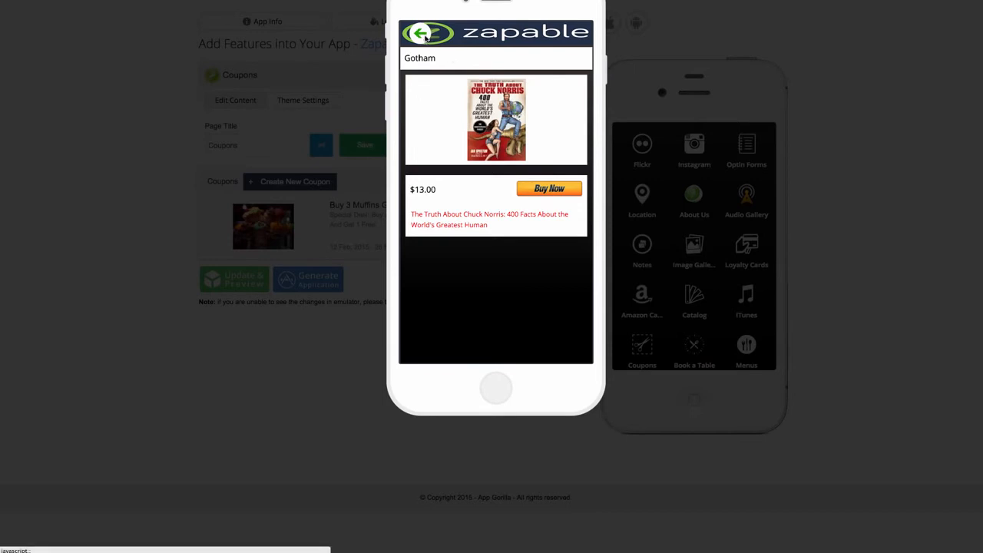
pyautogui.click(424, 32)
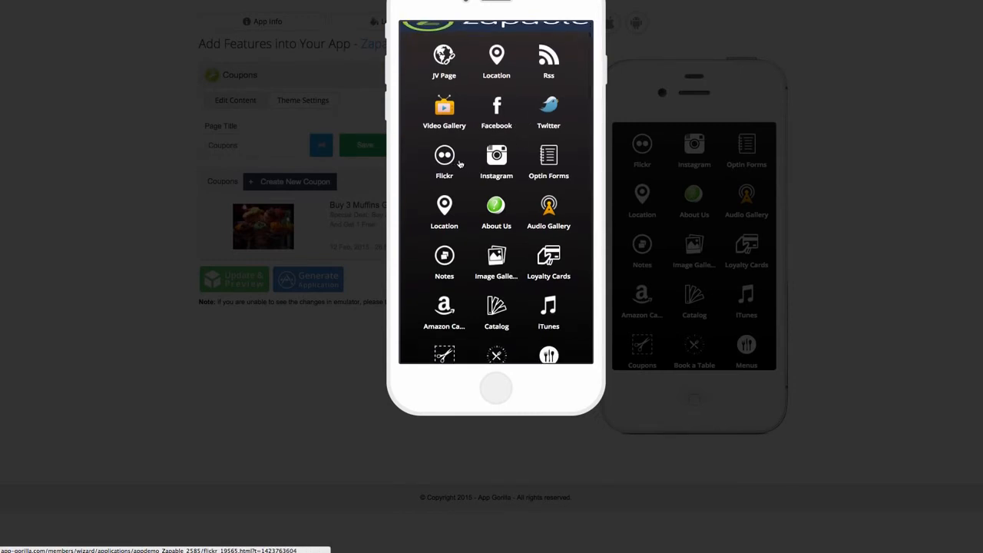
# View the Instagram, Twitter and Facebook feeds in the preview in turn
pyautogui.click(496, 157)
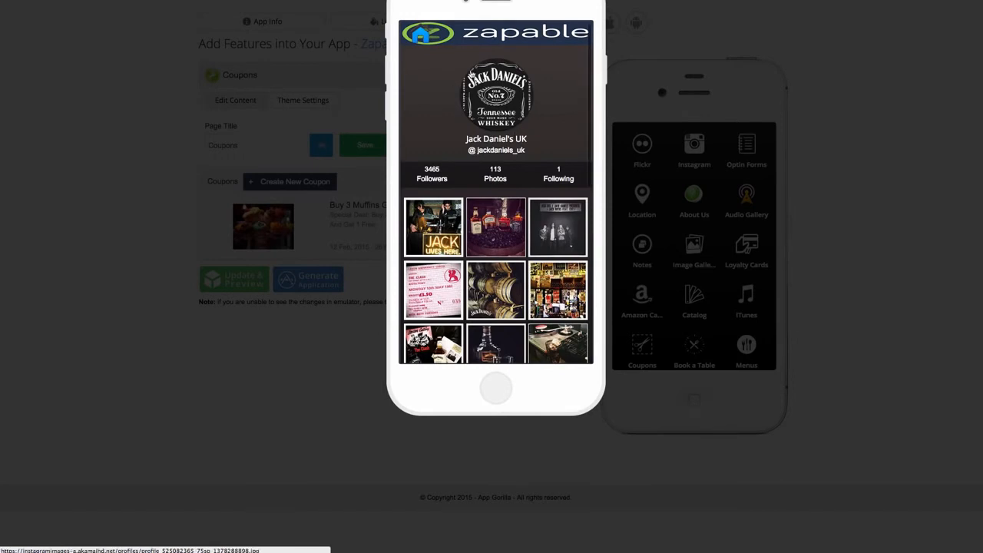
pyautogui.scroll(-3)
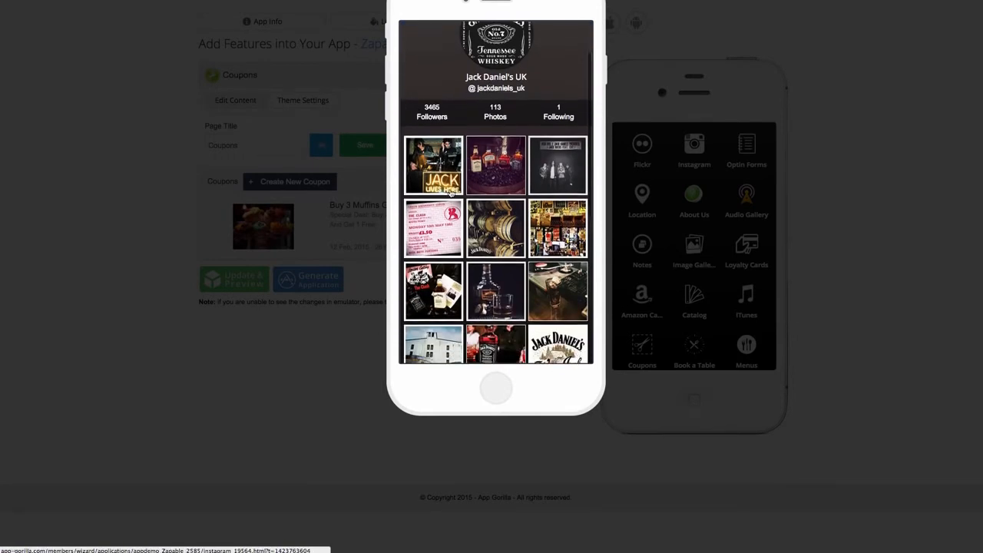
pyautogui.click(433, 166)
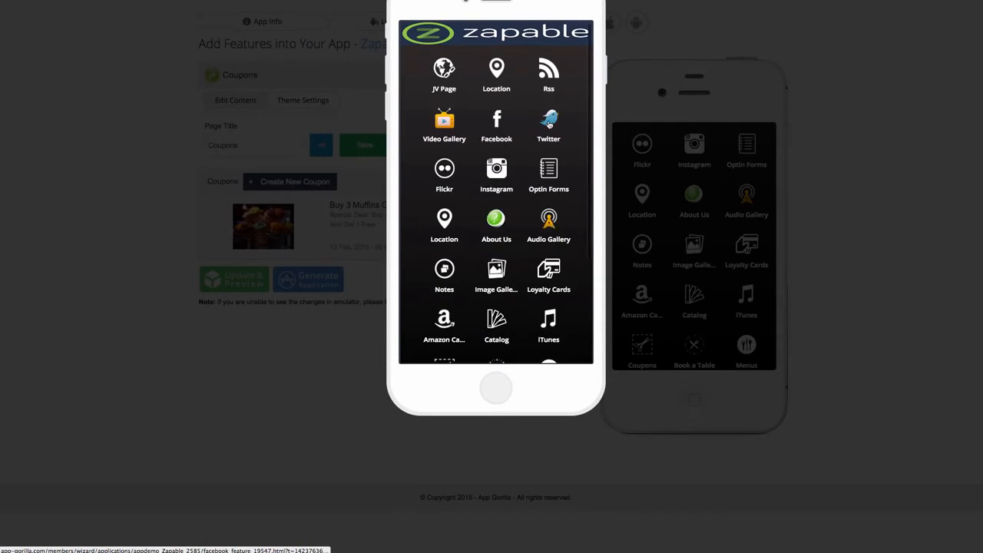
pyautogui.click(549, 123)
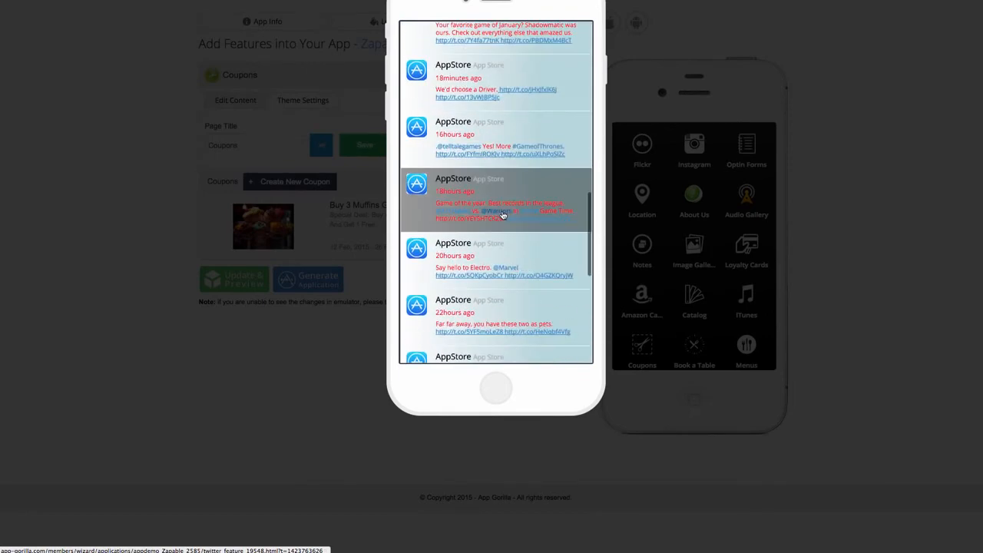
pyautogui.scroll(-3)
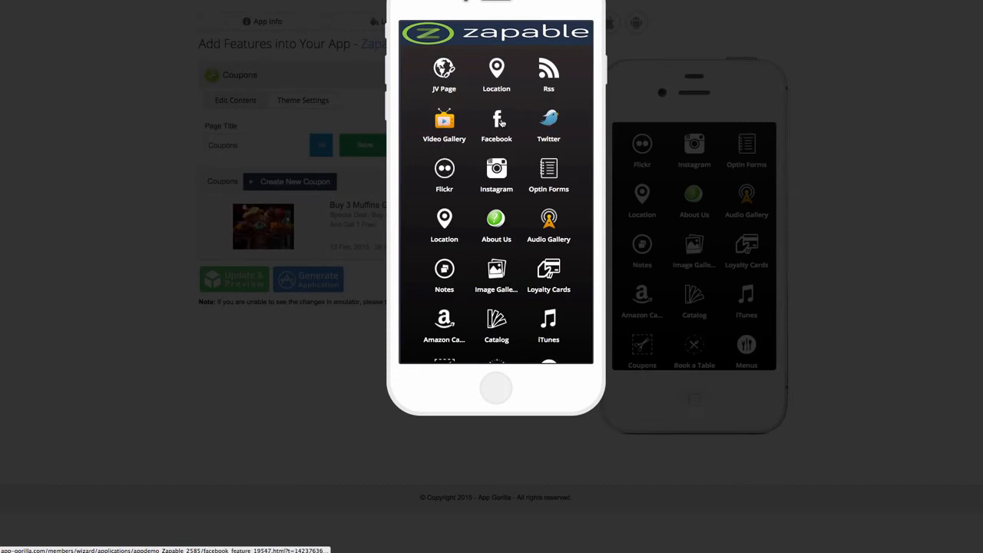
pyautogui.click(496, 123)
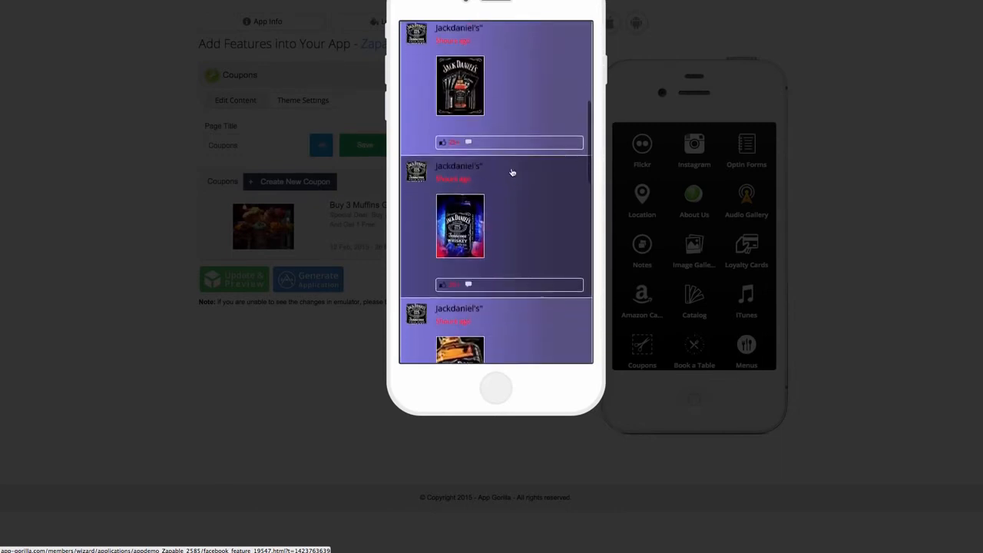
pyautogui.scroll(-3)
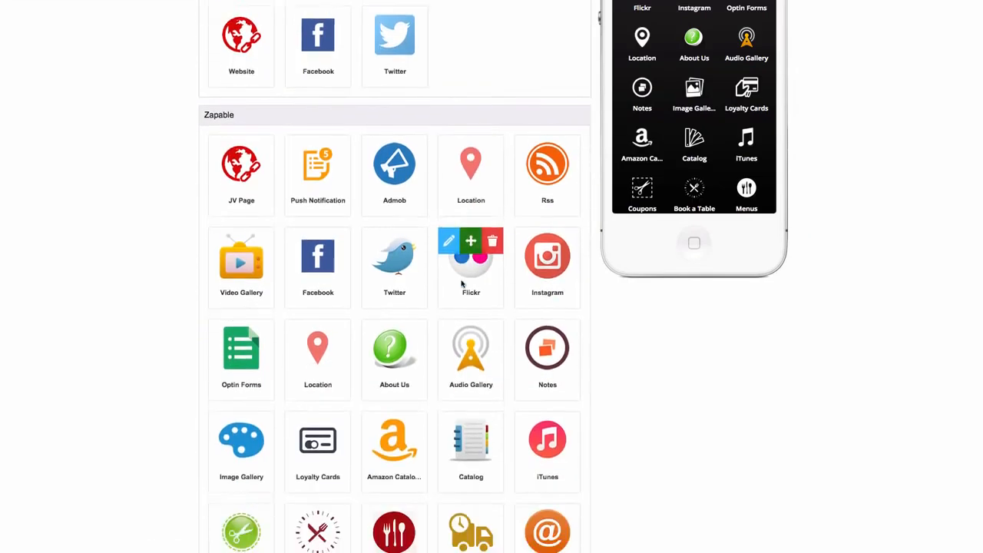
# Open the Video Gallery feature for editing from the features grid
pyautogui.scroll(-3)
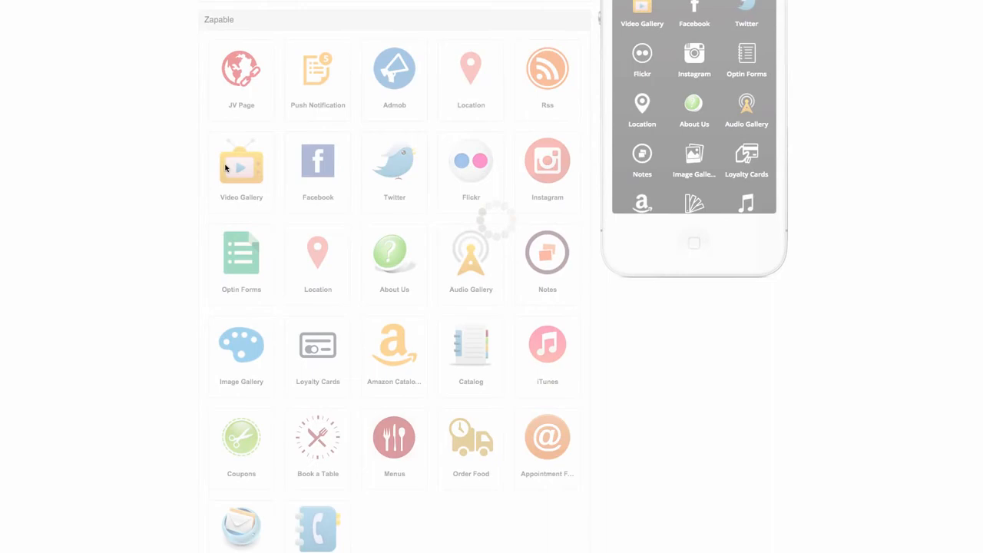
pyautogui.click(241, 161)
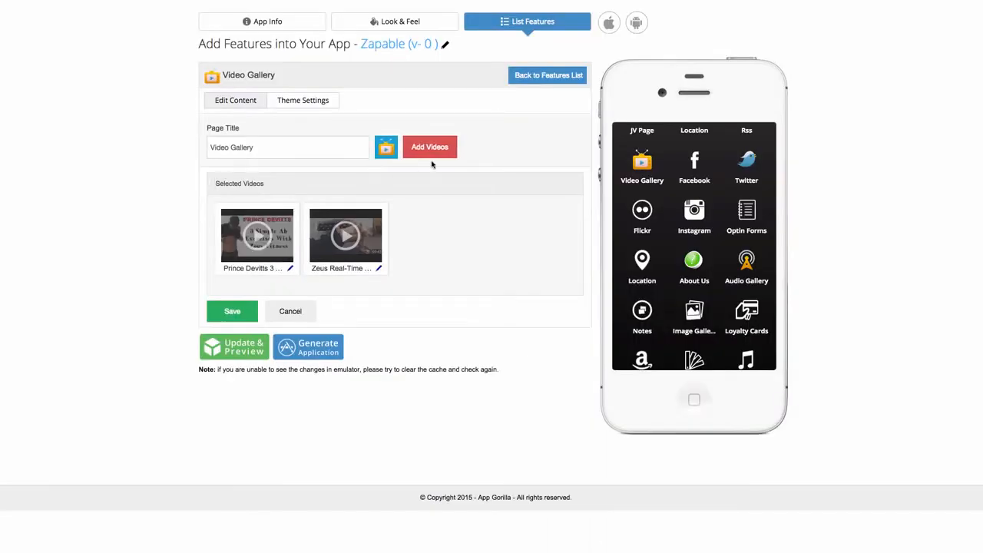
# Add videos from the thezeusfitness YouTube channel to the gallery via the Channel content type
pyautogui.click(430, 148)
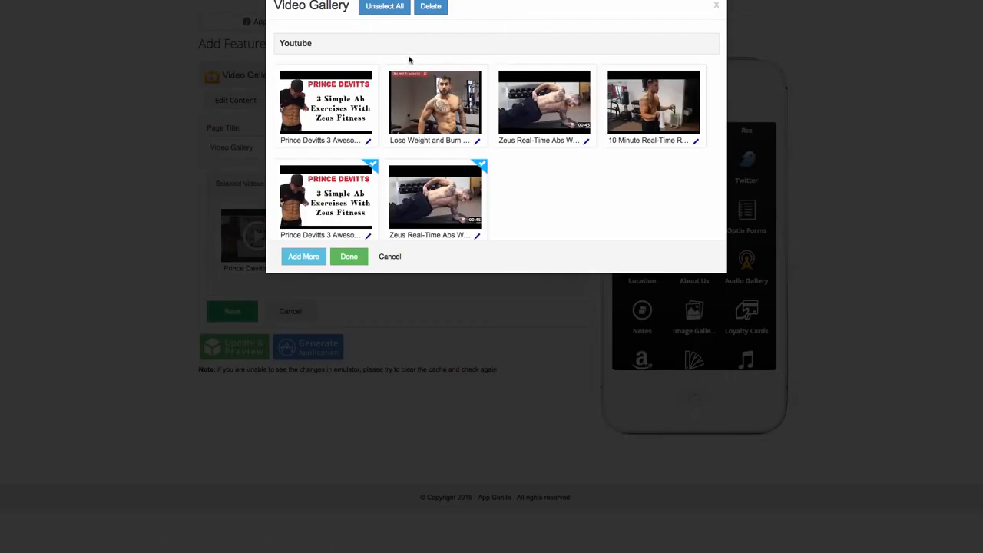
pyautogui.click(304, 255)
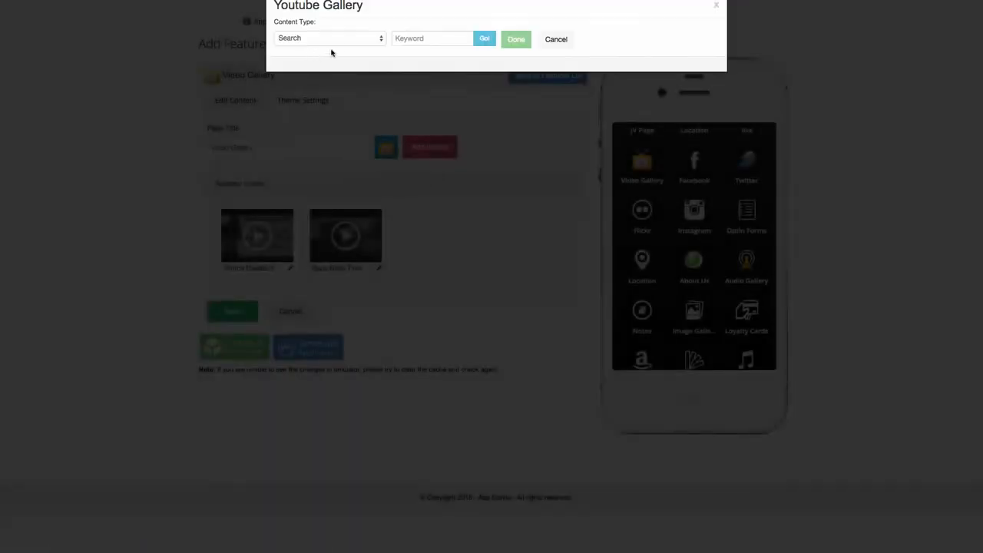
pyautogui.click(329, 37)
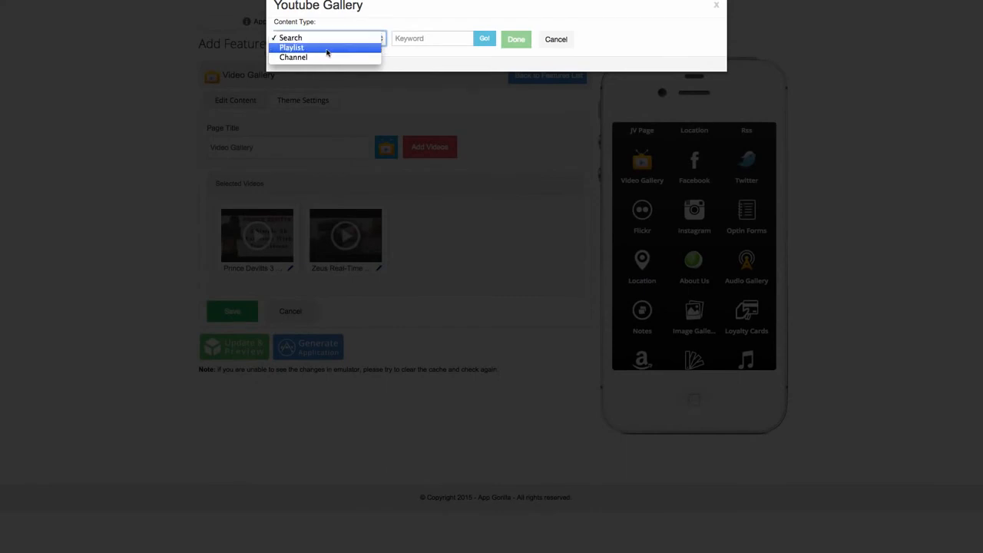
pyautogui.click(291, 46)
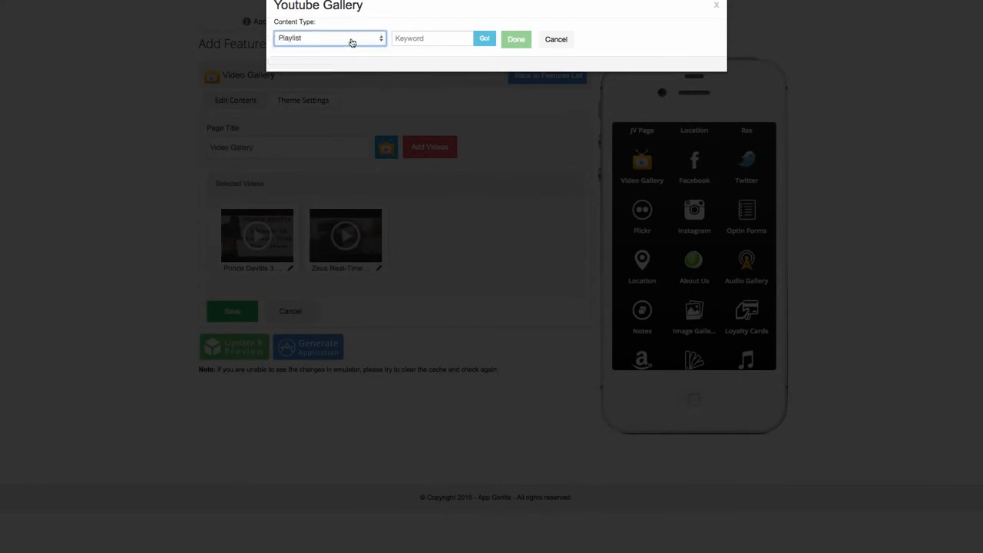
pyautogui.click(330, 39)
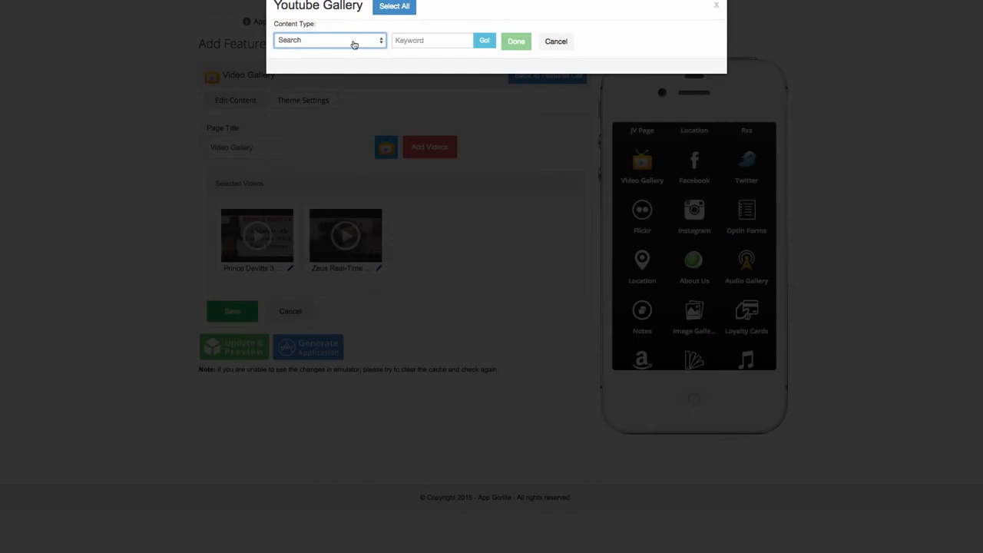
pyautogui.click(328, 40)
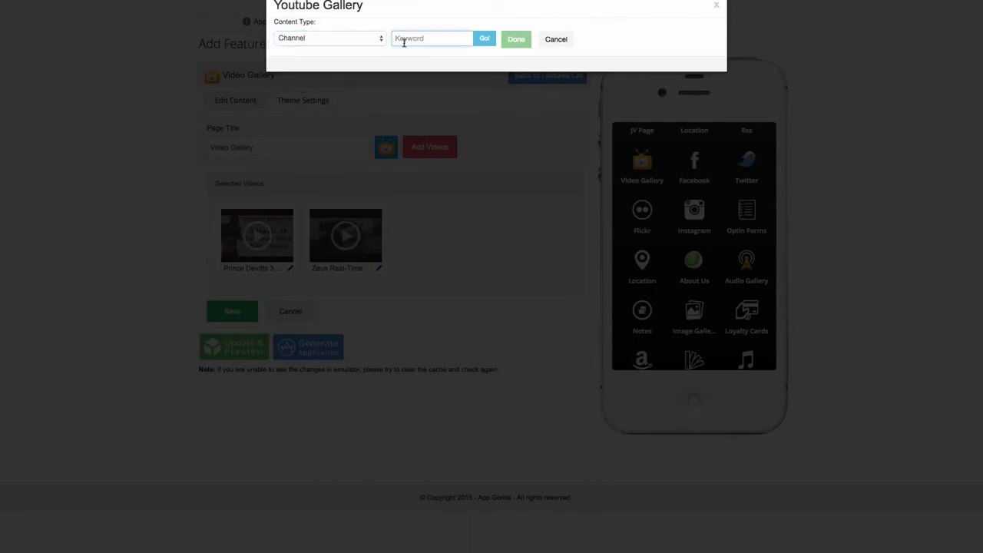
pyautogui.write('thezeu')
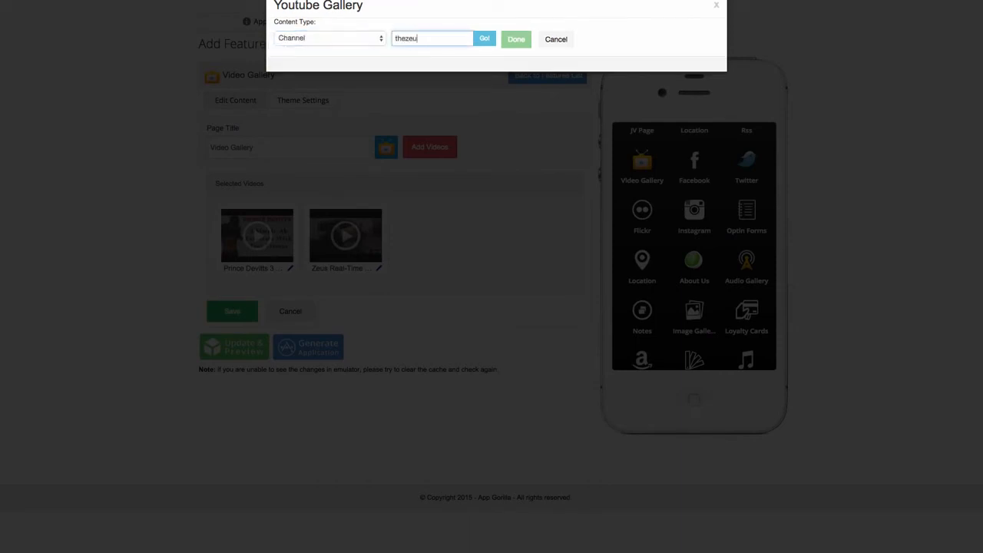
pyautogui.write('sfitness')
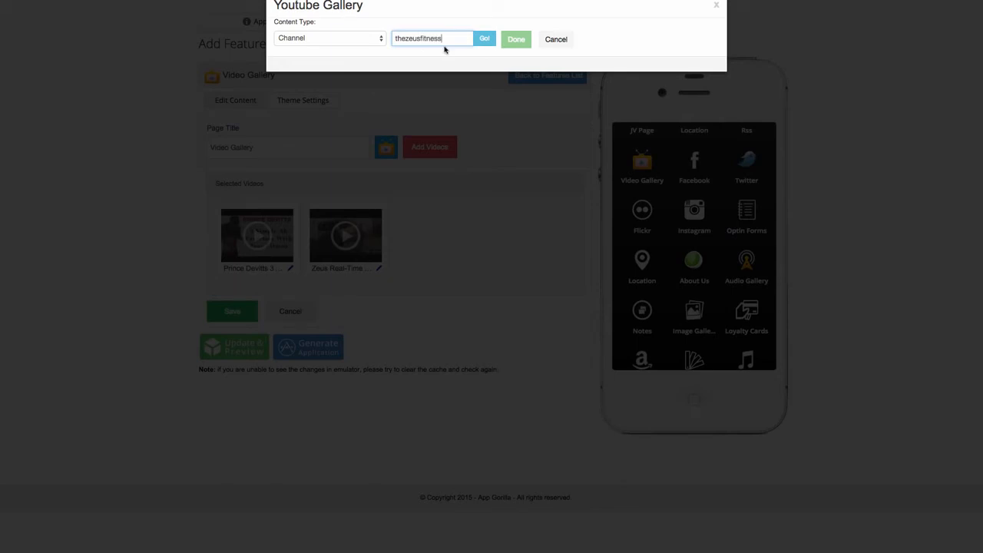
pyautogui.click(484, 39)
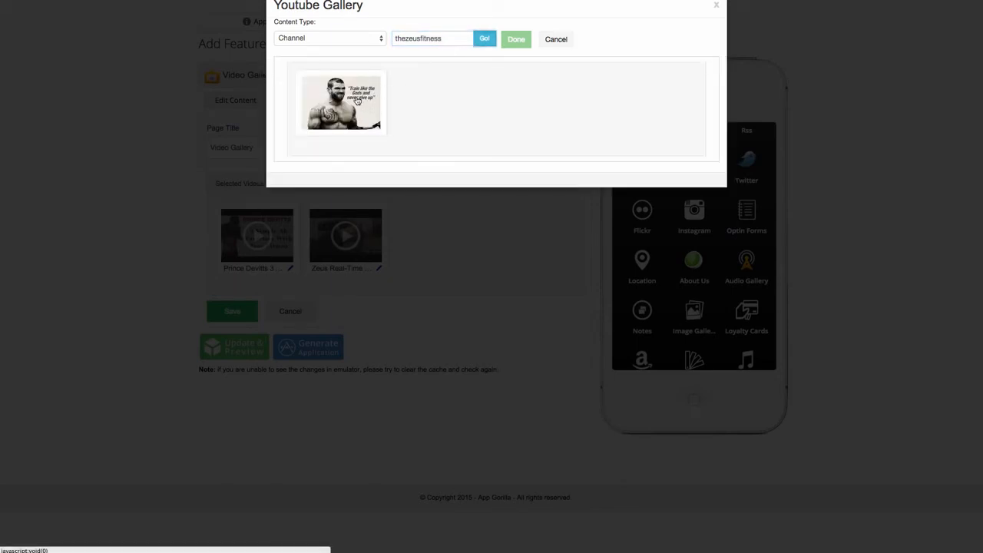
pyautogui.click(484, 39)
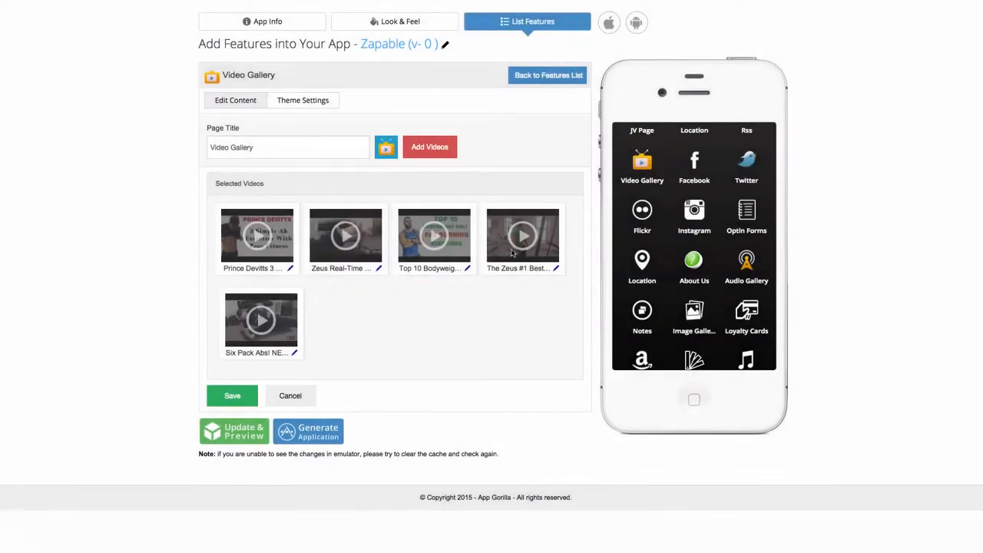
# Check the Top 10 Bodyweight video's details and save the updated video gallery
pyautogui.click(467, 267)
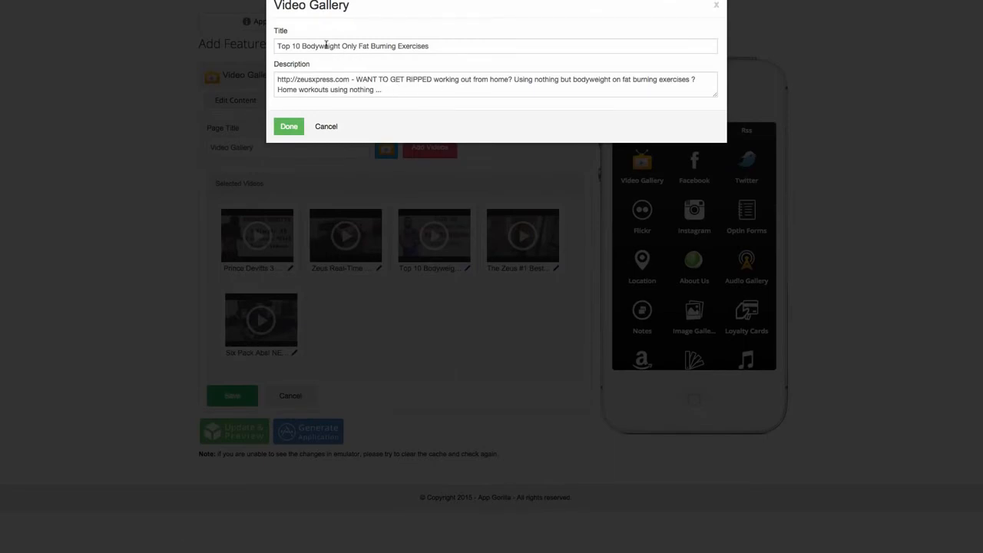
pyautogui.click(289, 126)
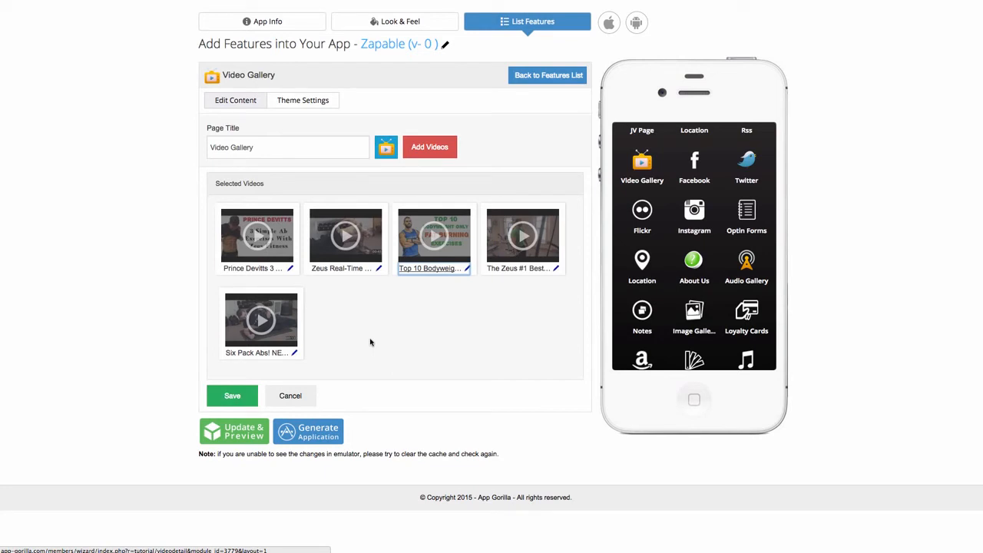
pyautogui.moveTo(326, 346)
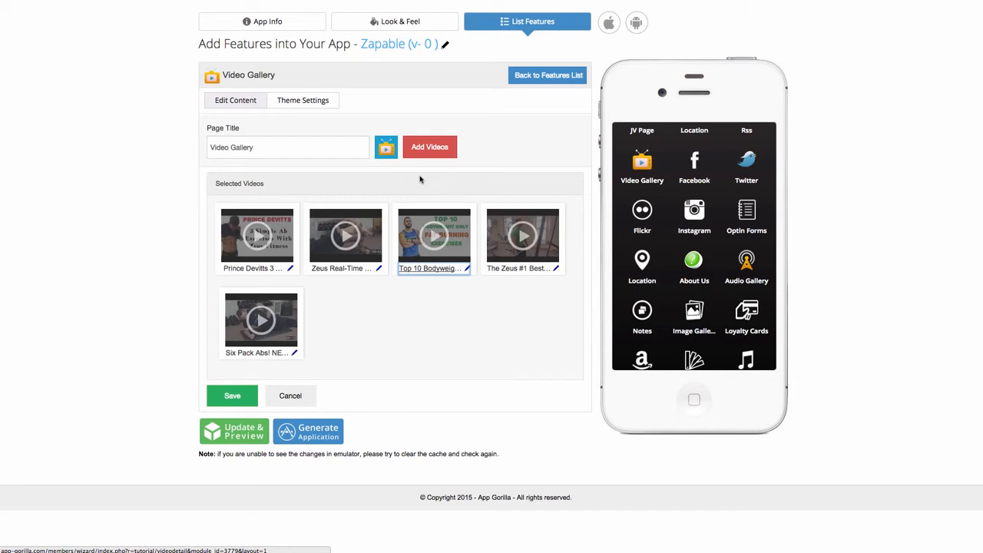
pyautogui.moveTo(194, 166)
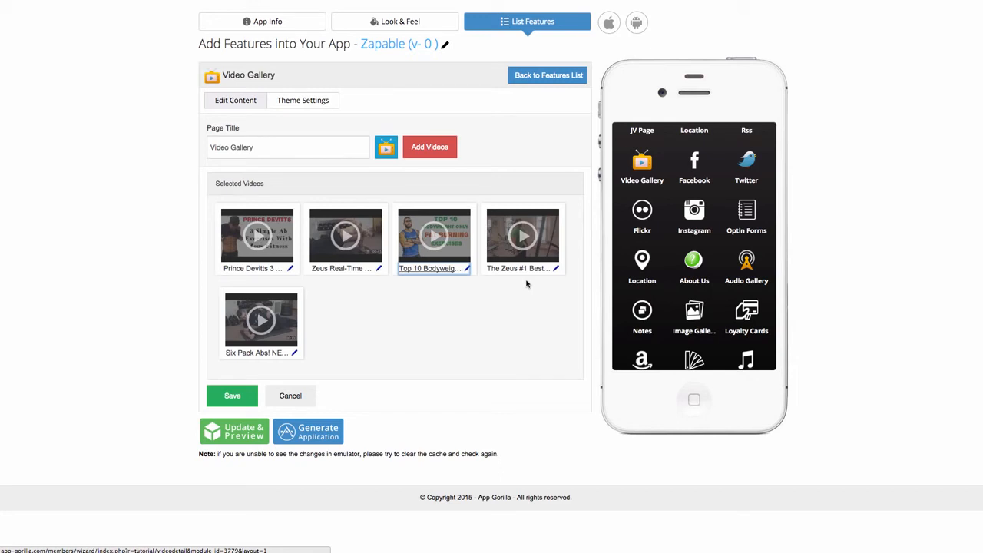
pyautogui.moveTo(249, 370)
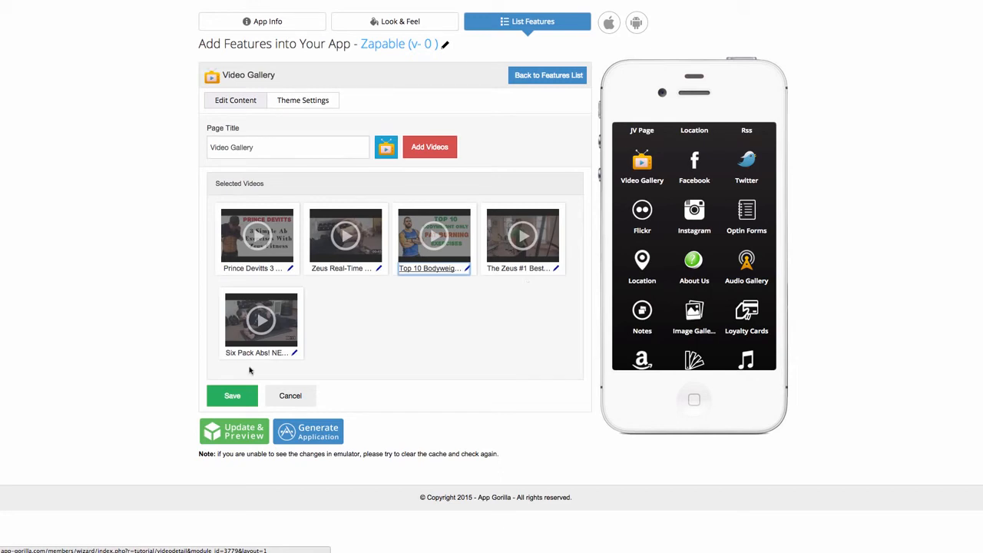
pyautogui.click(547, 74)
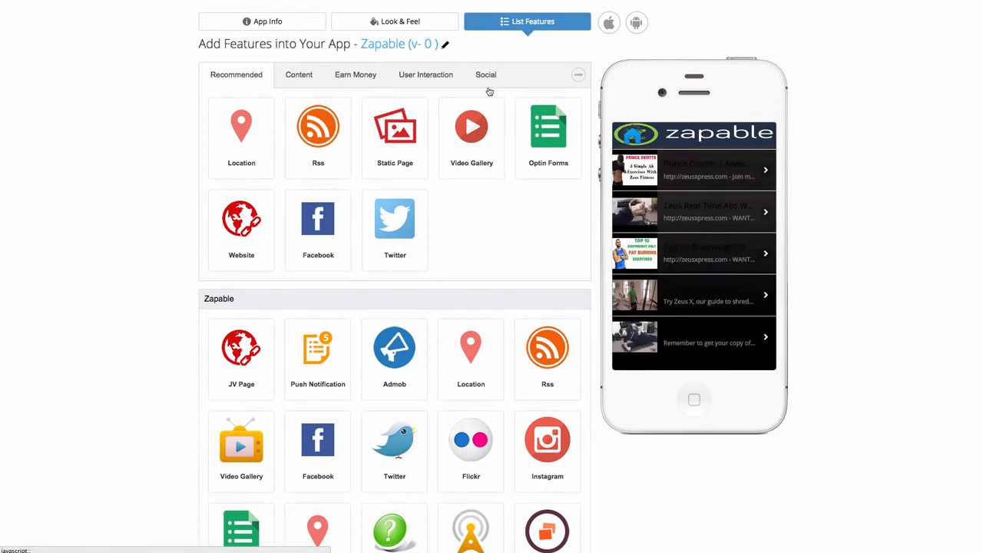
# In Look & Feel's Color Schemes, set the Titles colour to white
pyautogui.click(394, 22)
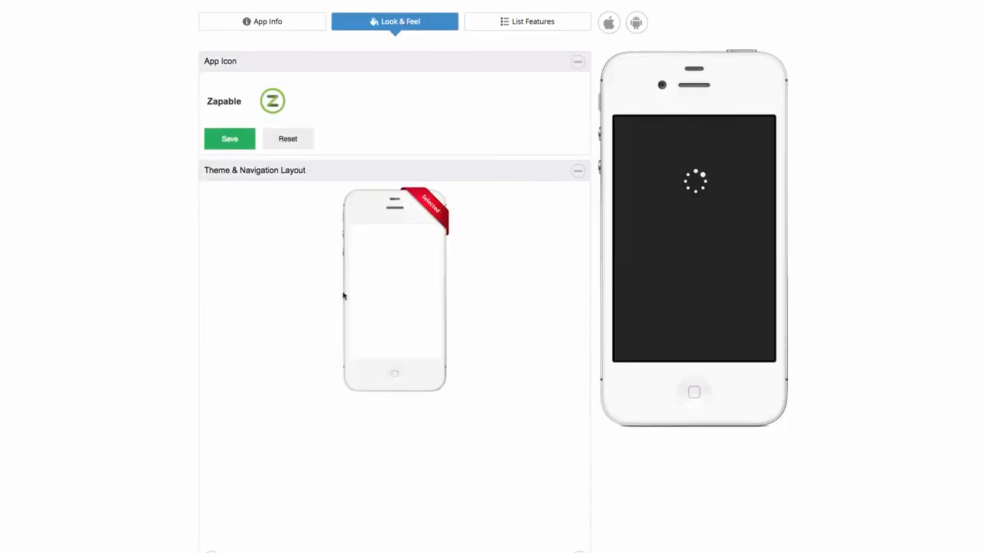
pyautogui.scroll(-3)
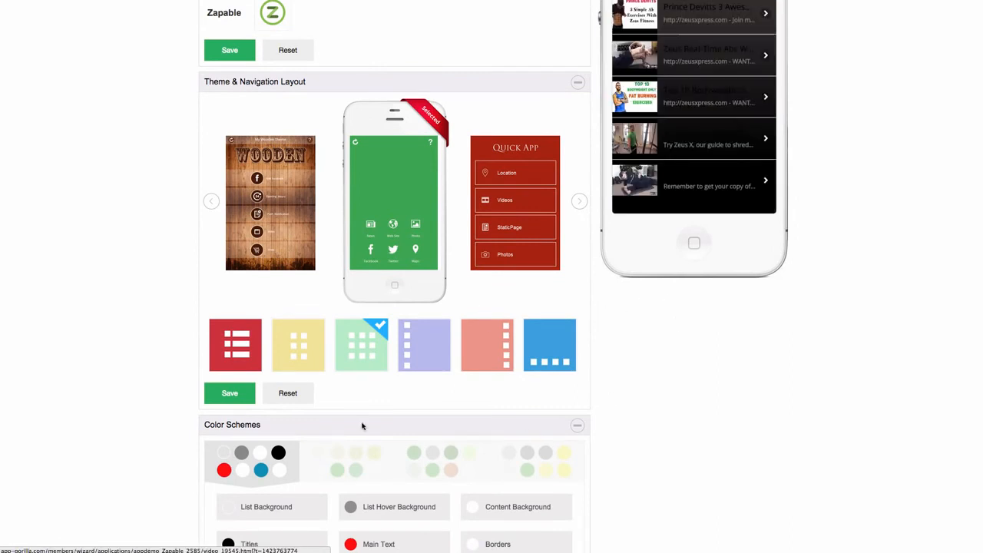
pyautogui.scroll(-3)
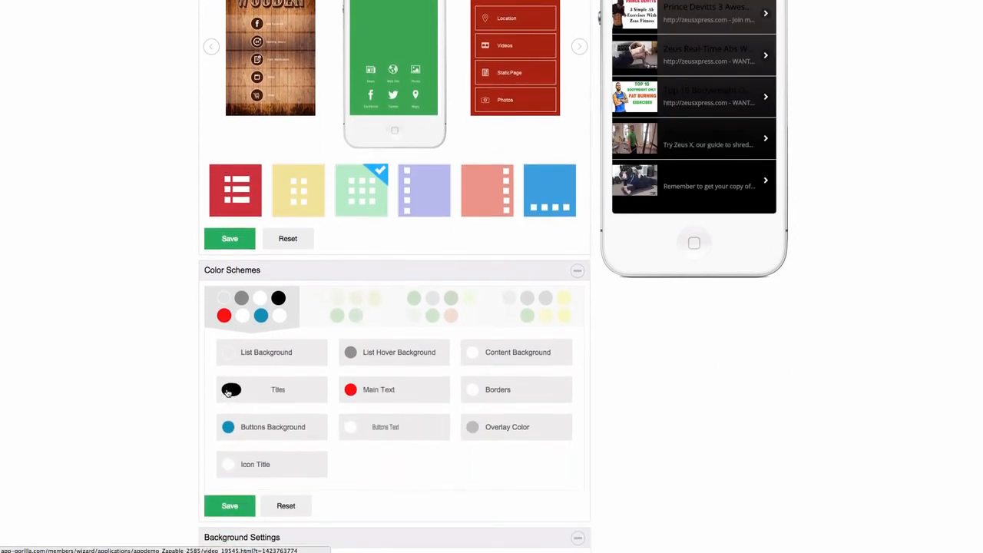
pyautogui.click(231, 390)
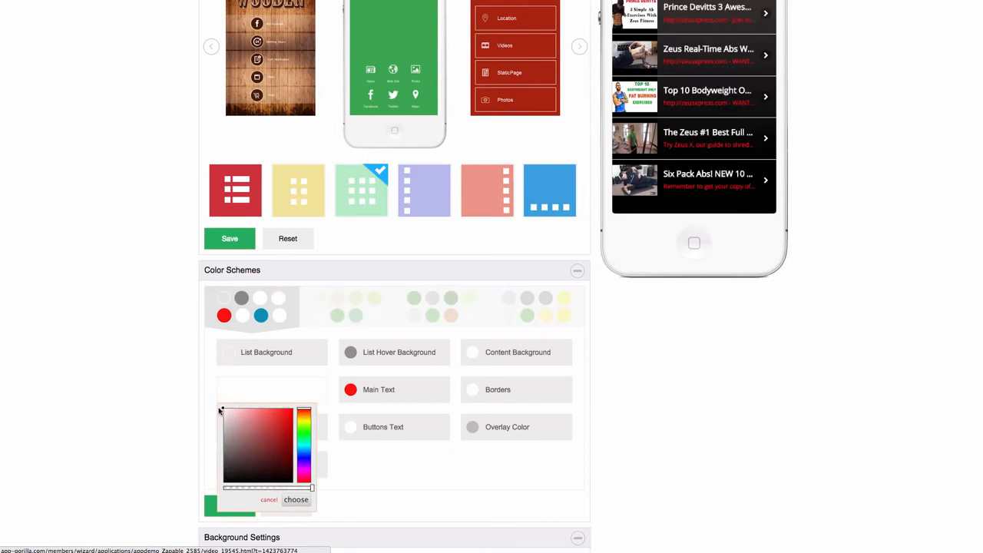
pyautogui.click(295, 499)
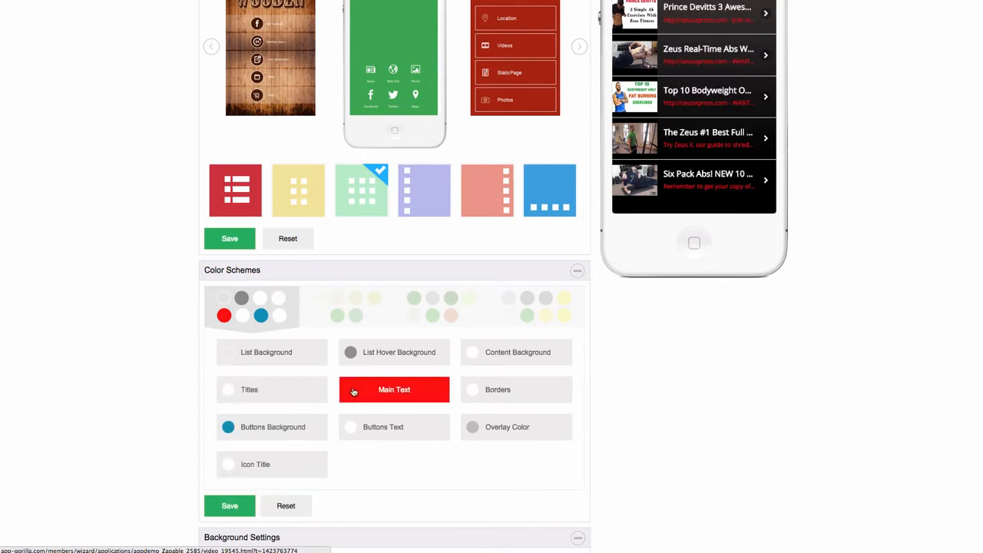
# Set the Main Text colour to green and confirm it
pyautogui.click(393, 390)
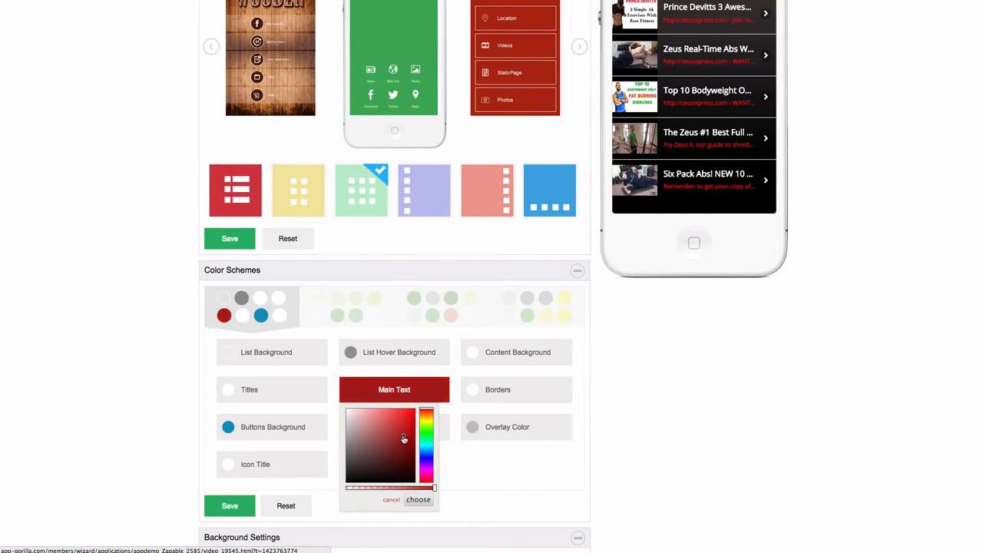
pyautogui.click(402, 438)
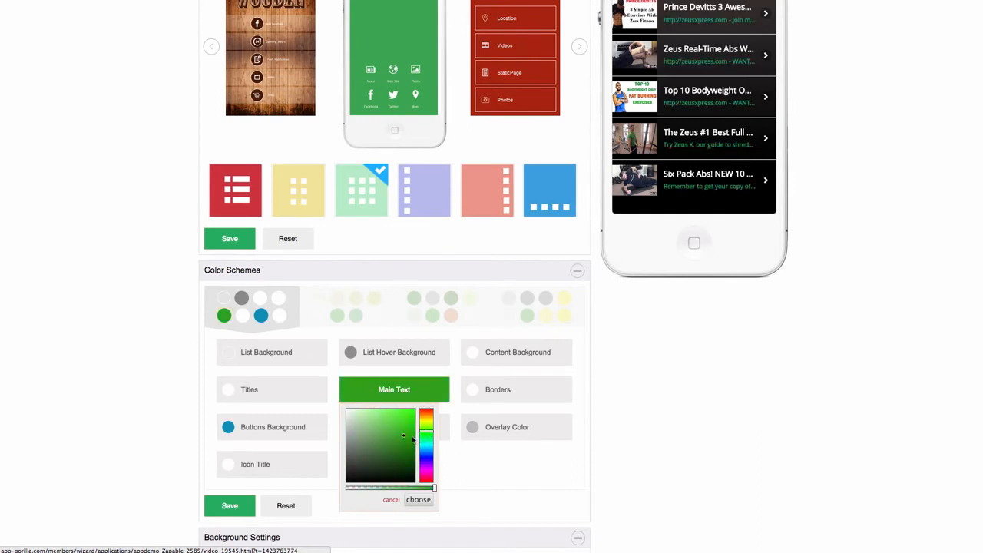
pyautogui.click(387, 424)
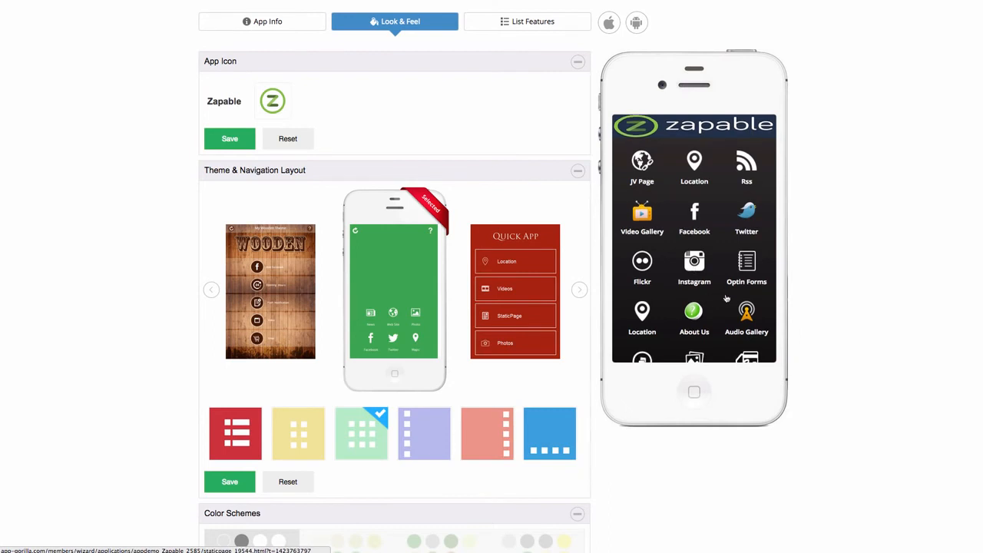
# Go to List Features and browse down through the Zapable feature tiles
pyautogui.scroll(-3)
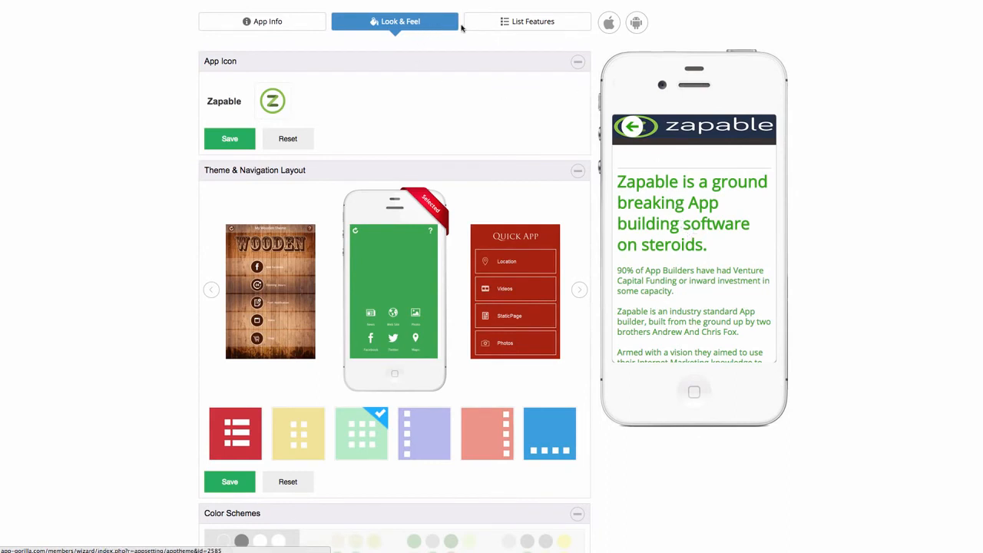
pyautogui.click(527, 21)
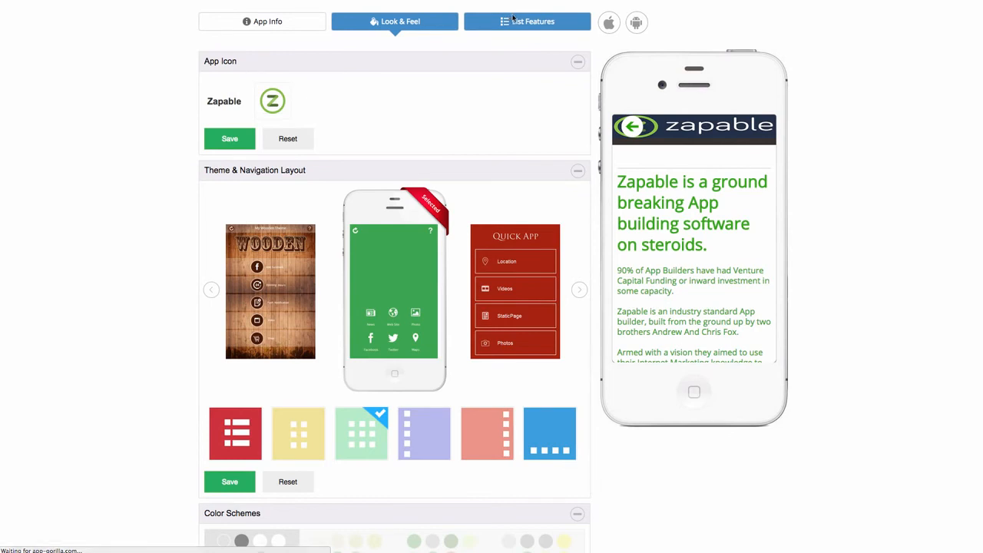
pyautogui.click(527, 22)
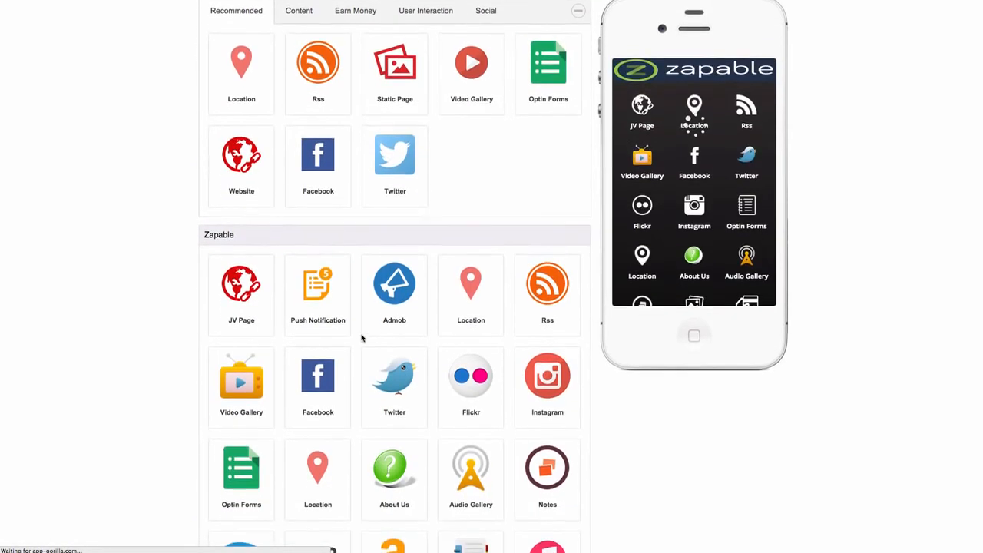
pyautogui.scroll(-3)
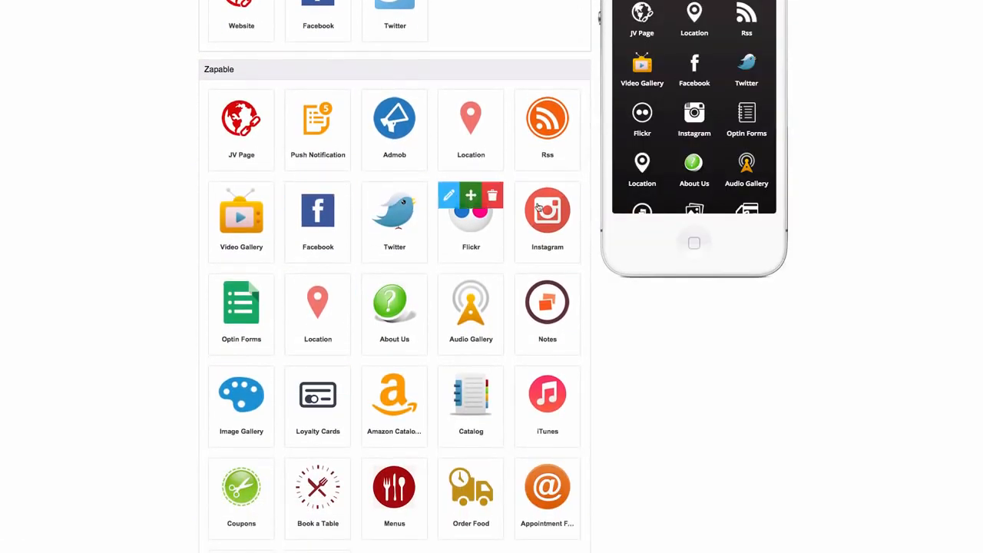
pyautogui.scroll(-3)
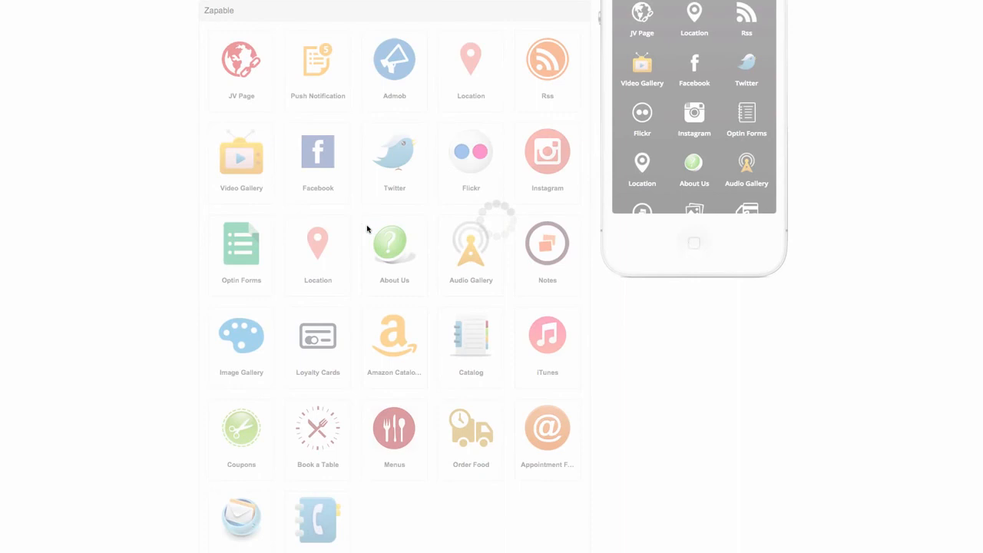
# Edit the About Us page and underline its heading text
pyautogui.click(393, 244)
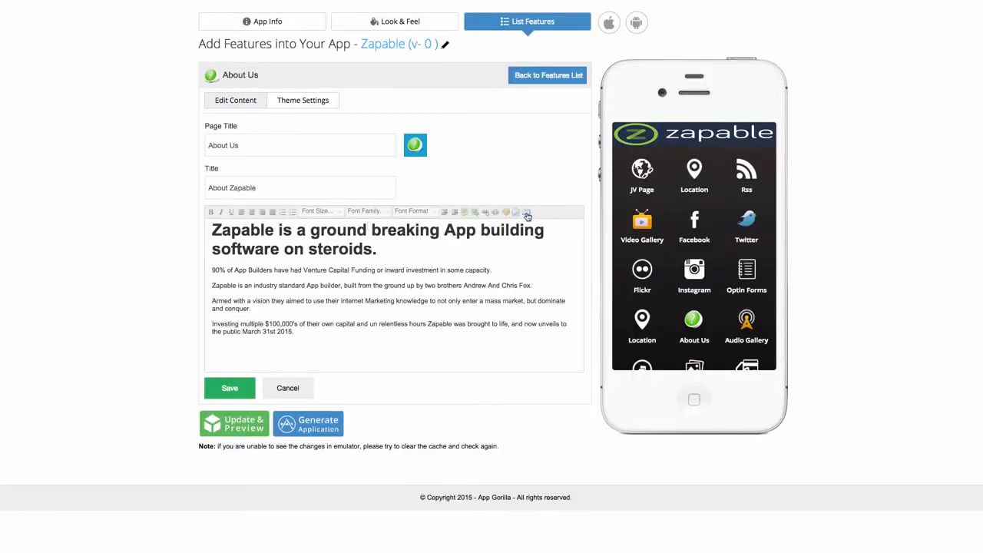
pyautogui.click(527, 212)
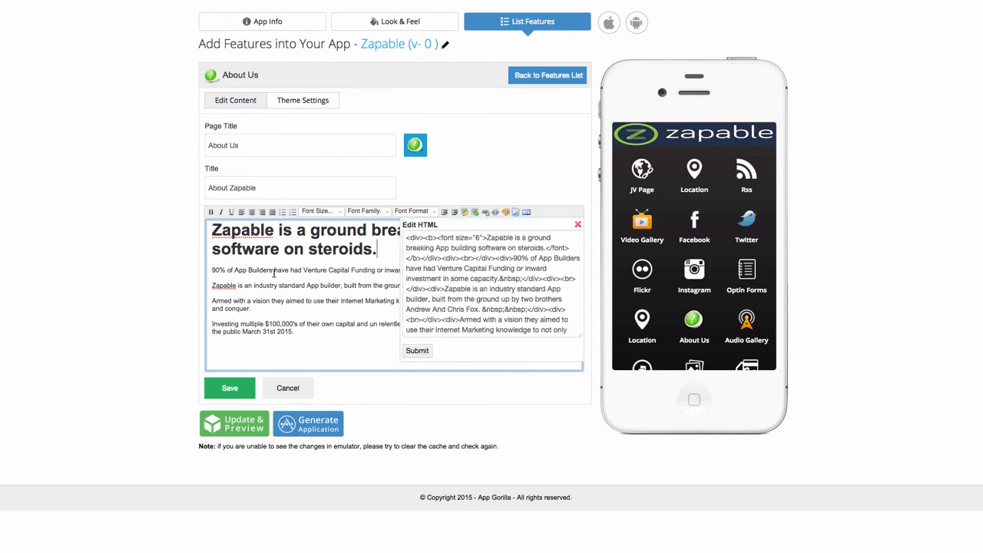
pyautogui.click(416, 350)
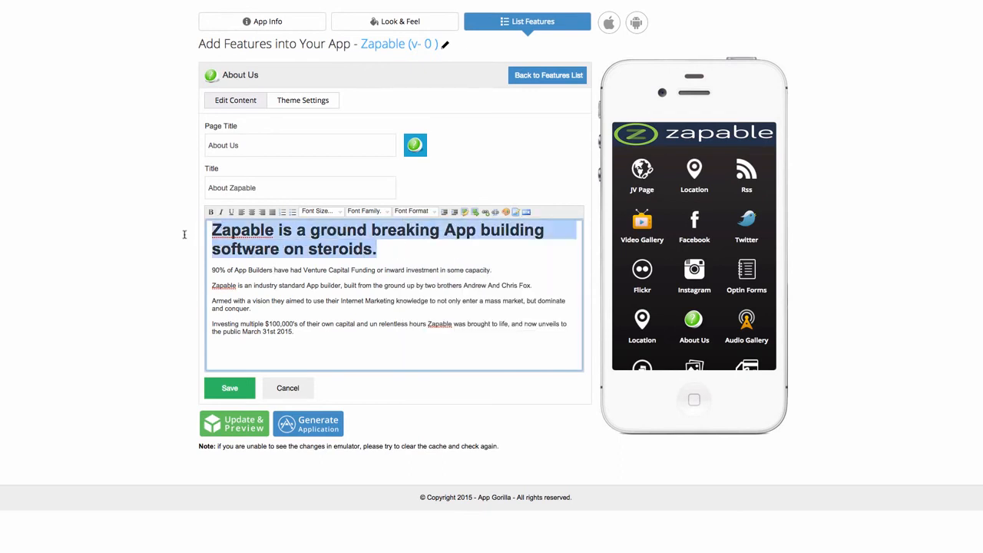
pyautogui.click(230, 212)
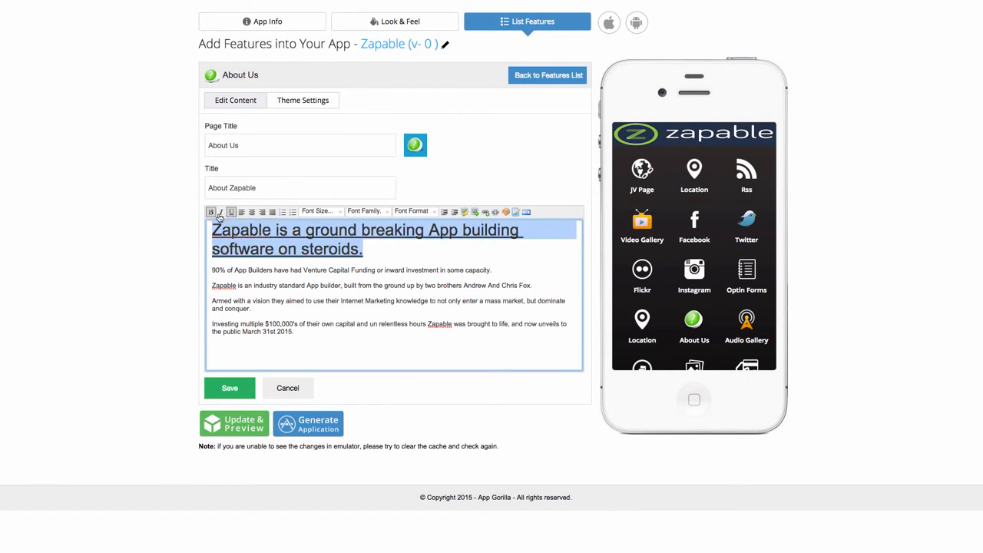
pyautogui.click(319, 212)
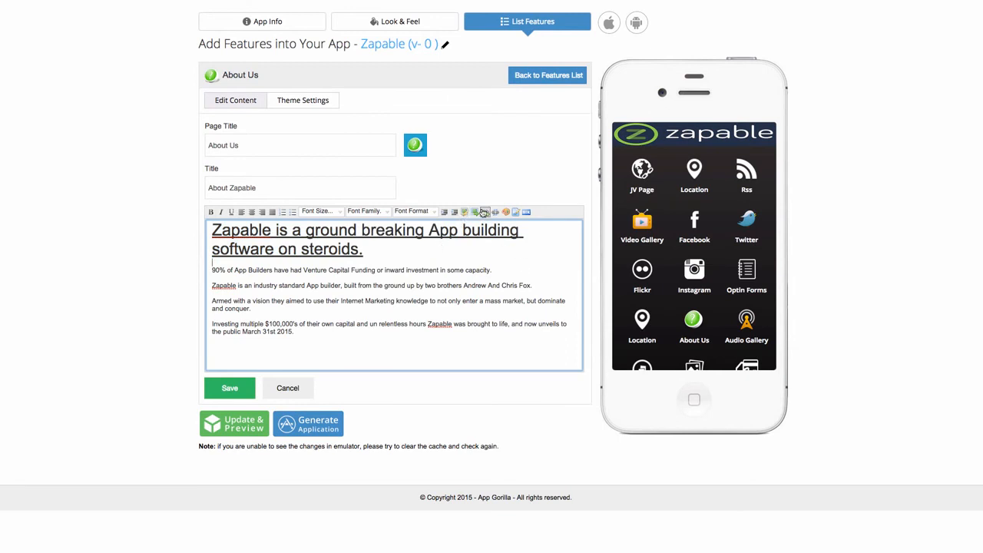
# Review the HTML source, add a closing line 'Changes here' and save the page
pyautogui.click(486, 212)
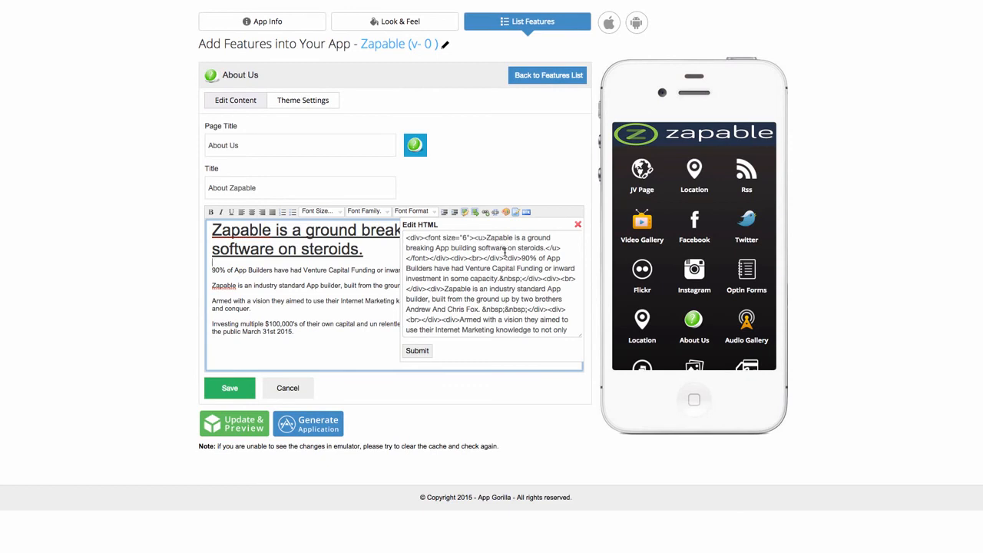
pyautogui.click(418, 350)
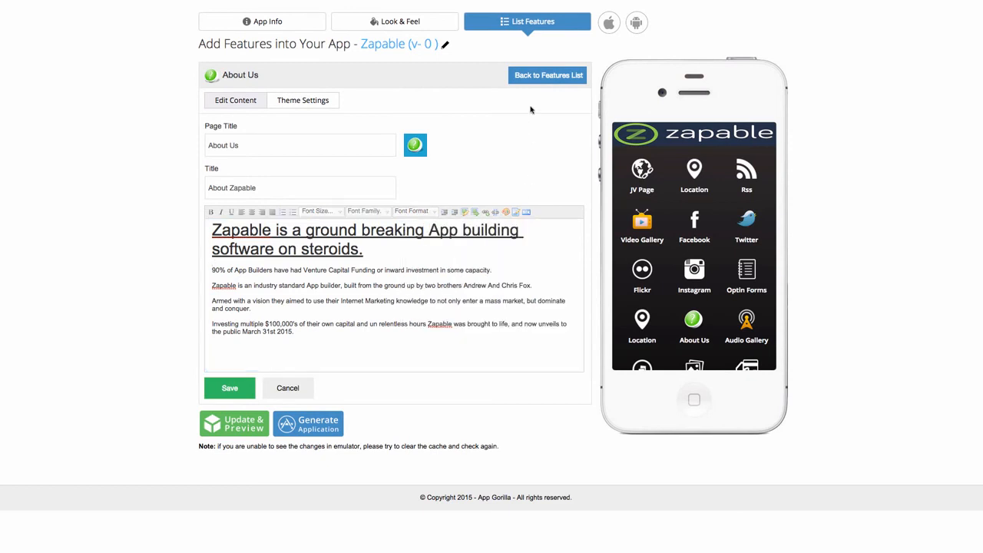
pyautogui.click(306, 338)
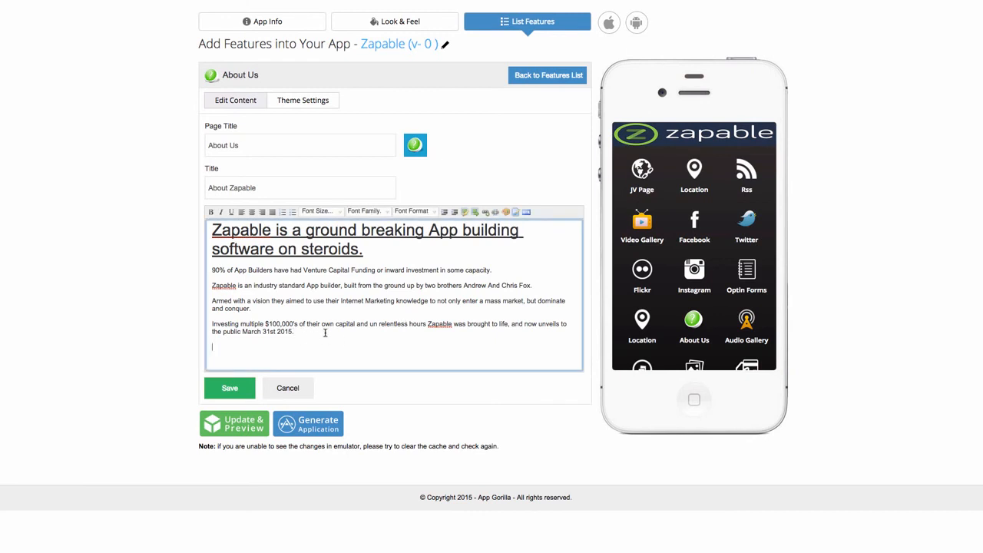
pyautogui.write('Changes here')
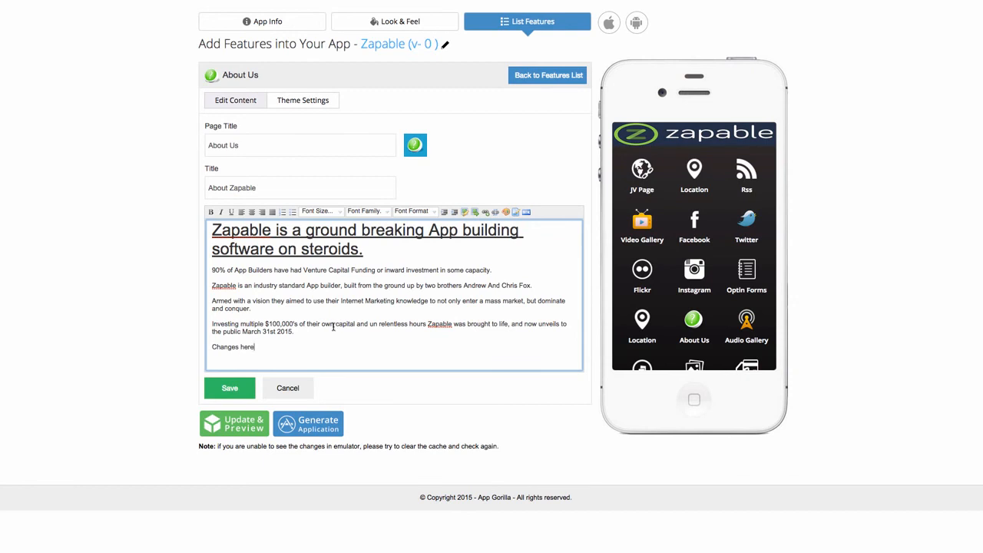
pyautogui.click(229, 387)
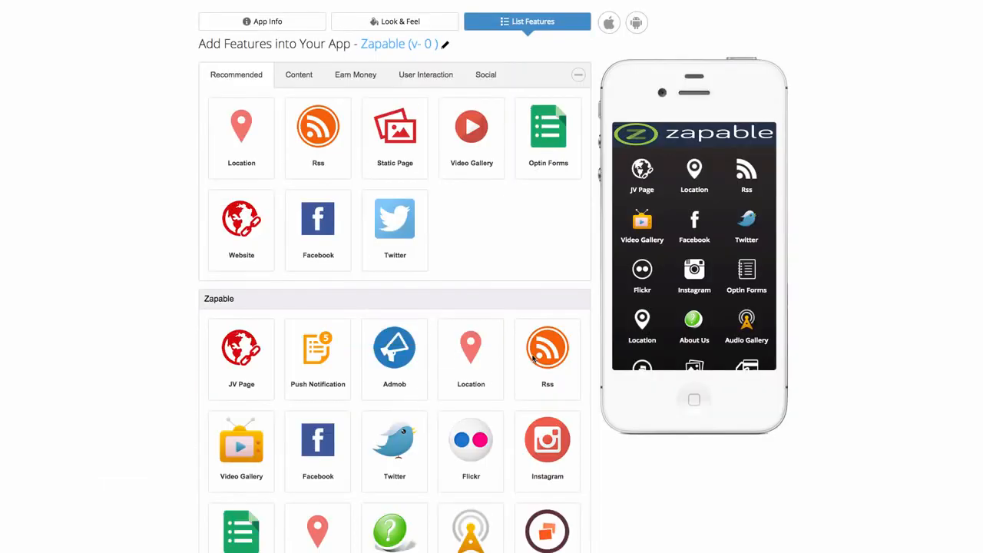
# Browse the features list and enter the Notes feature's Select Layout editor
pyautogui.scroll(-3)
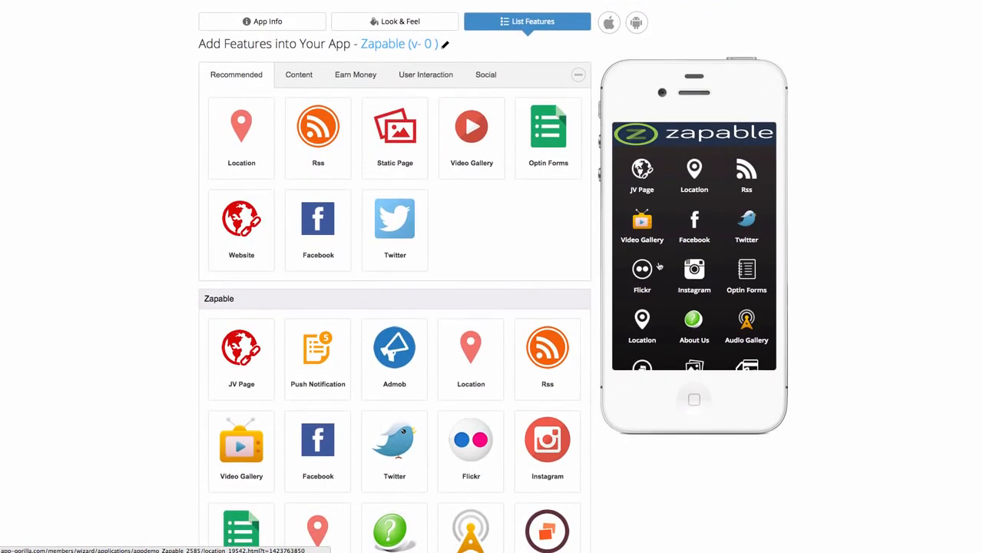
pyautogui.scroll(-3)
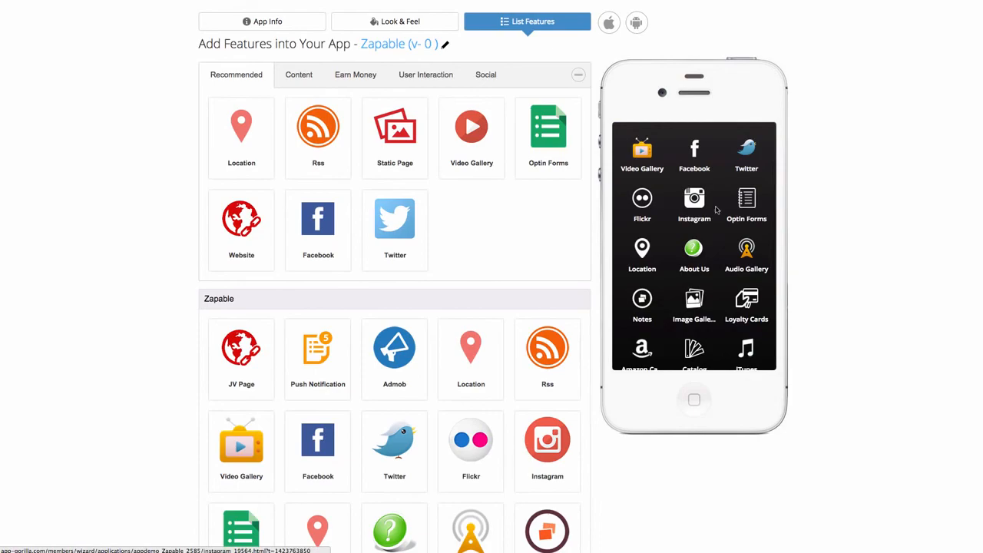
pyautogui.click(608, 23)
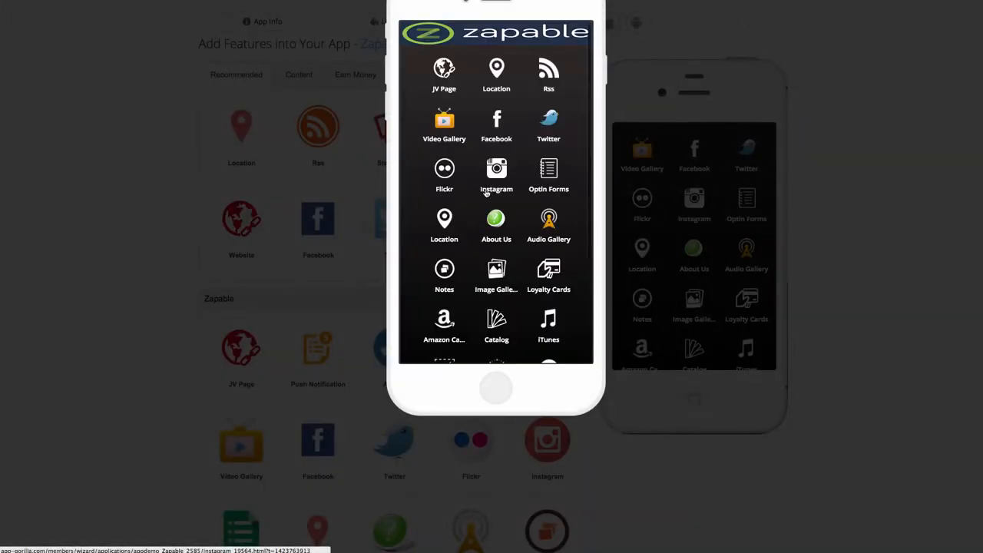
pyautogui.click(443, 269)
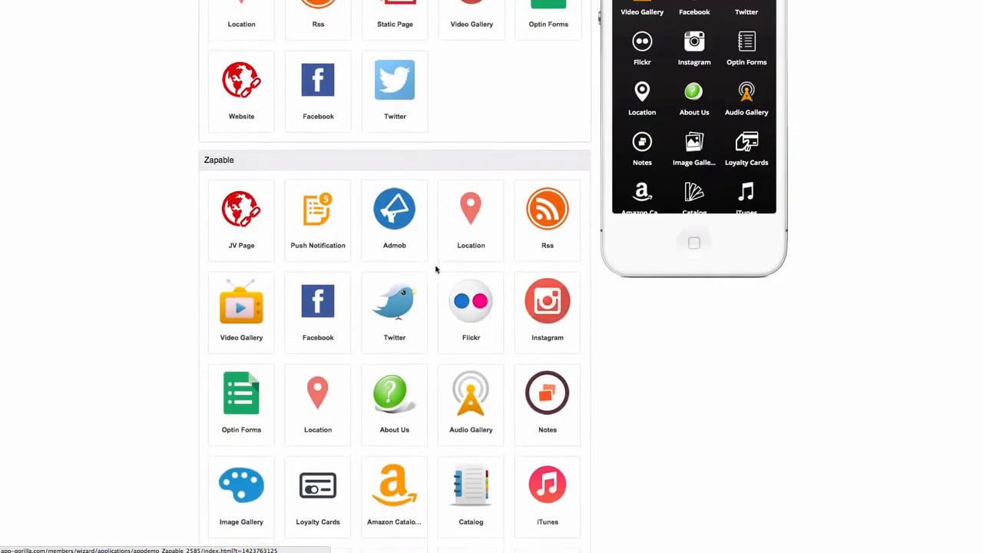
pyautogui.scroll(-3)
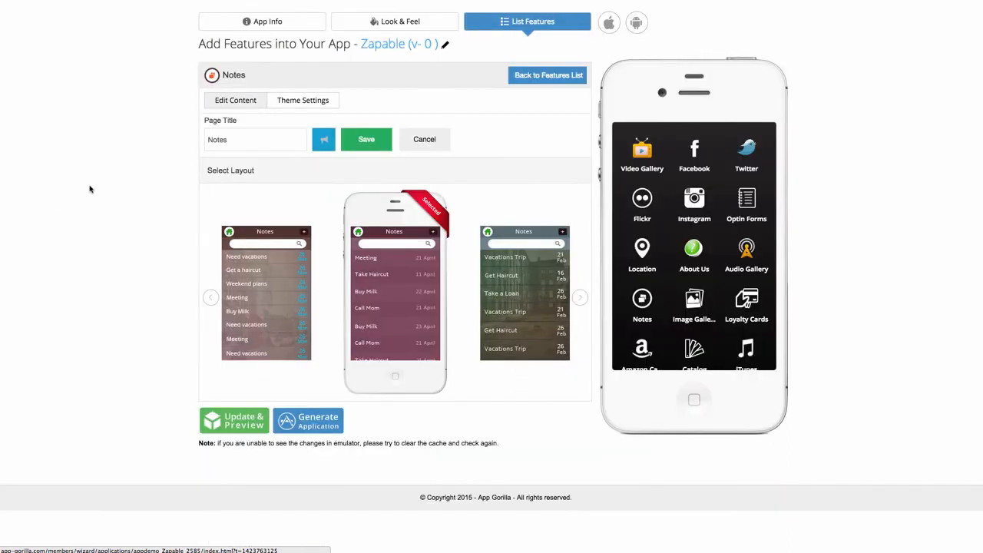
# Preview the next Notes list layout and go back to the features list
pyautogui.click(581, 298)
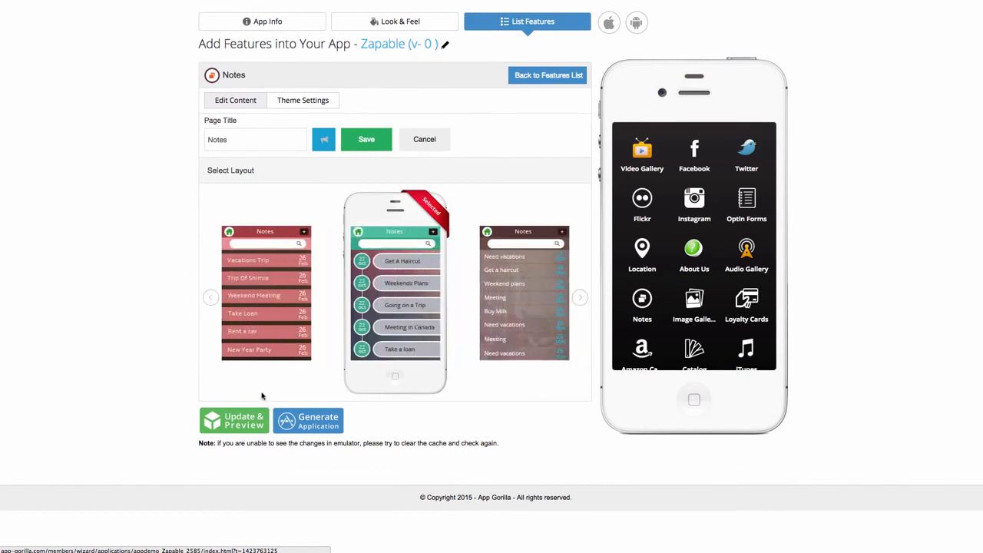
pyautogui.click(547, 74)
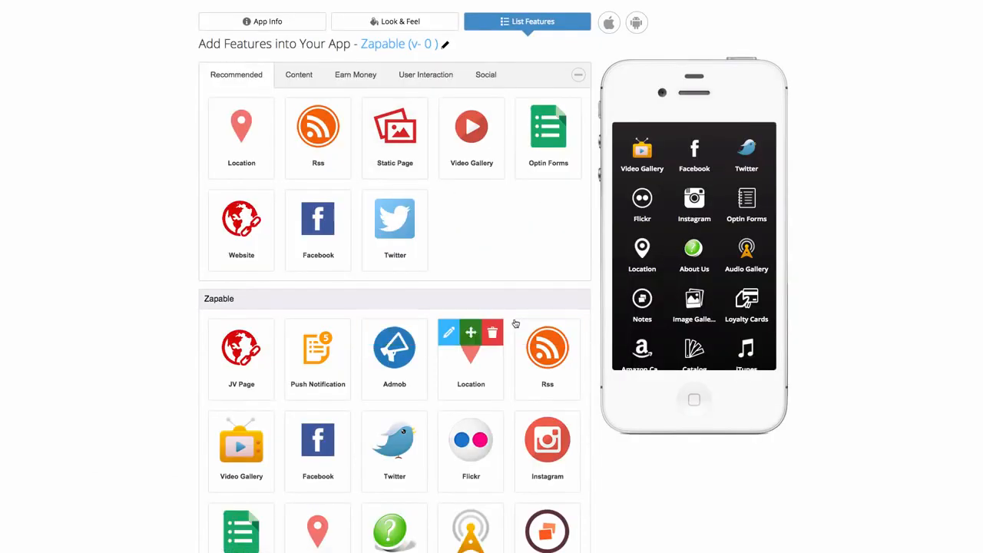
pyautogui.scroll(-3)
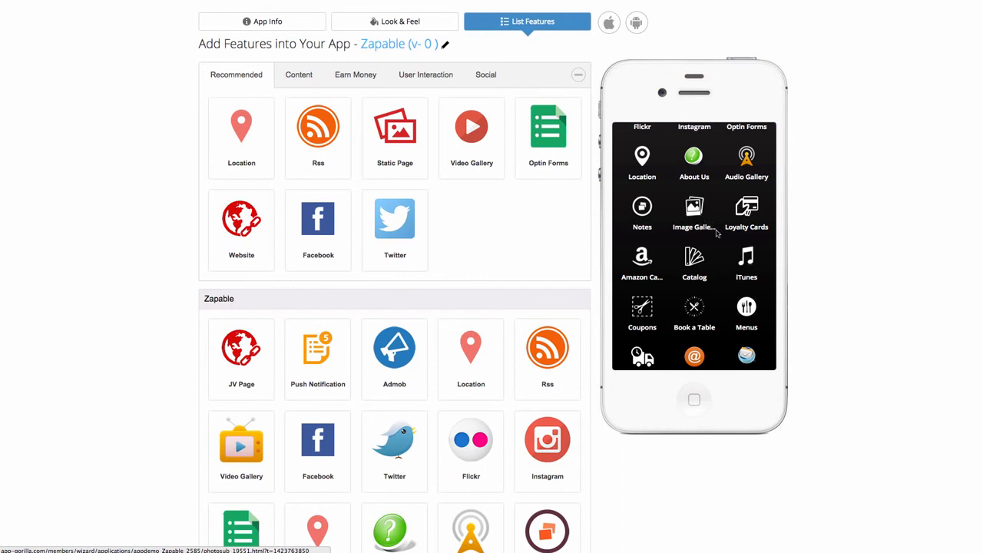
pyautogui.scroll(-3)
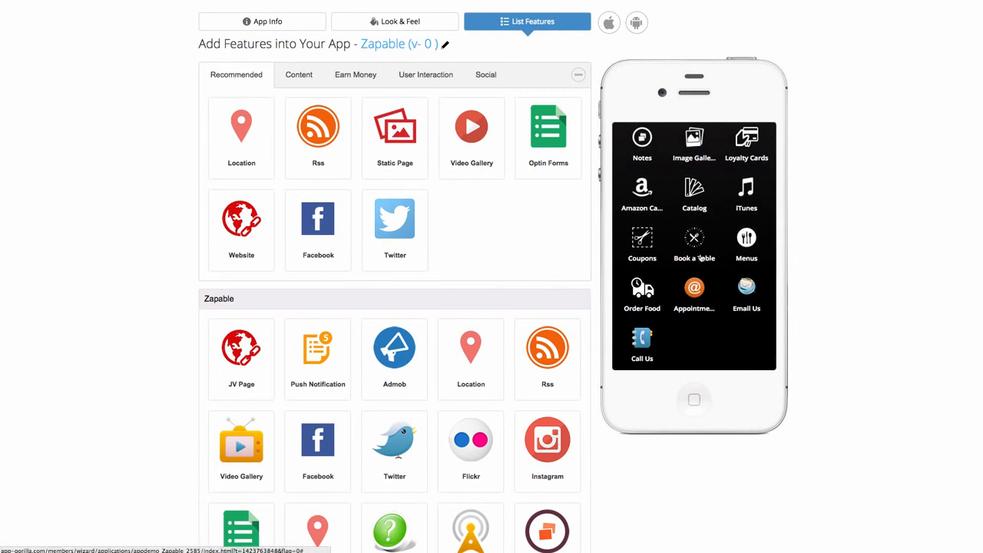
pyautogui.moveTo(694, 238)
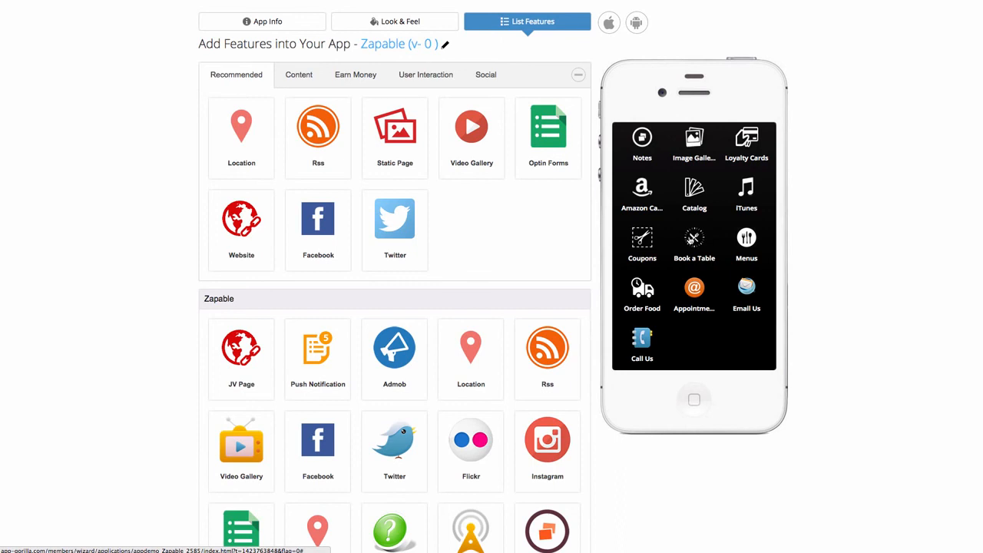
pyautogui.moveTo(699, 242)
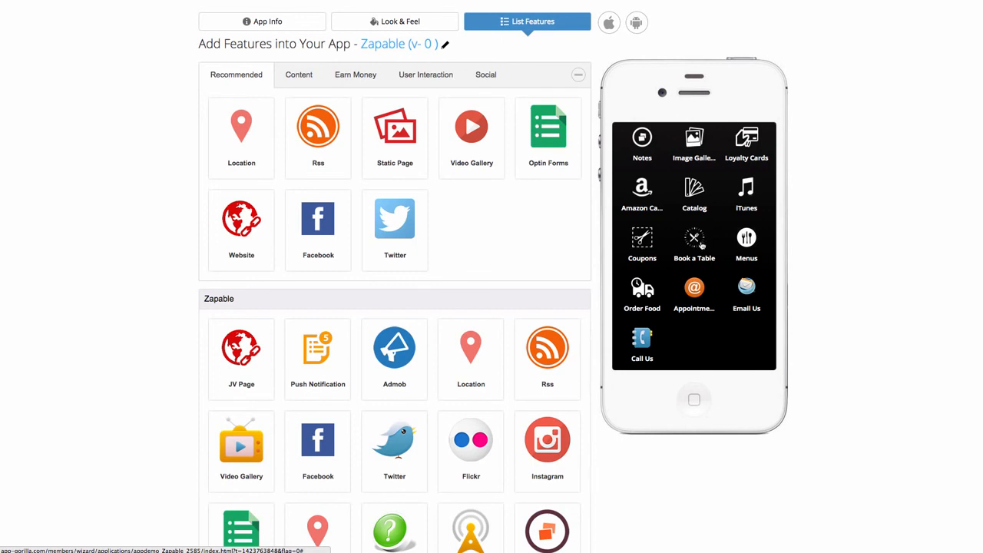
pyautogui.scroll(-3)
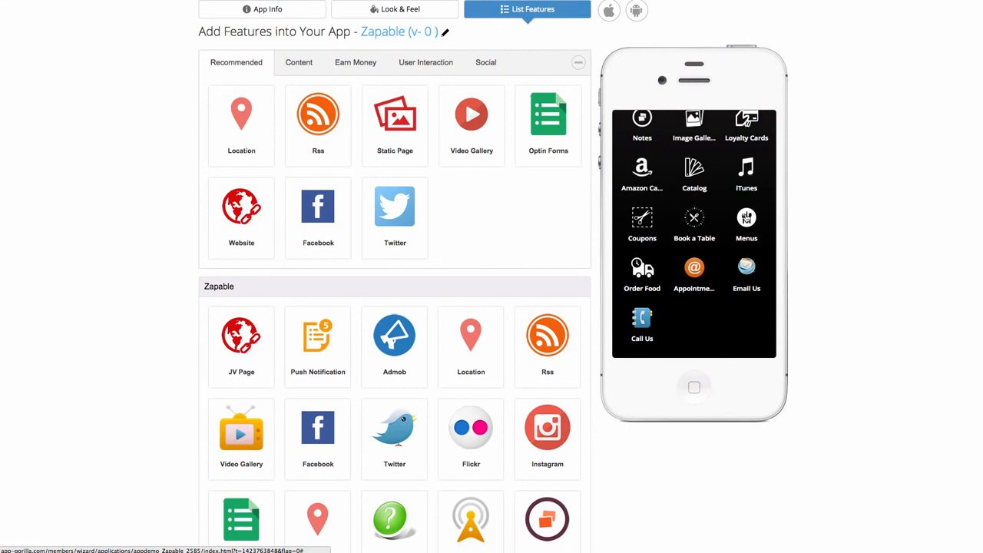
pyautogui.moveTo(639, 280)
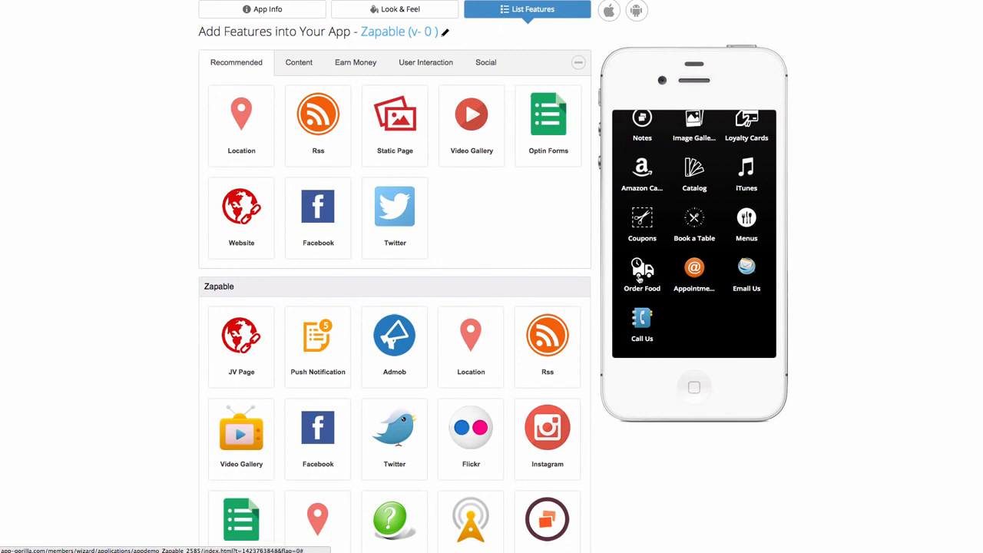
pyautogui.moveTo(638, 277)
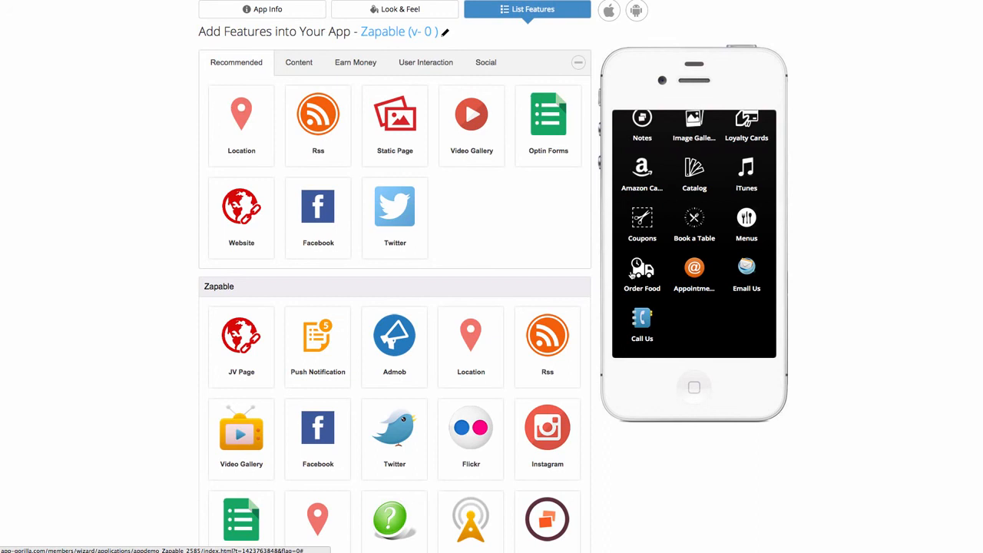
pyautogui.moveTo(653, 269)
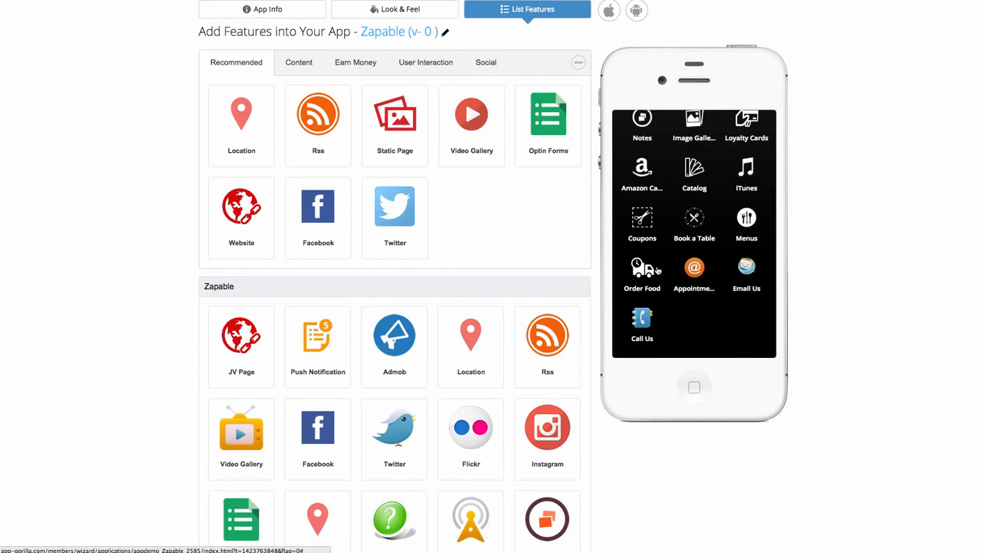